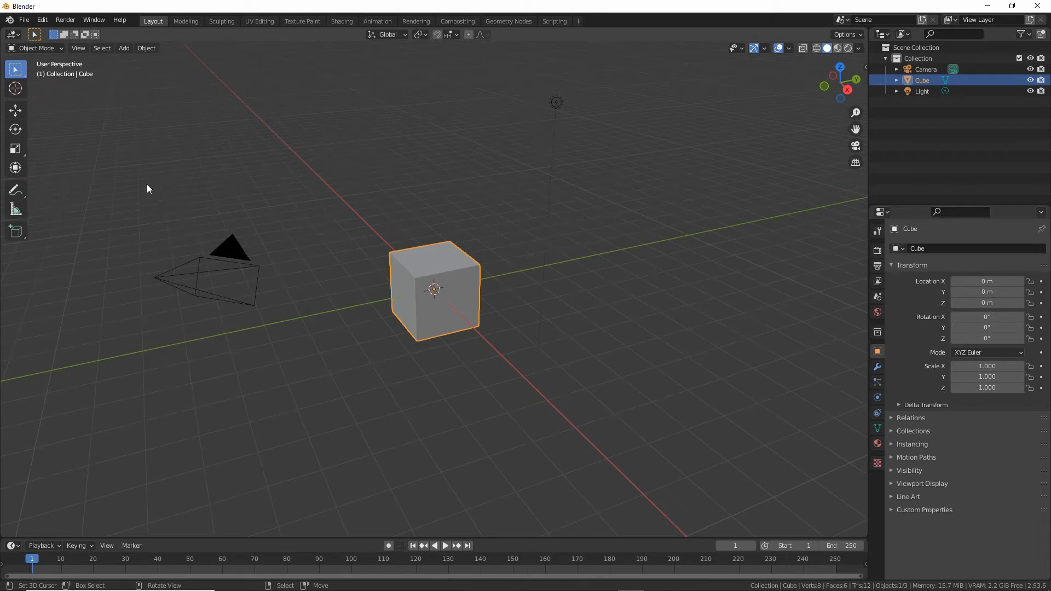
Show the Sidebar from the View menu
{"action": "left_click", "coordinate": [78, 48]}
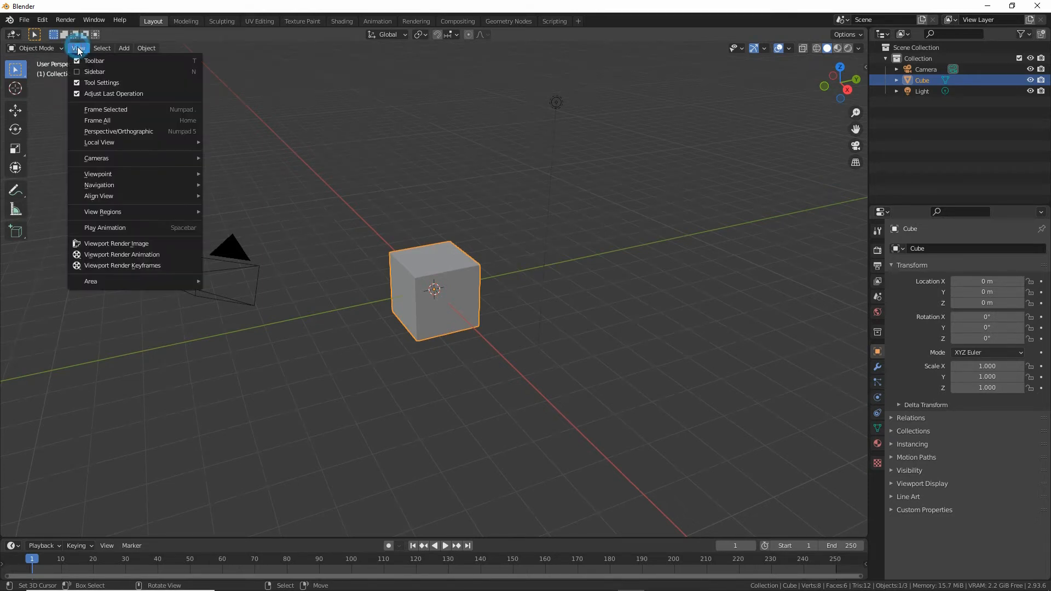
{"action": "left_click", "coordinate": [95, 72]}
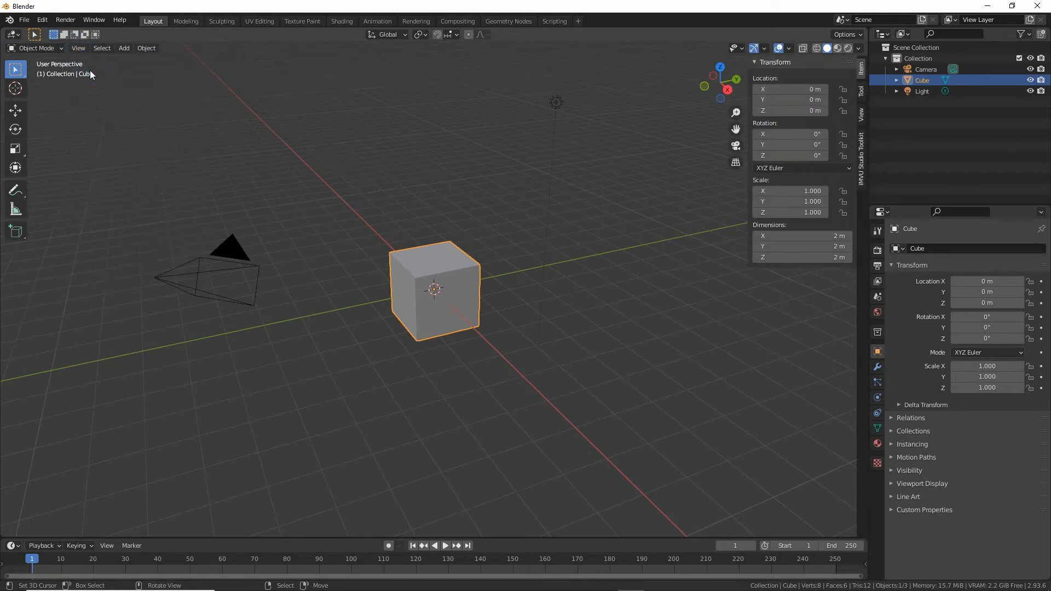
{"action": "left_click", "coordinate": [78, 48]}
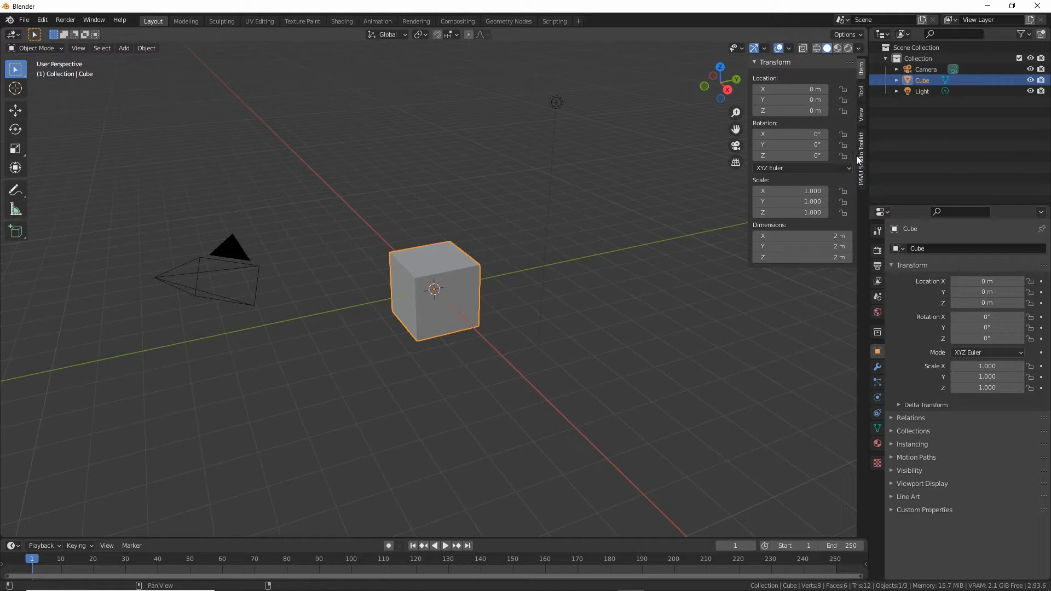
Open the IMVU Studio Toolkit tab, toggle Room Tool, and expand Animation Tool
{"action": "left_click", "coordinate": [861, 154]}
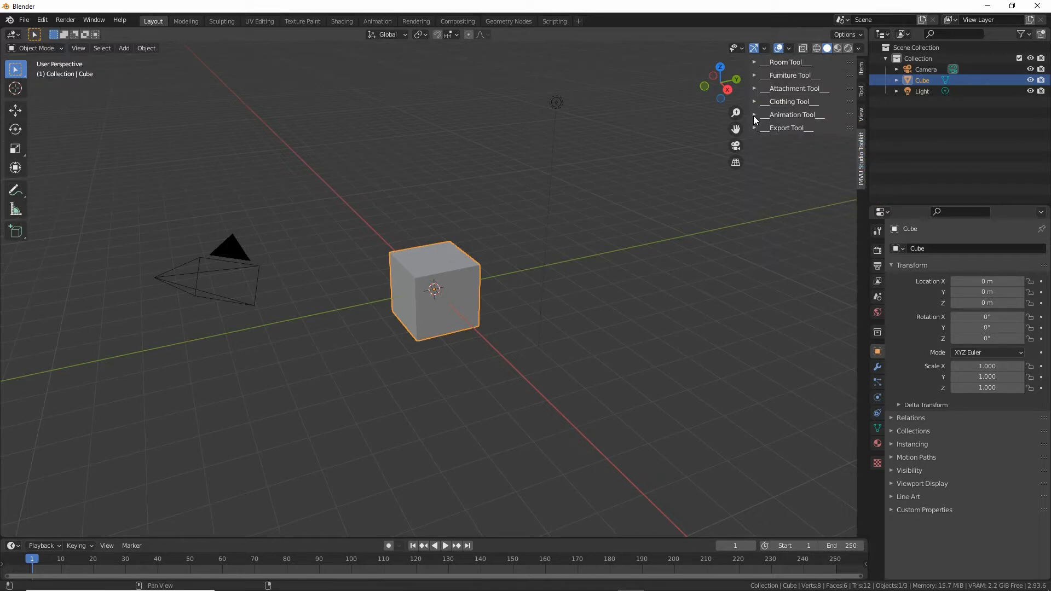
{"action": "left_click", "coordinate": [755, 62]}
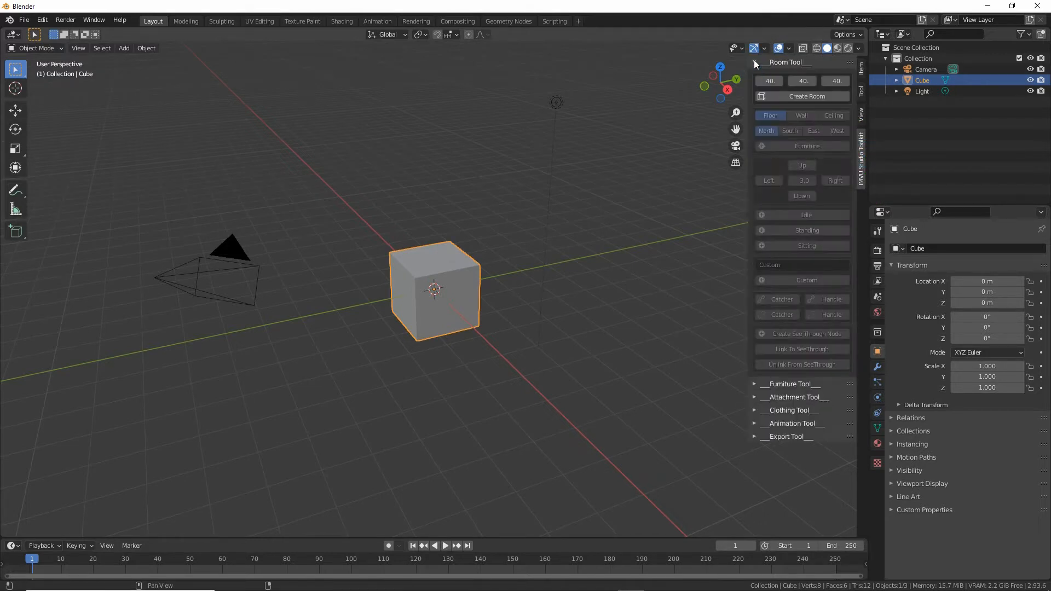
{"action": "left_click", "coordinate": [755, 62]}
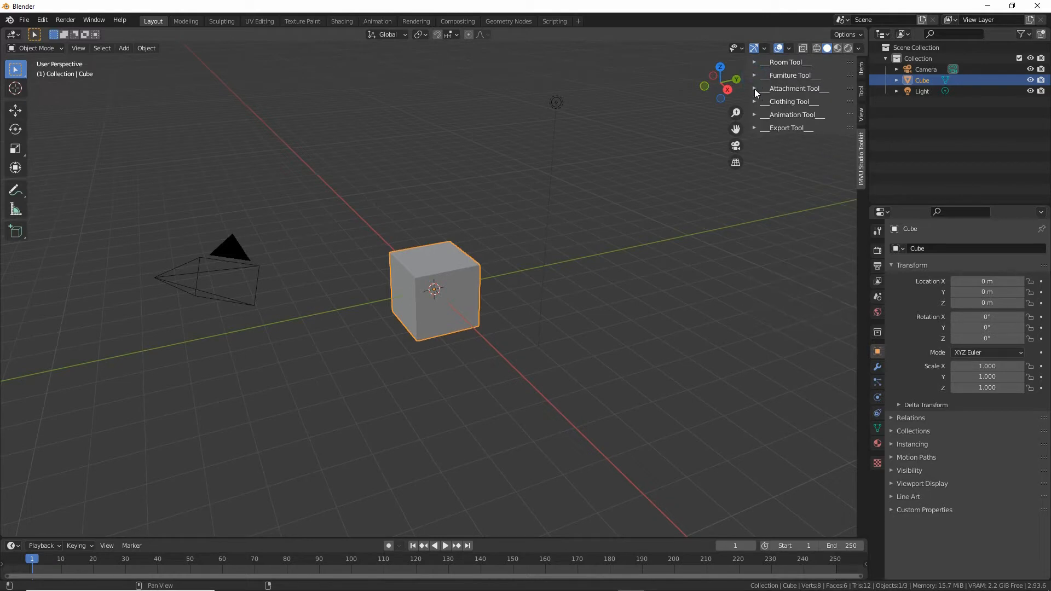
{"action": "mouse_move", "coordinate": [788, 94]}
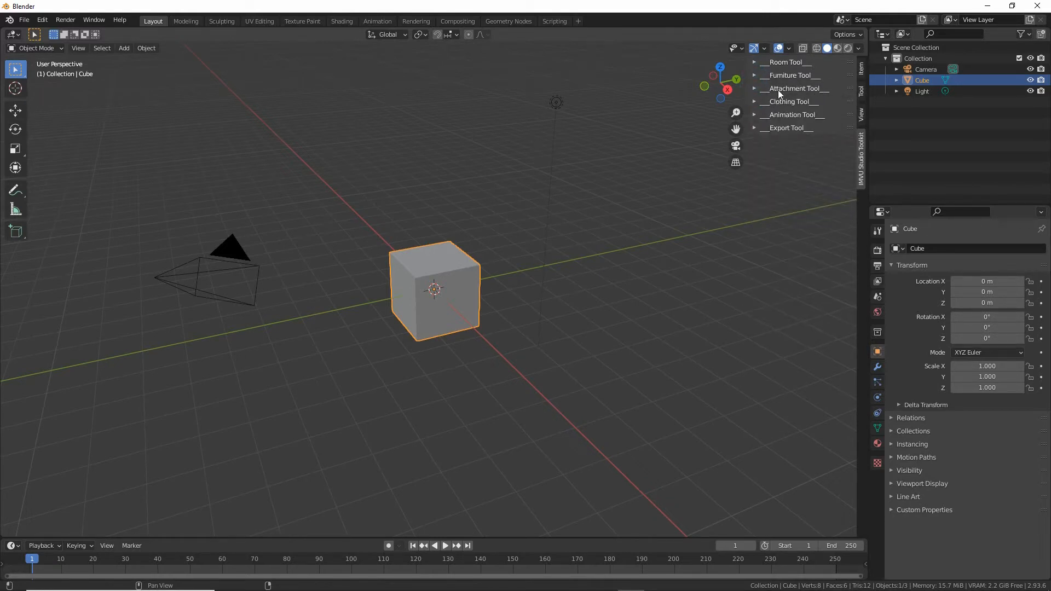
{"action": "left_click", "coordinate": [756, 101]}
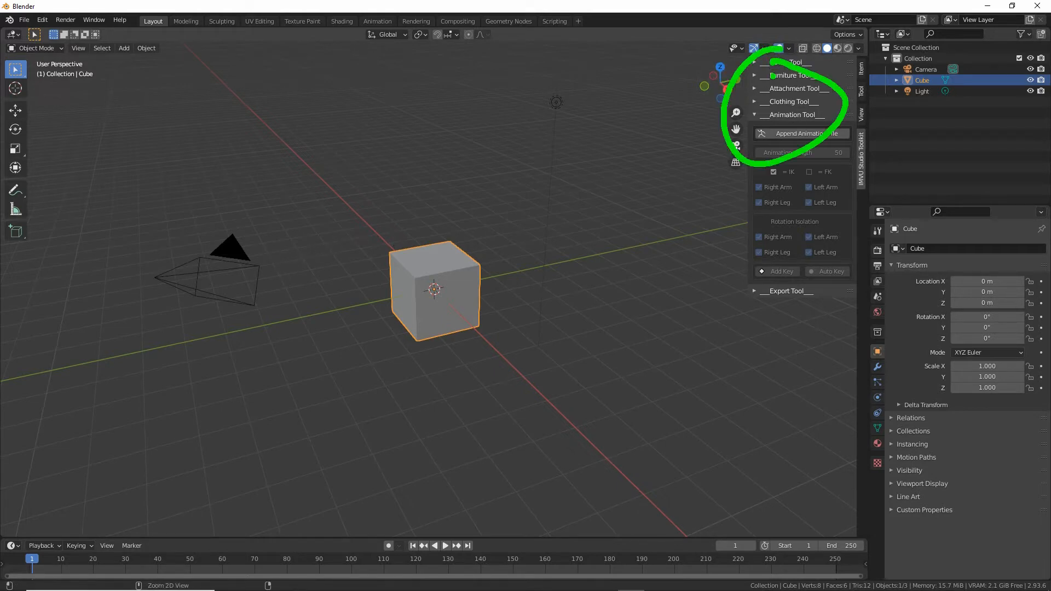
Start a new File > New project and re-enable the View > Sidebar toolkit panel
{"action": "left_click", "coordinate": [24, 20]}
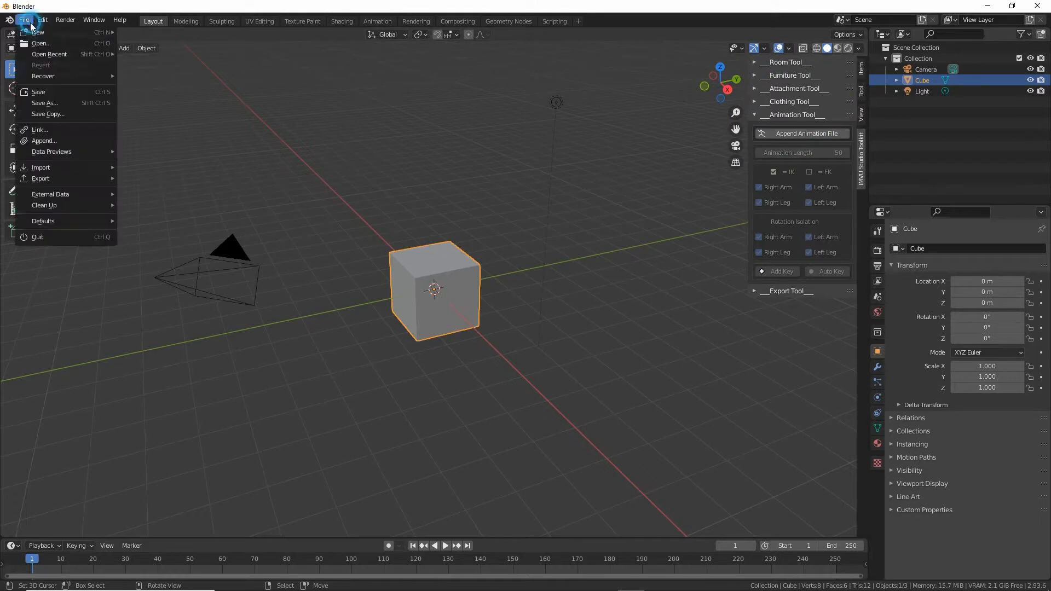
{"action": "mouse_move", "coordinate": [40, 42]}
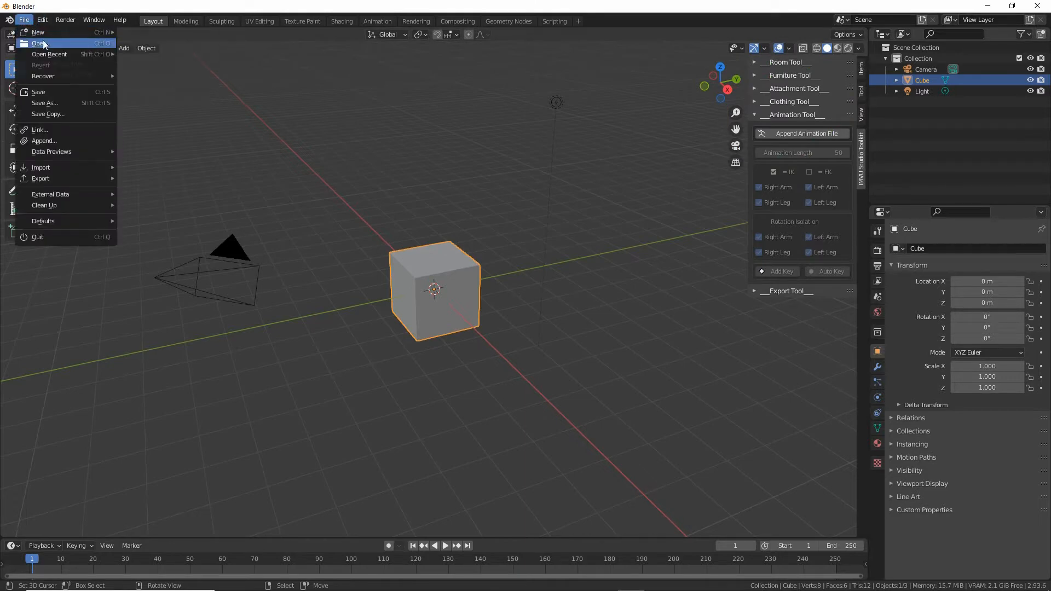
{"action": "mouse_move", "coordinate": [49, 53]}
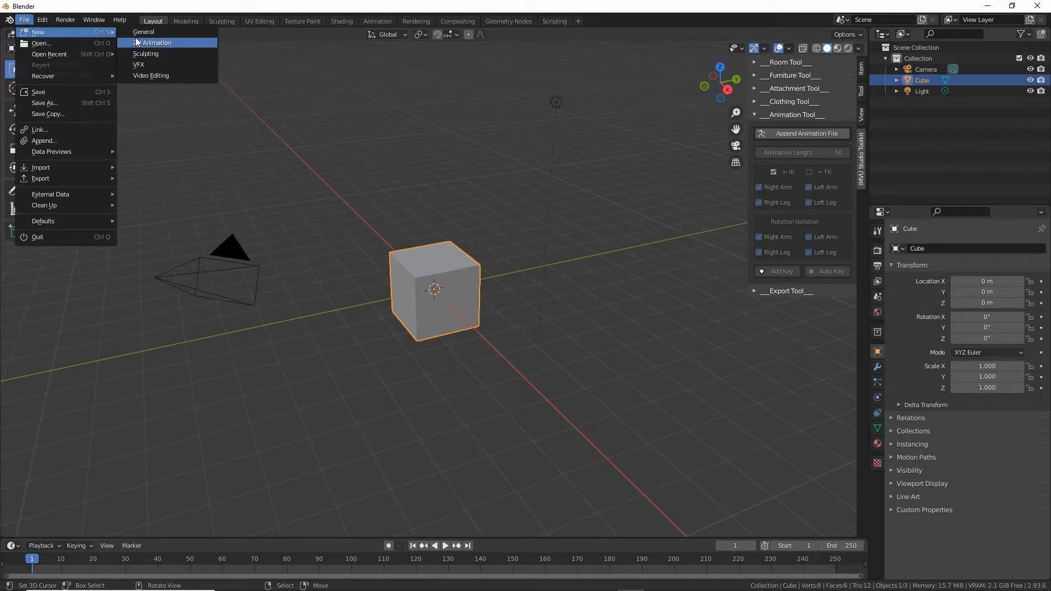
{"action": "mouse_move", "coordinate": [143, 32]}
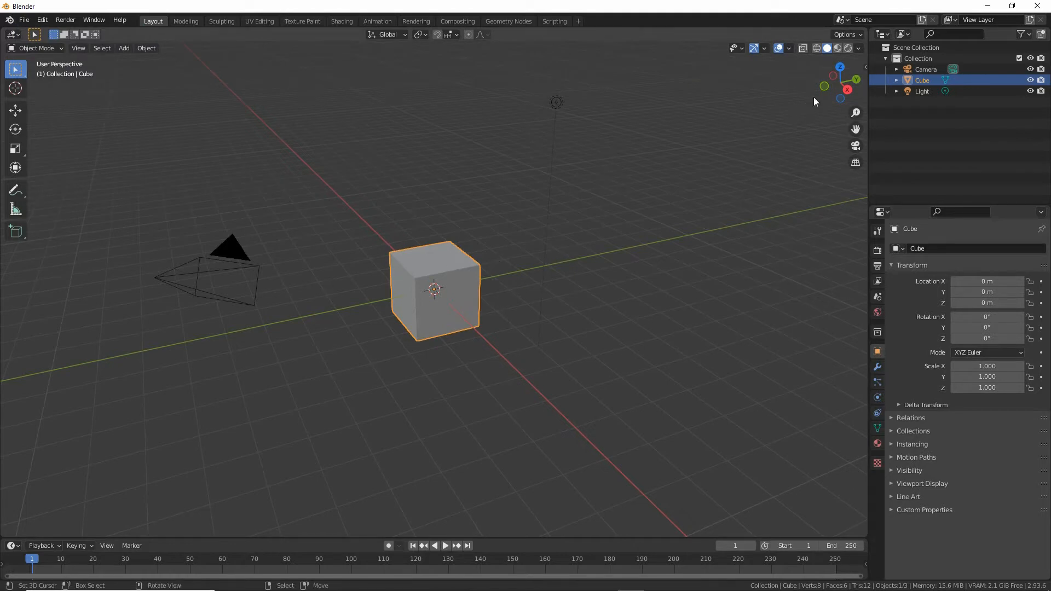
{"action": "left_click", "coordinate": [78, 48]}
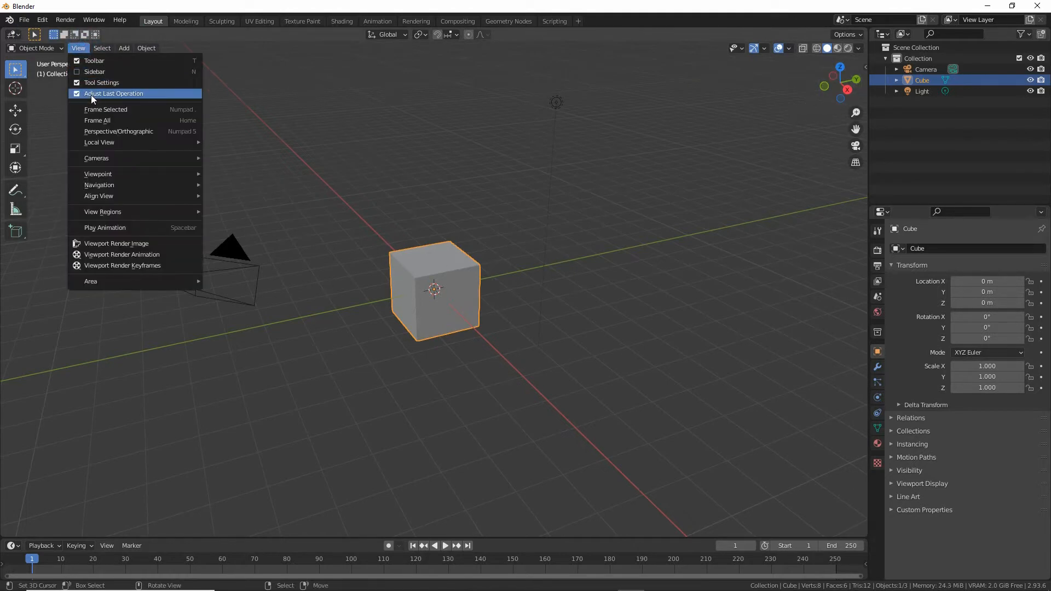
{"action": "left_click", "coordinate": [94, 71]}
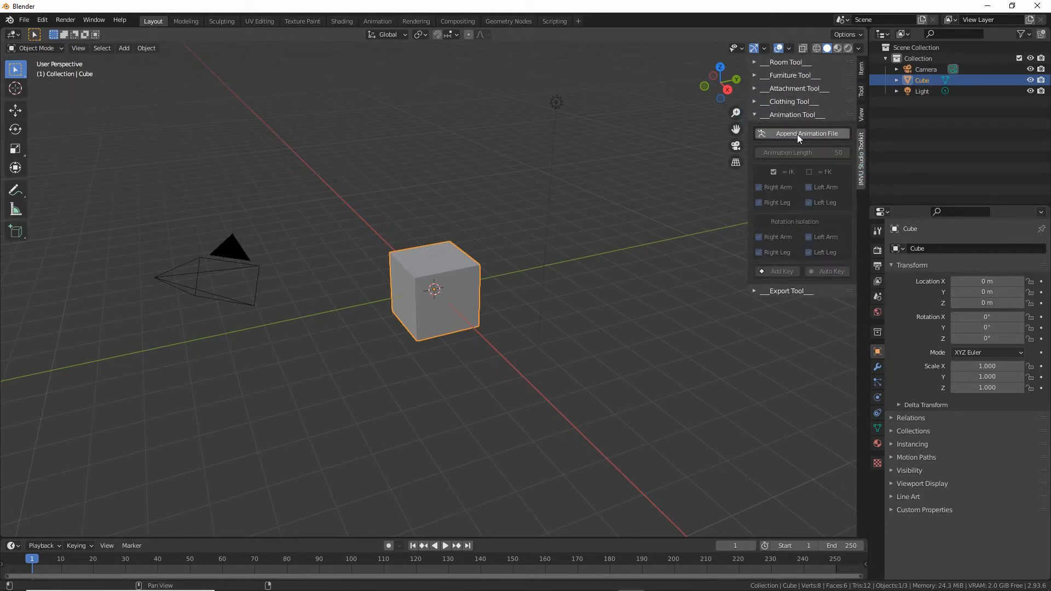
Append the IMVU avatar animation file, switch to Pose Mode, and start moving the left hand control
{"action": "left_click", "coordinate": [805, 133]}
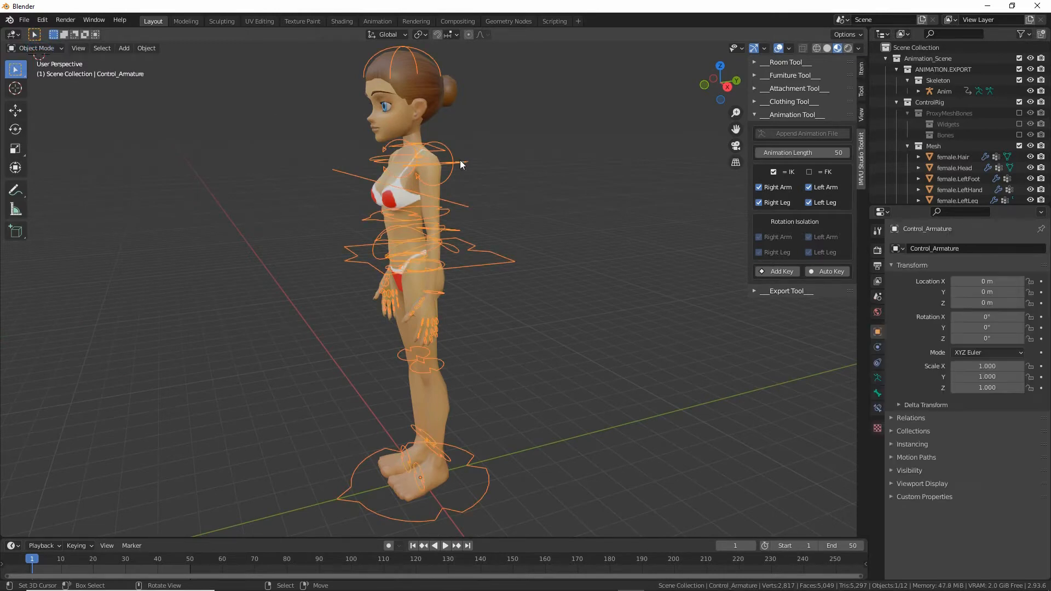
{"action": "left_click", "coordinate": [36, 47]}
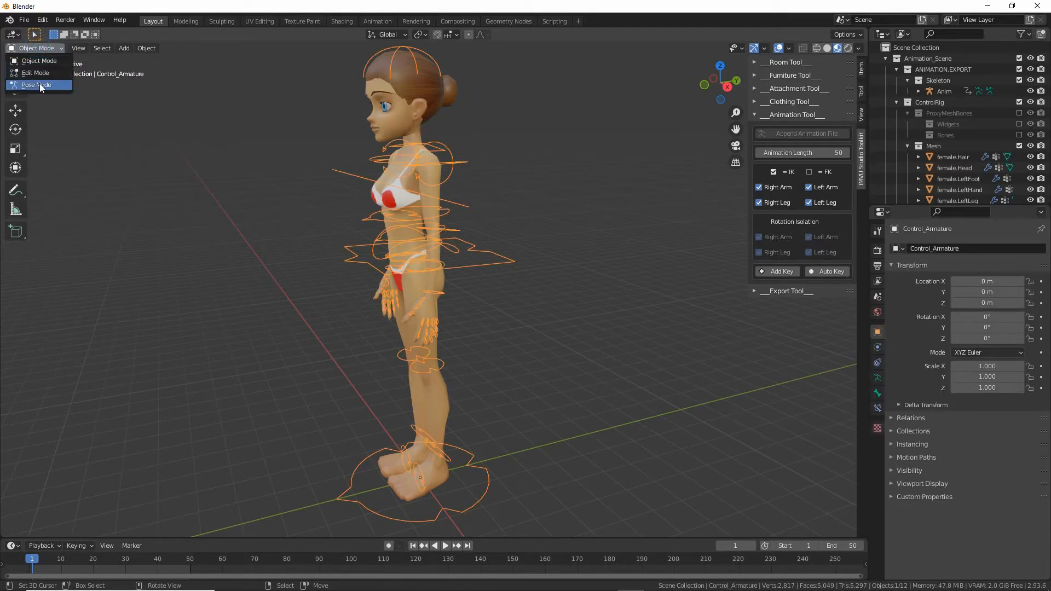
{"action": "left_click", "coordinate": [36, 84]}
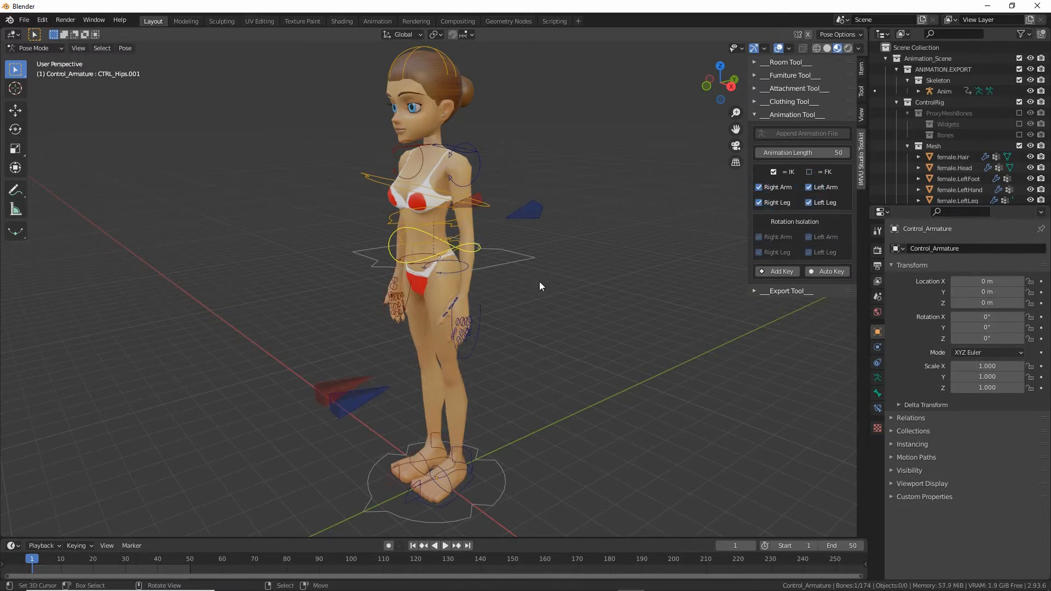
{"action": "scroll", "scroll_direction": "down", "scroll_amount": 3}
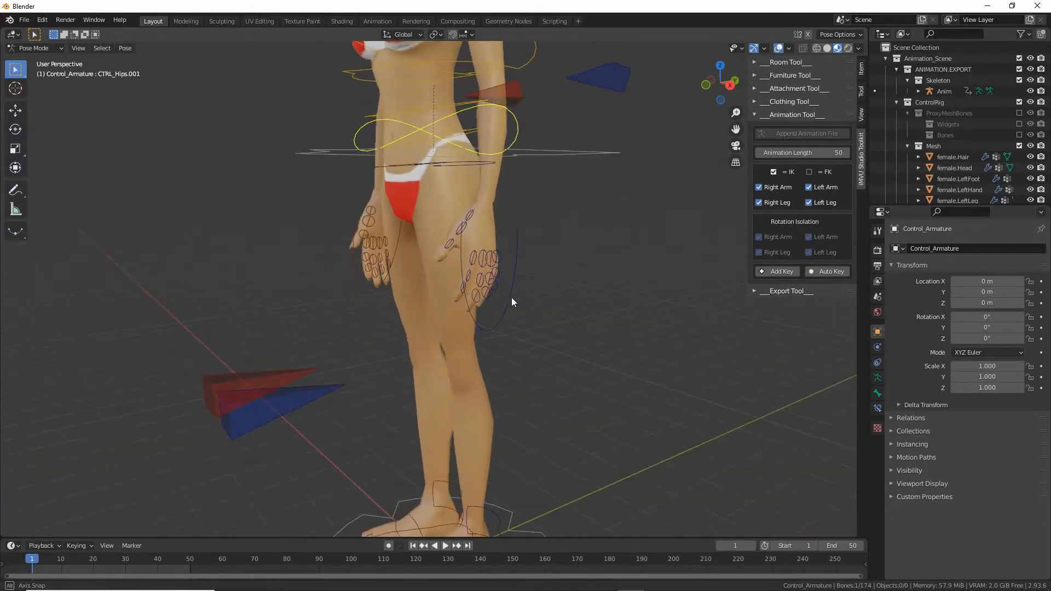
{"action": "key", "text": "g"}
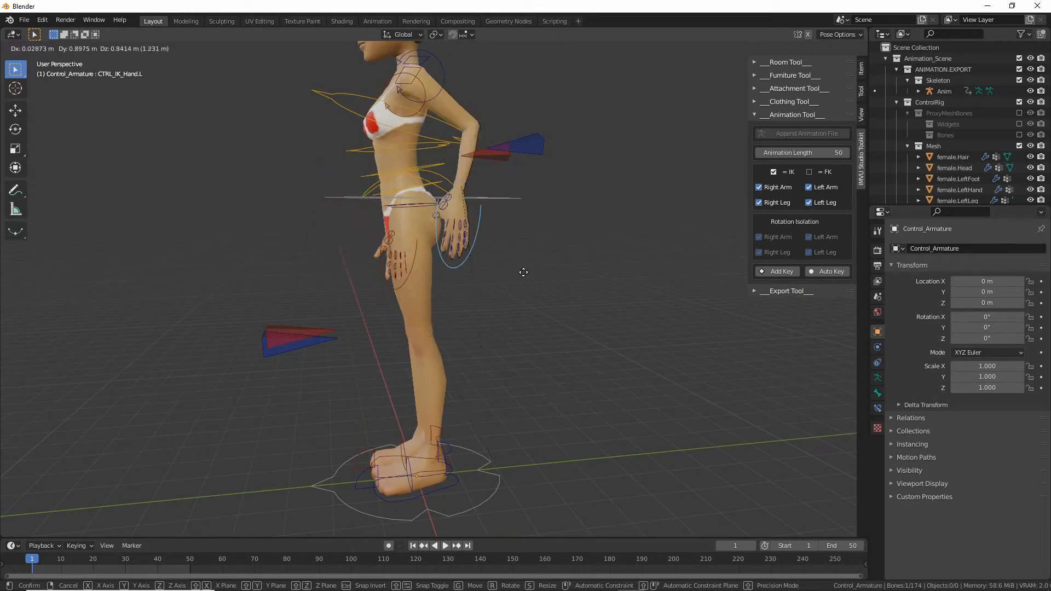
{"action": "mouse_move", "coordinate": [516, 251]}
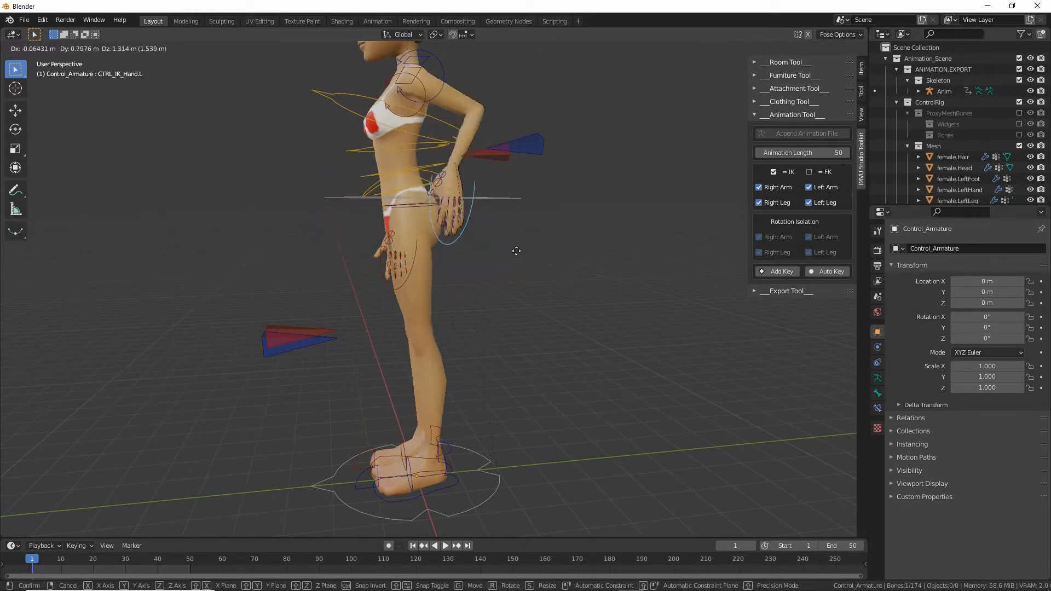
{"action": "mouse_move", "coordinate": [434, 273]}
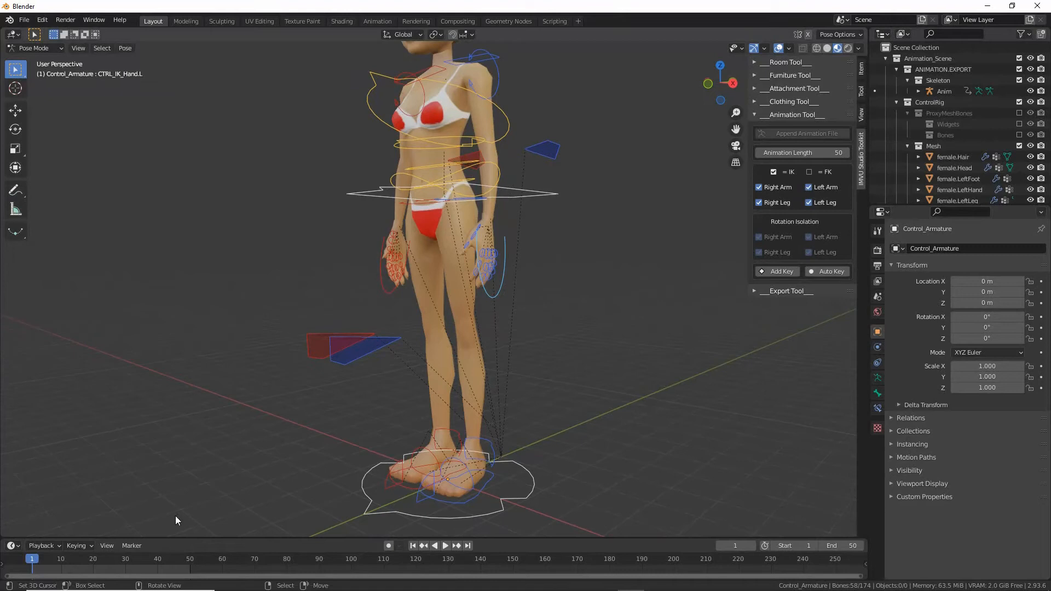
Switch the Dope Sheet to Action Editor, enable Auto Key, and rotate the left foot toe-tip control
{"action": "left_click", "coordinate": [11, 546]}
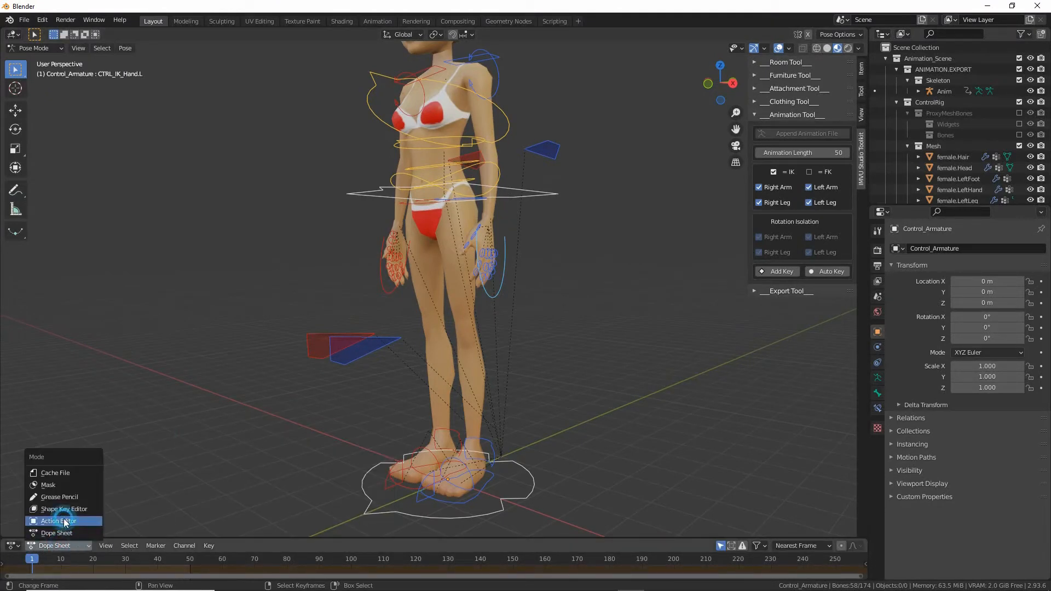
{"action": "left_click", "coordinate": [58, 520]}
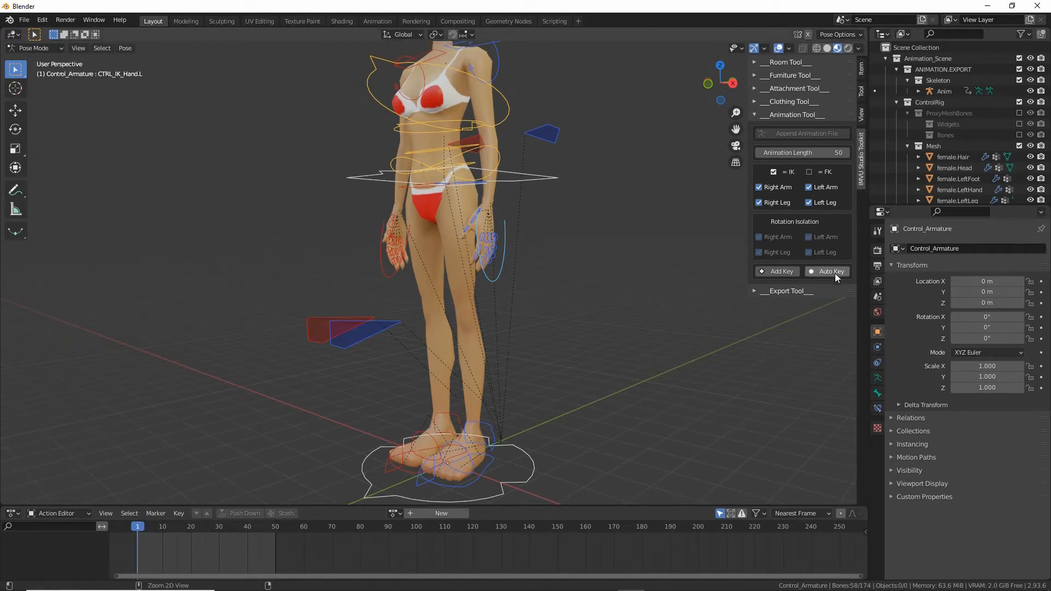
{"action": "left_click", "coordinate": [831, 272]}
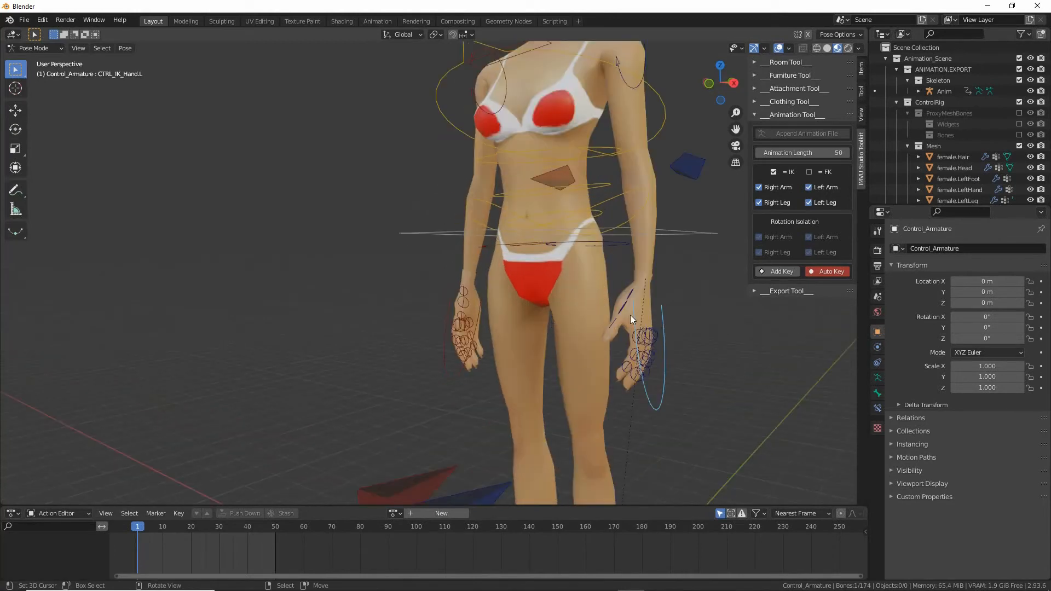
{"action": "left_click", "coordinate": [643, 335]}
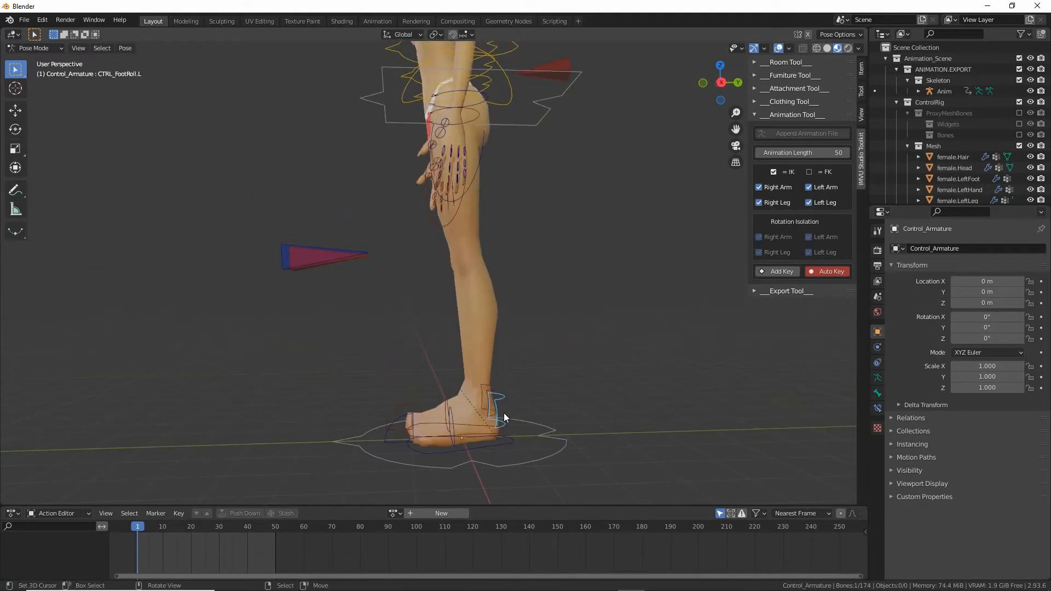
{"action": "key", "text": "r"}
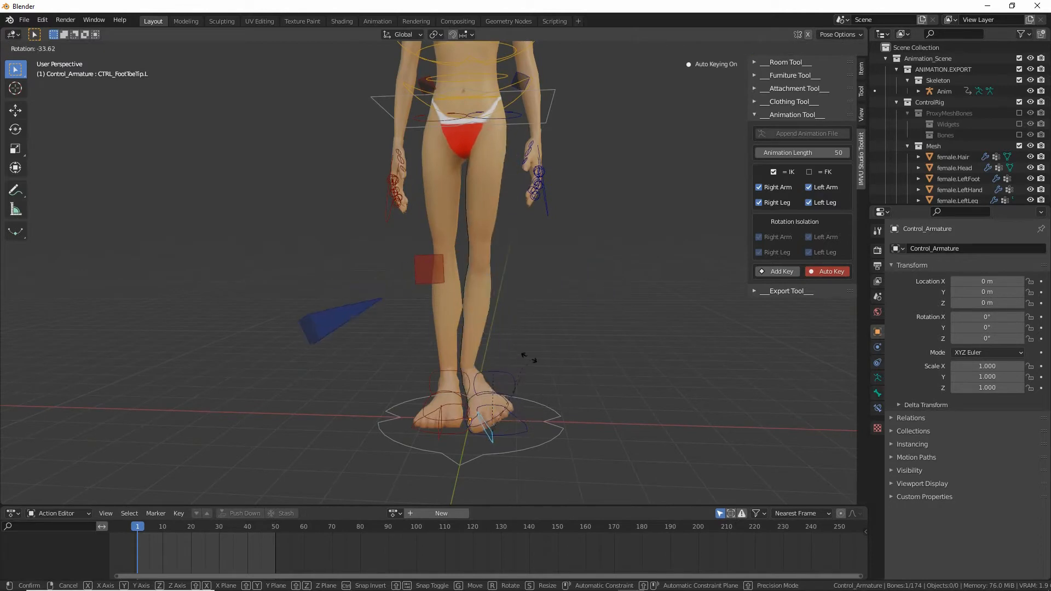
{"action": "mouse_move", "coordinate": [526, 379]}
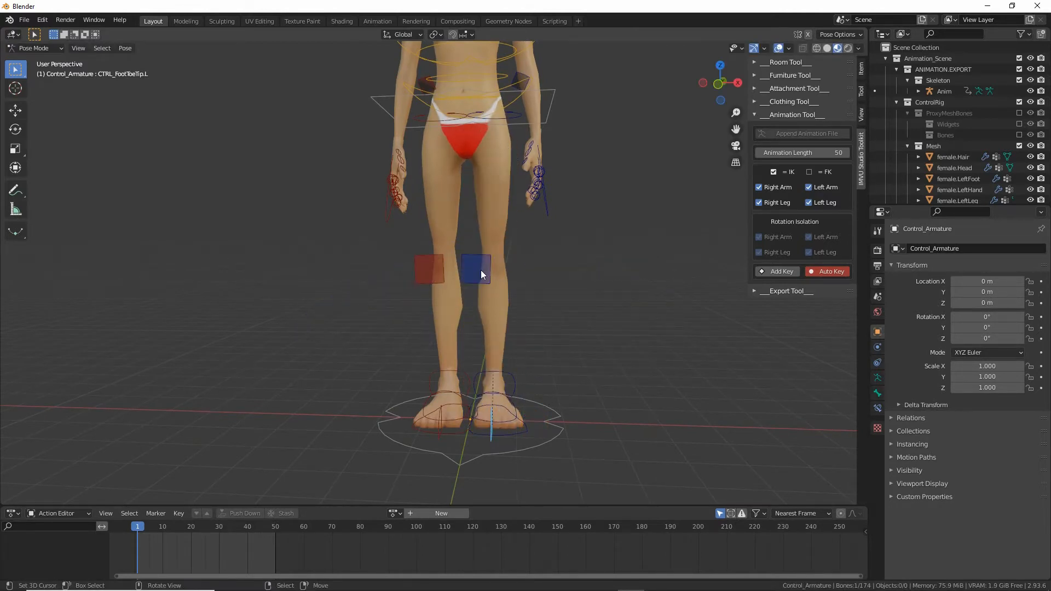
Move and rotate the left and right foot controls into a stride
{"action": "left_click", "coordinate": [428, 269]}
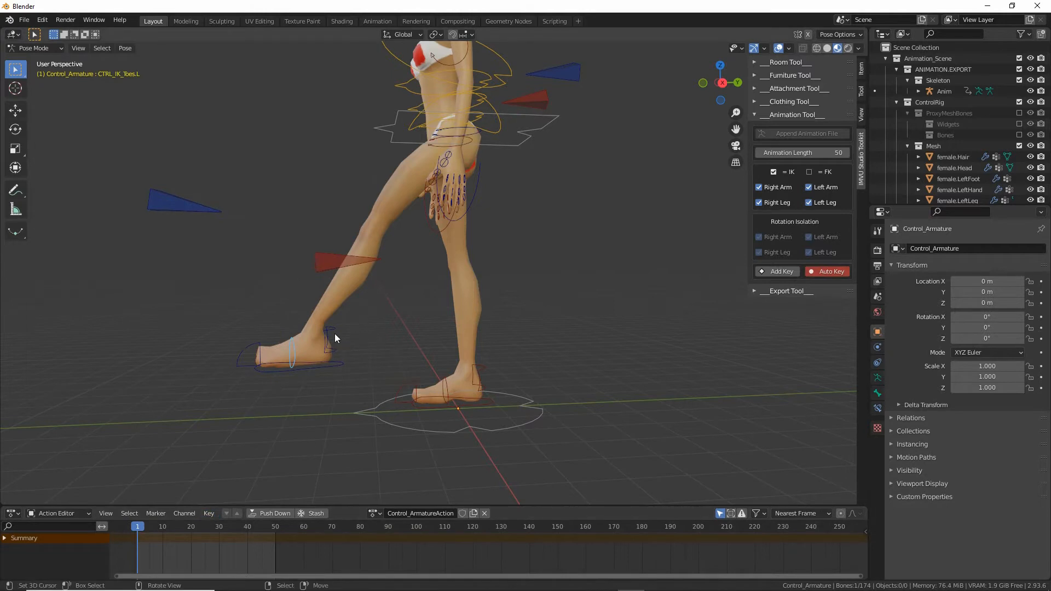
{"action": "key", "text": "r"}
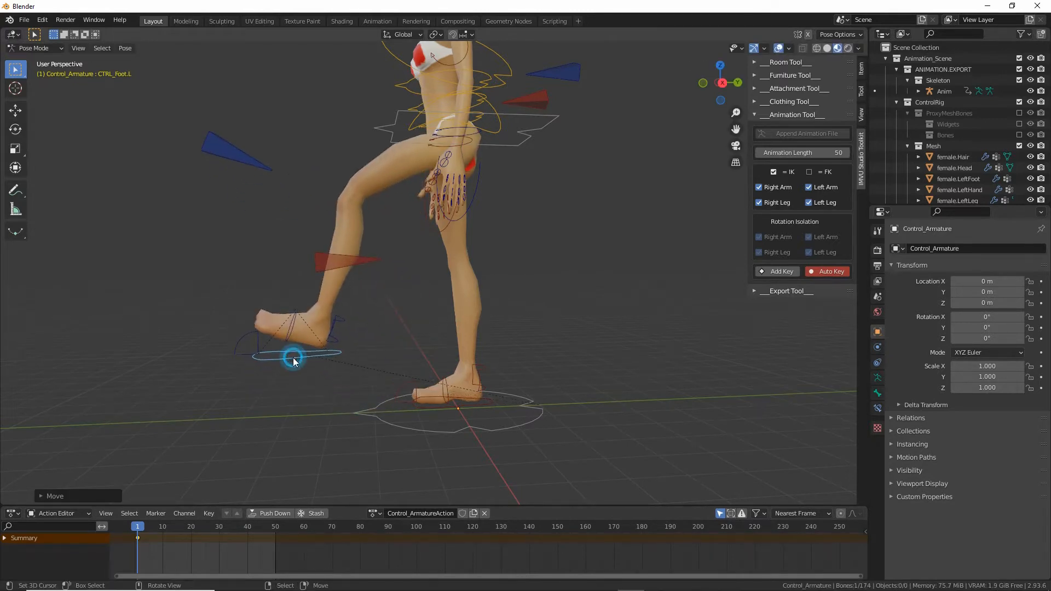
{"action": "left_click", "coordinate": [28, 548]}
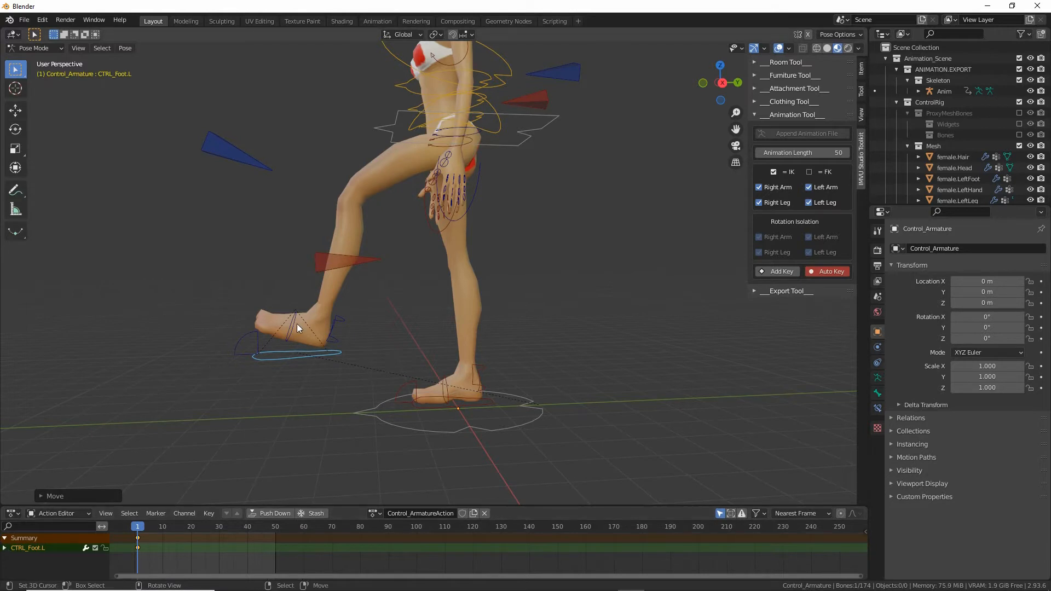
{"action": "key", "text": "r"}
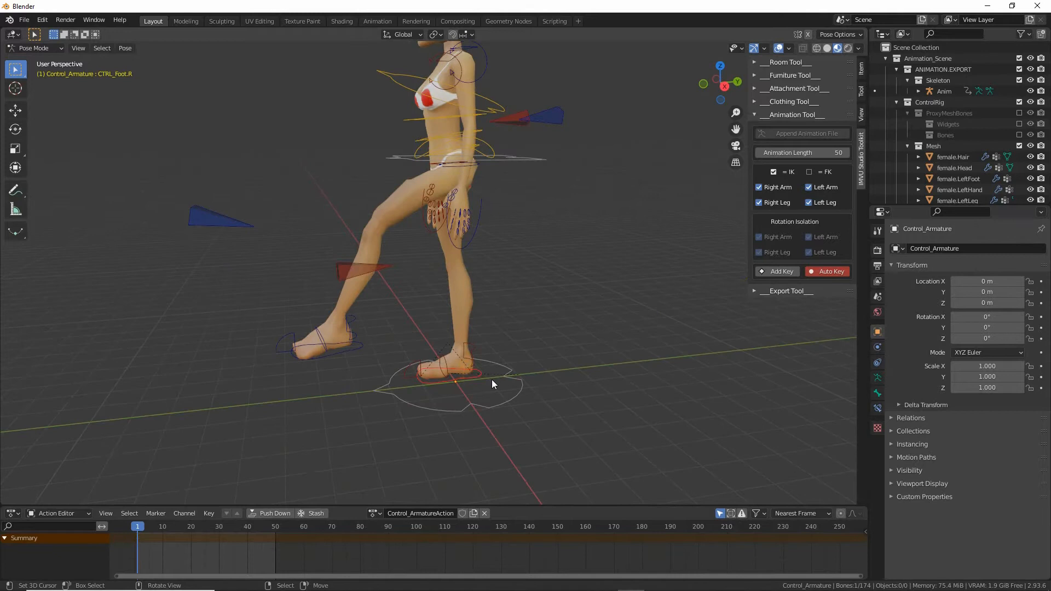
{"action": "key", "text": "r"}
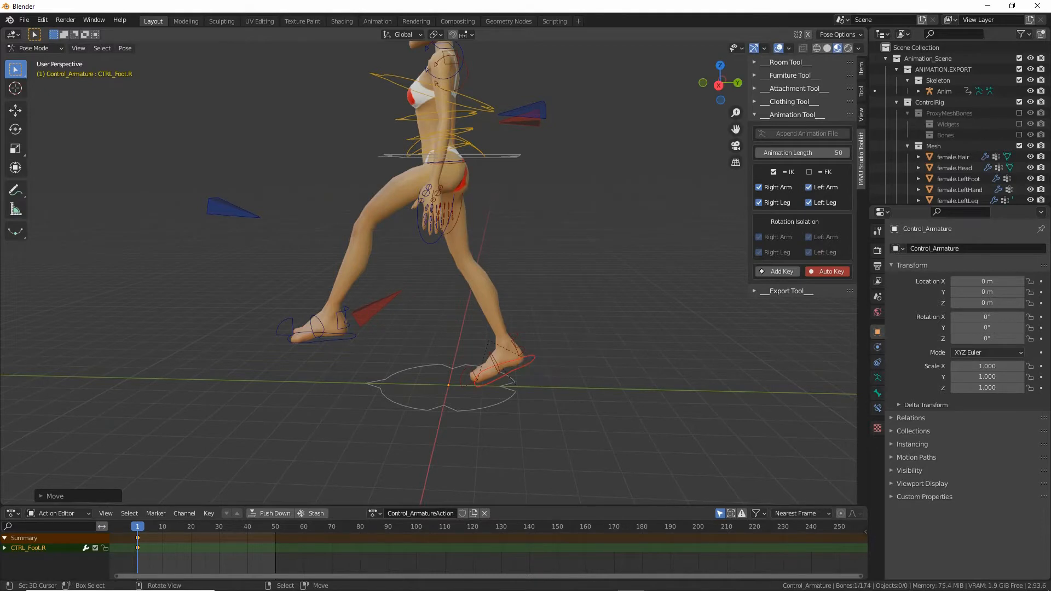
{"action": "key", "text": "r"}
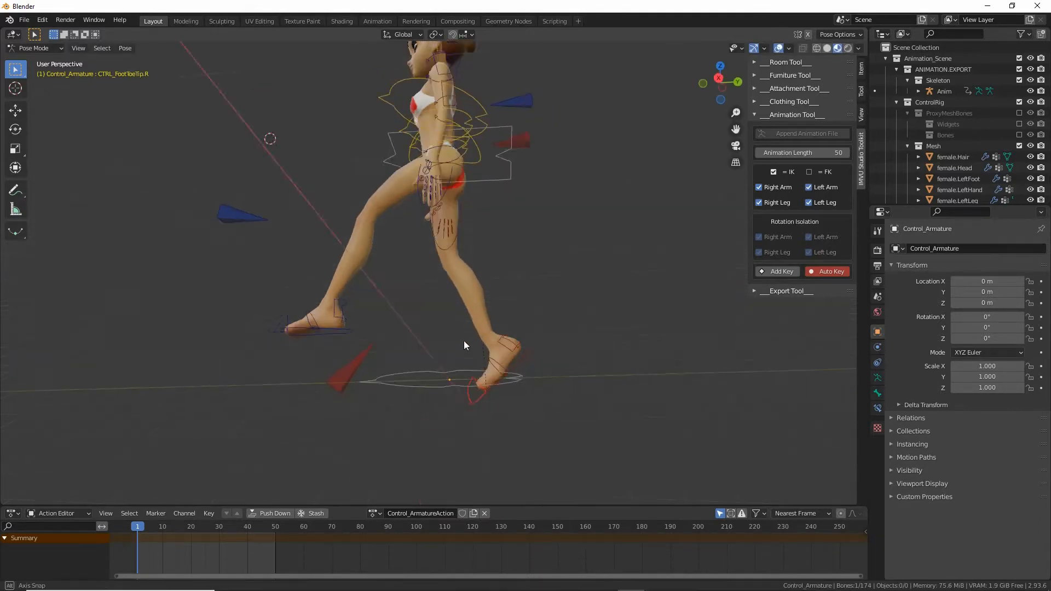
{"action": "key", "text": "r"}
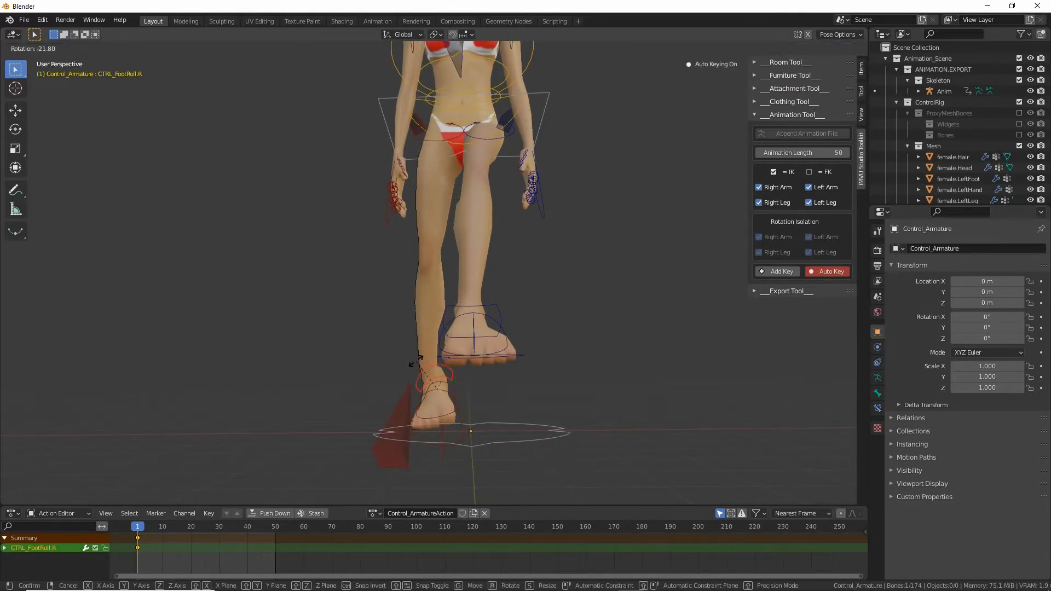
{"action": "mouse_move", "coordinate": [448, 396]}
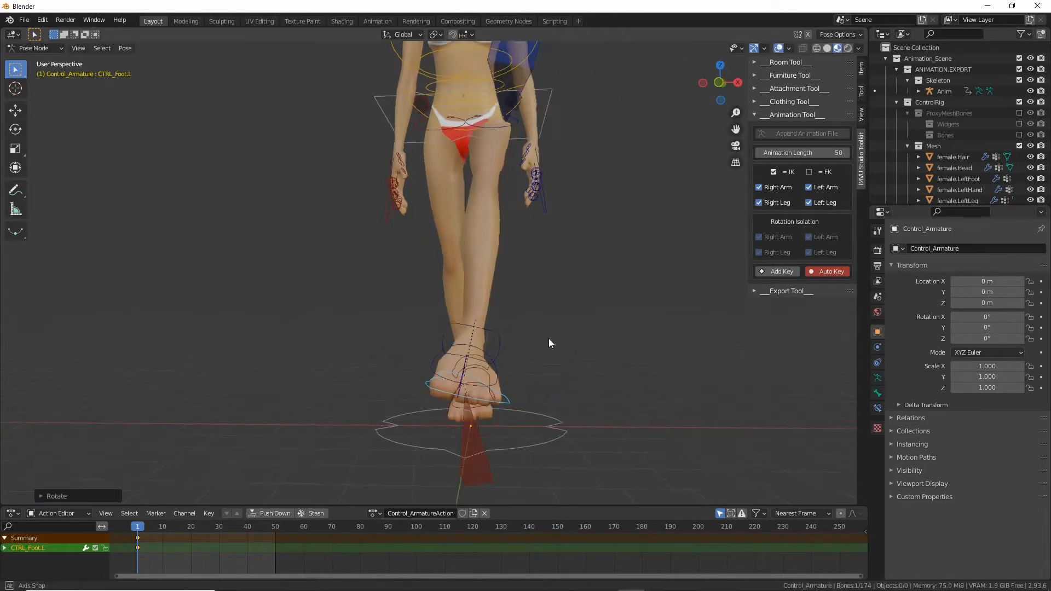
Move the CTRL_IK_Hand.L control forward so Auto Key records it
{"action": "key", "text": "g"}
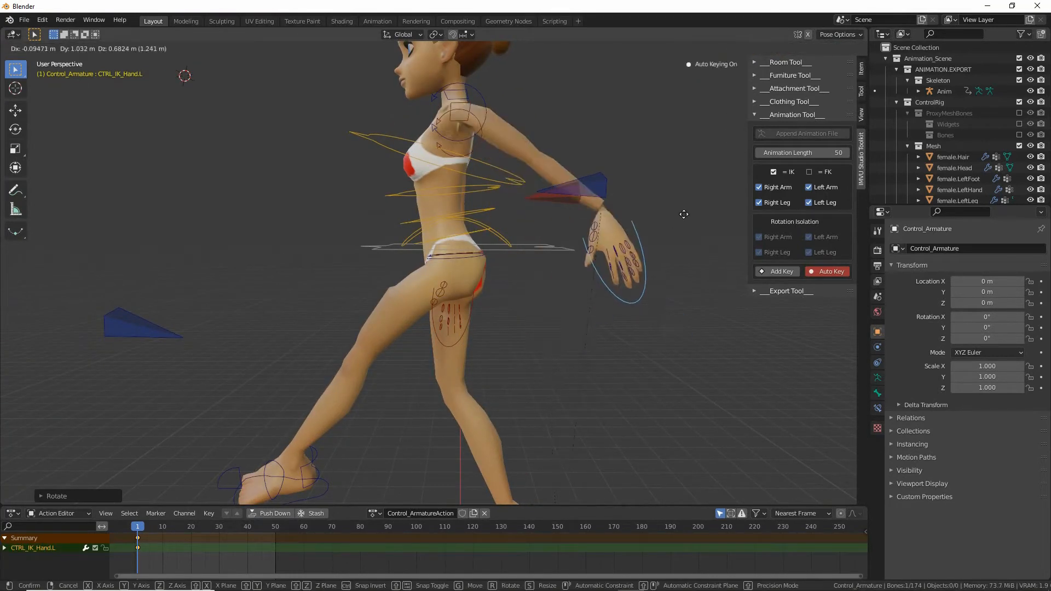
{"action": "mouse_move", "coordinate": [655, 235]}
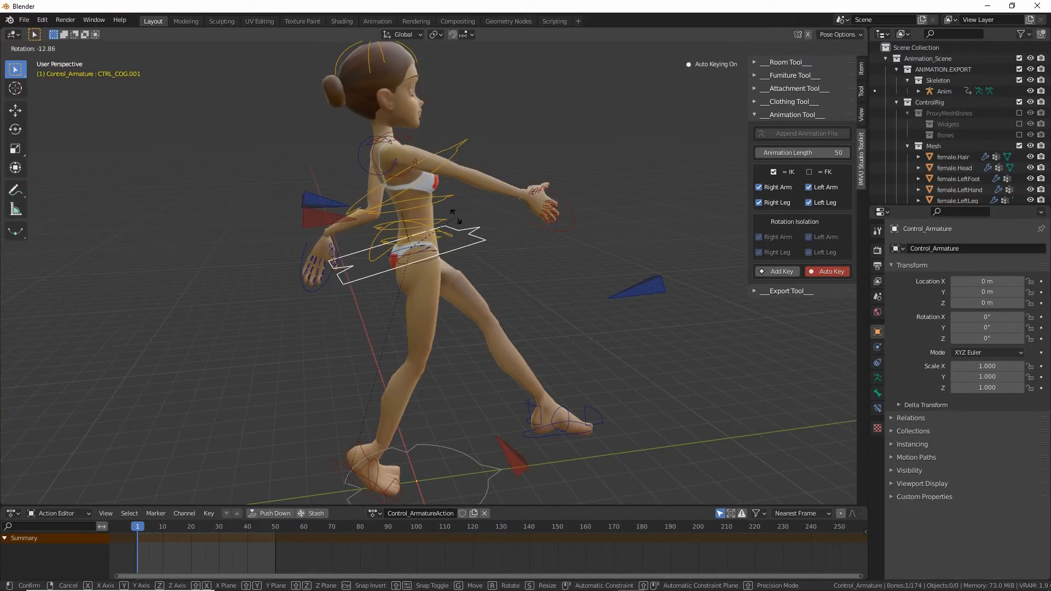
{"action": "mouse_move", "coordinate": [456, 214]}
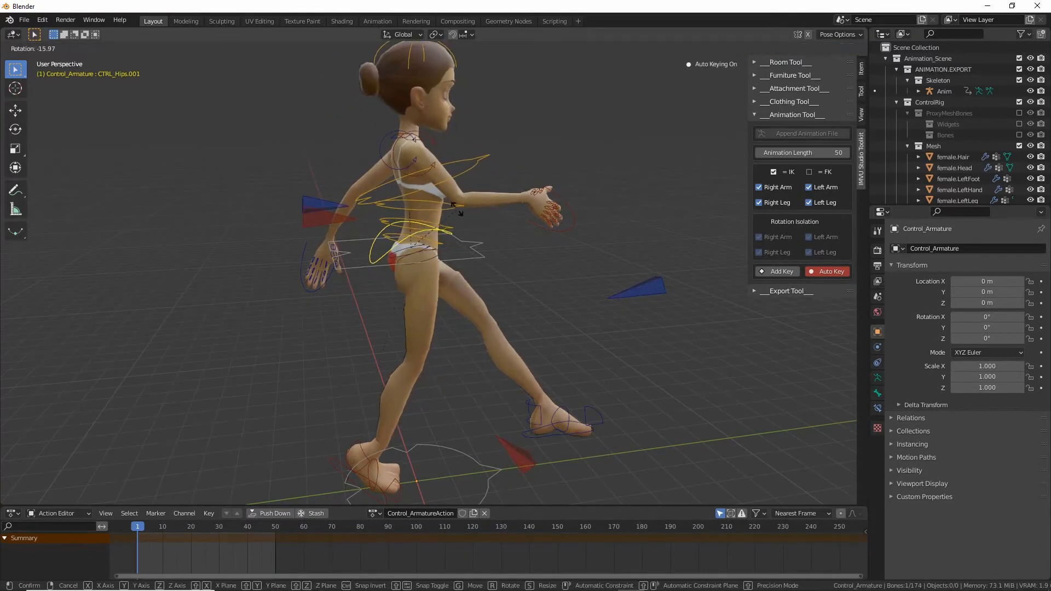
{"action": "mouse_move", "coordinate": [469, 218]}
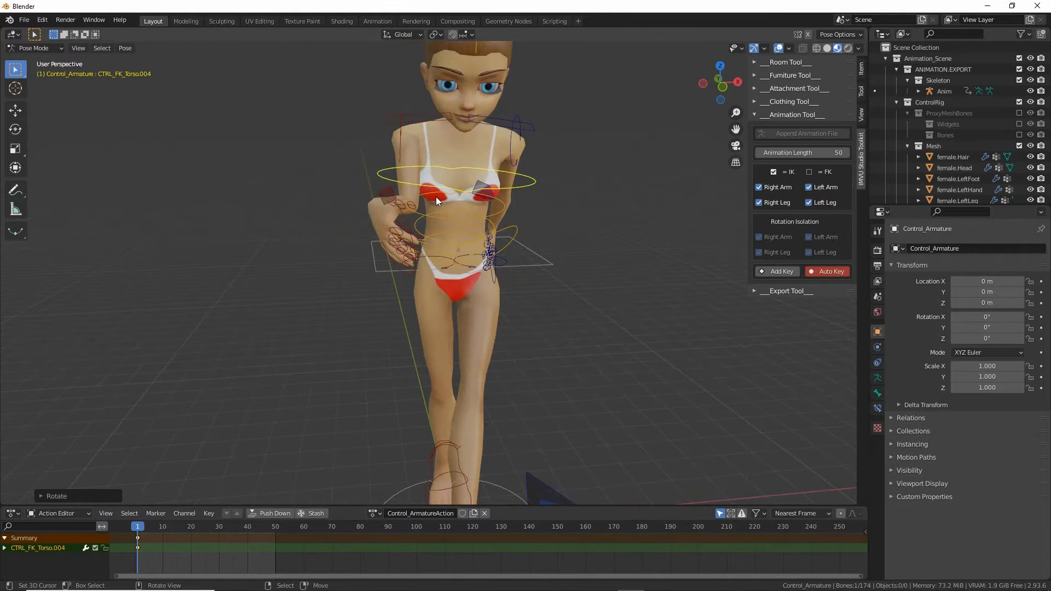
Pose the torso and right hand, check its Action Editor channel, and return to frame 1
{"action": "left_click", "coordinate": [390, 308]}
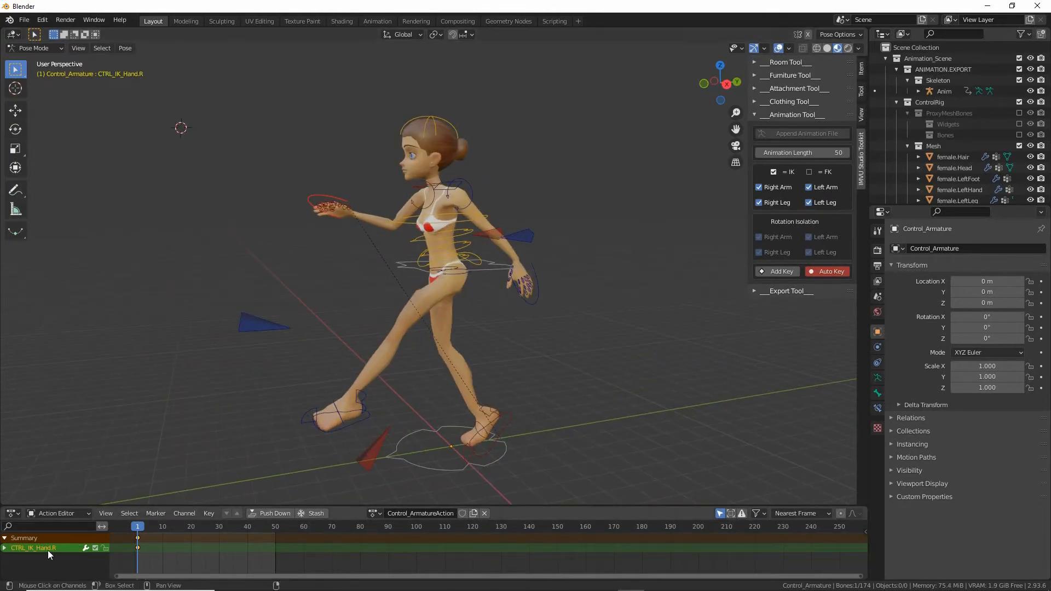
{"action": "left_click", "coordinate": [5, 547]}
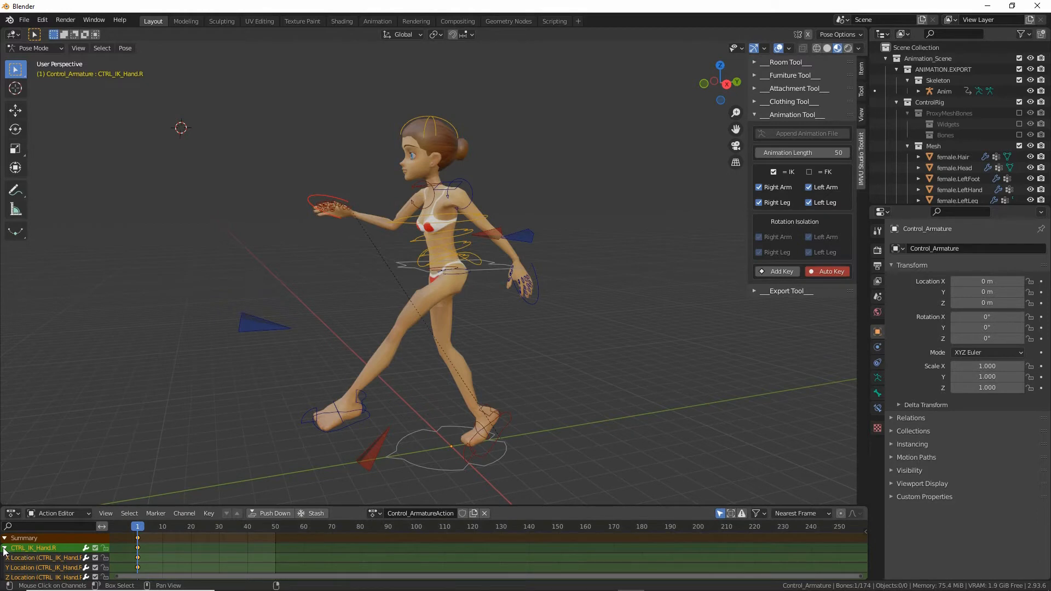
{"action": "left_click", "coordinate": [4, 547]}
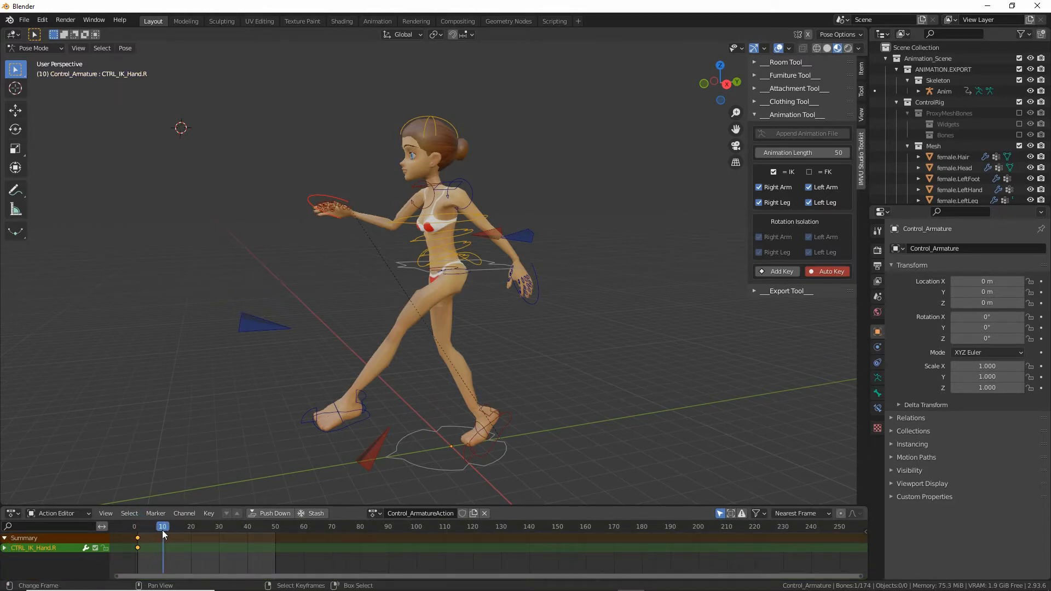
{"action": "left_click", "coordinate": [138, 526]}
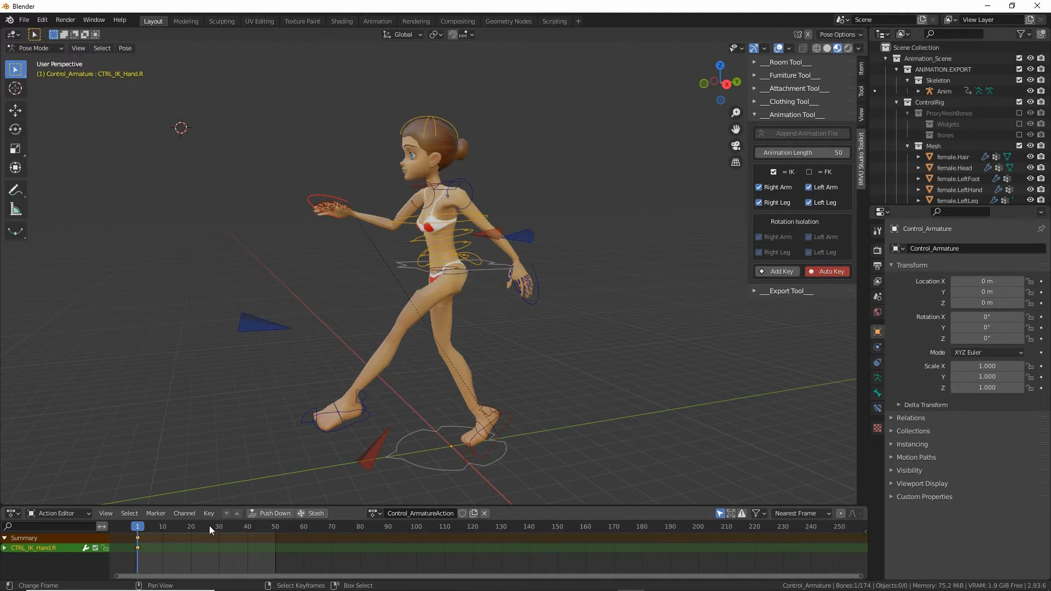
{"action": "left_click", "coordinate": [445, 449]}
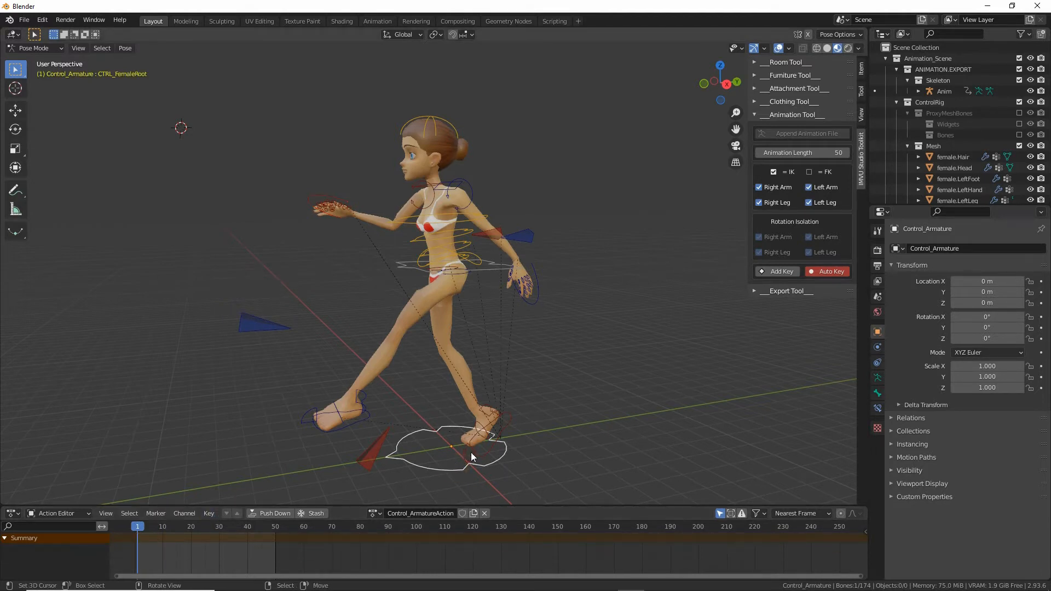
{"action": "left_click", "coordinate": [467, 459]}
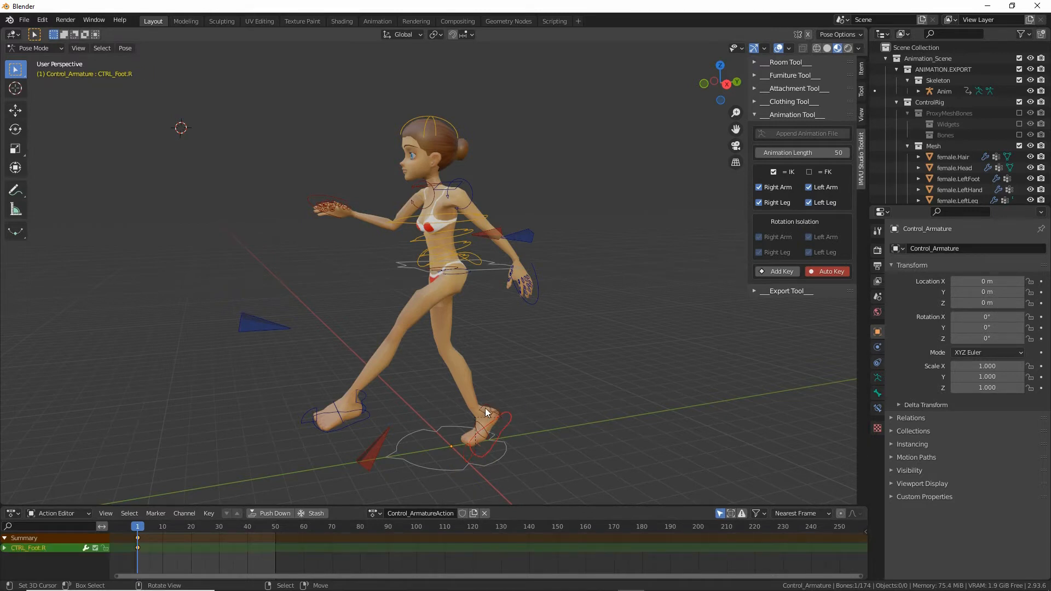
{"action": "left_click", "coordinate": [488, 412]}
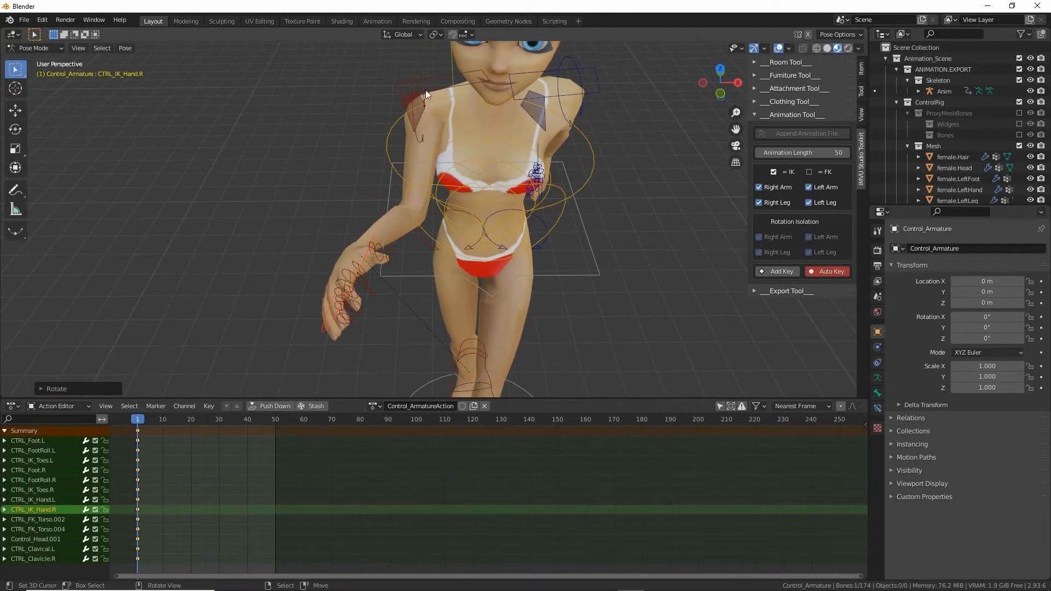
Move the right arm pole control, keying it at frame 1
{"action": "left_click", "coordinate": [408, 107]}
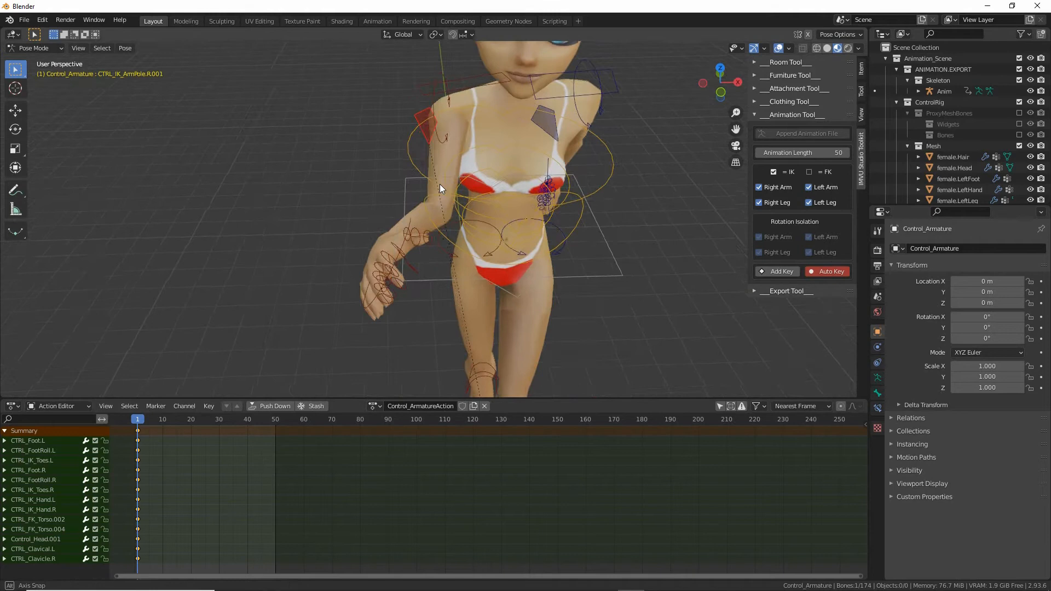
{"action": "key", "text": "g"}
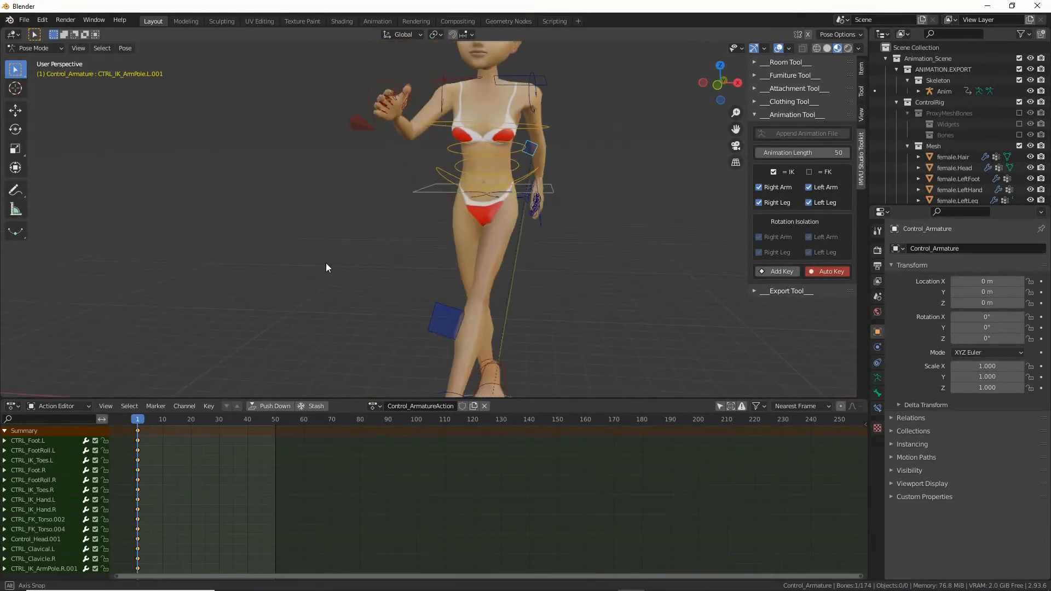
Save the posed project with Save As as 'toolkit test (1).blend'
{"action": "left_click", "coordinate": [23, 20]}
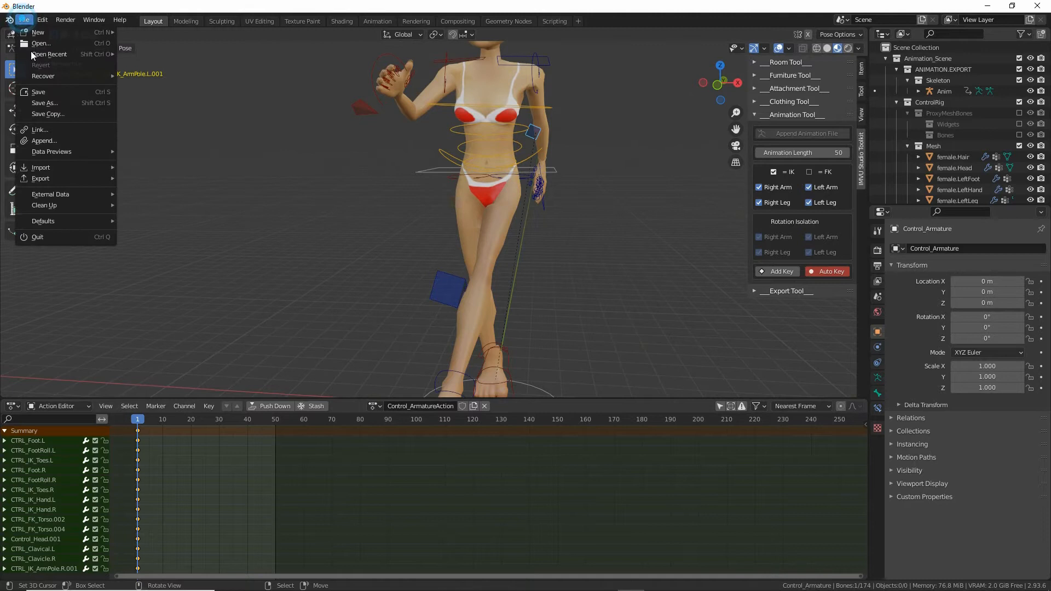
{"action": "left_click", "coordinate": [45, 102]}
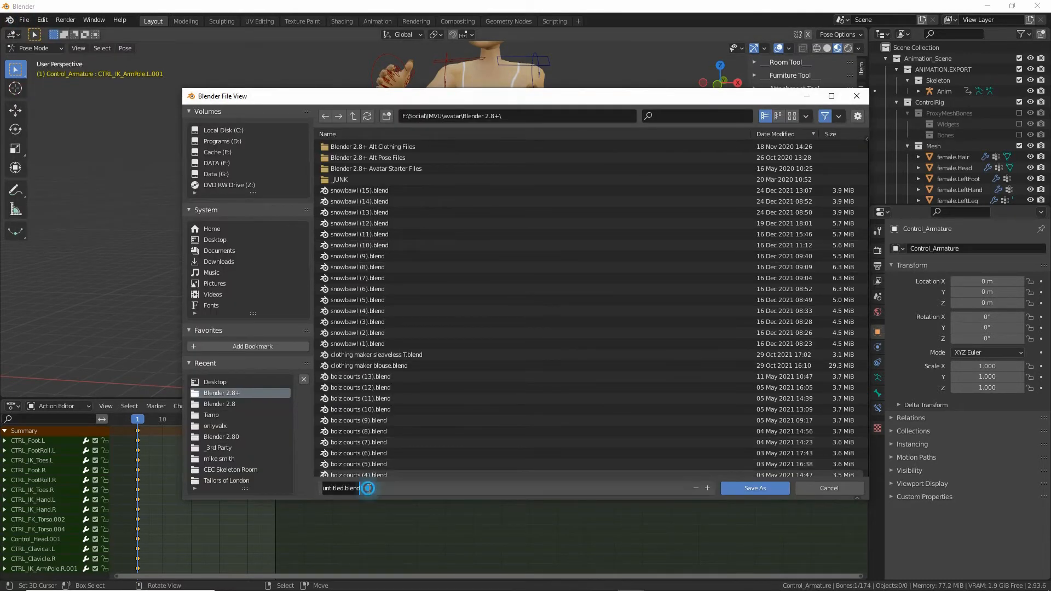
{"action": "type", "text": "too"}
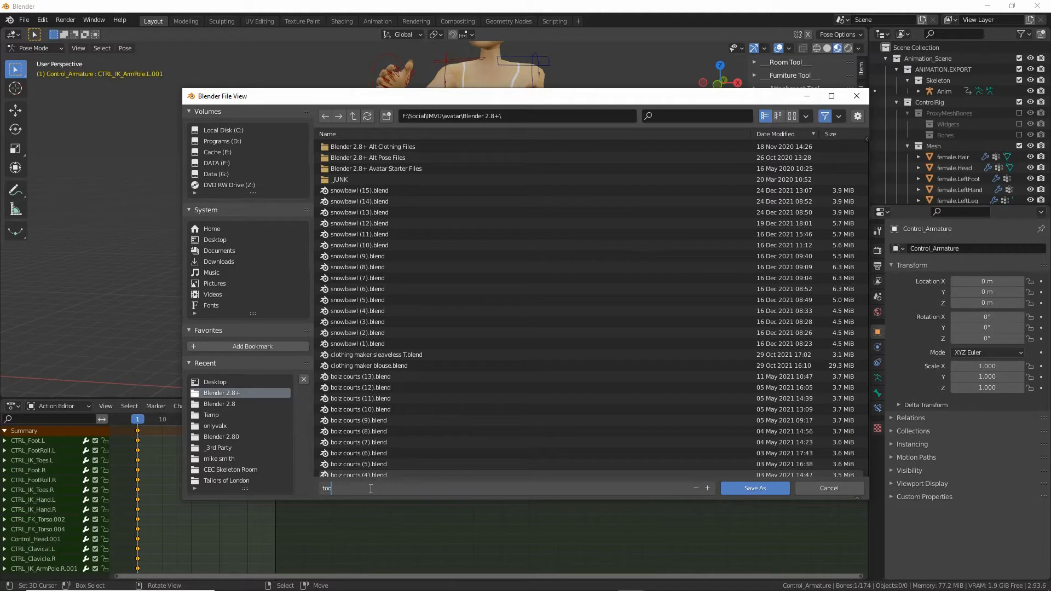
{"action": "type", "text": "lkit"}
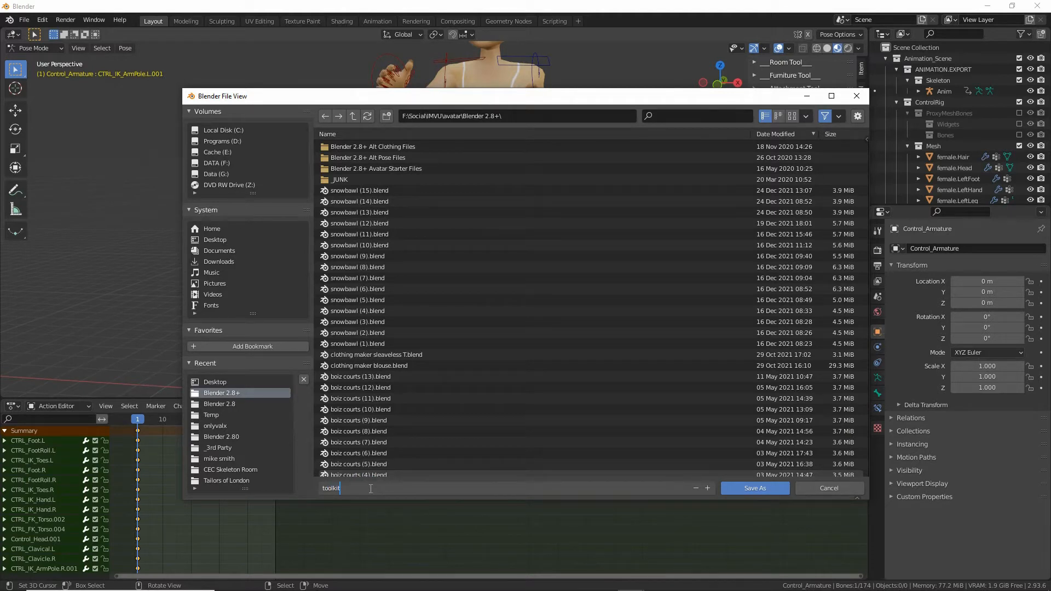
{"action": "type", "text": "test (1"}
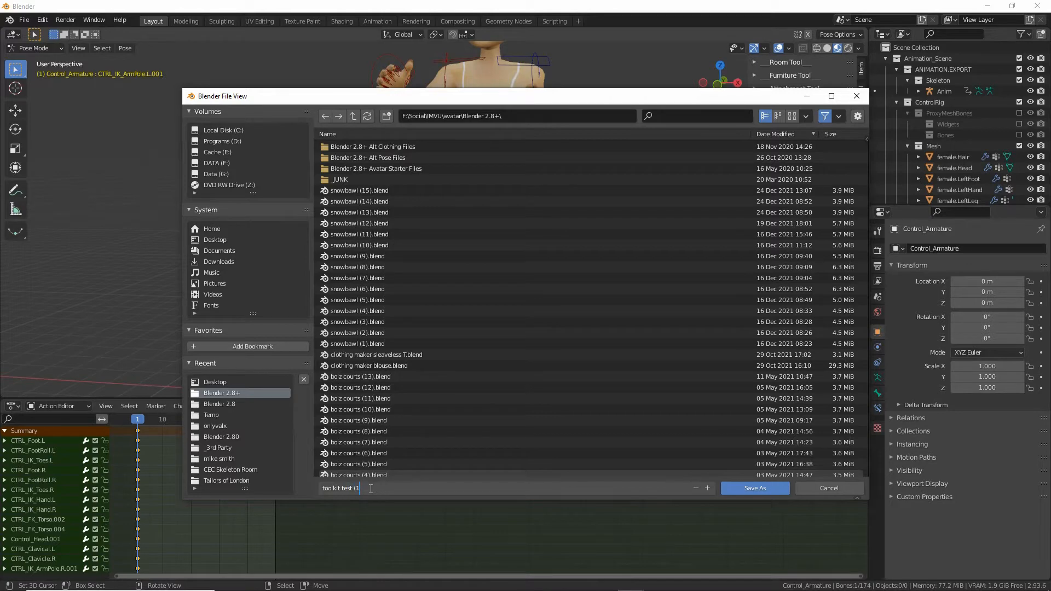
{"action": "type", "text": ").blend"}
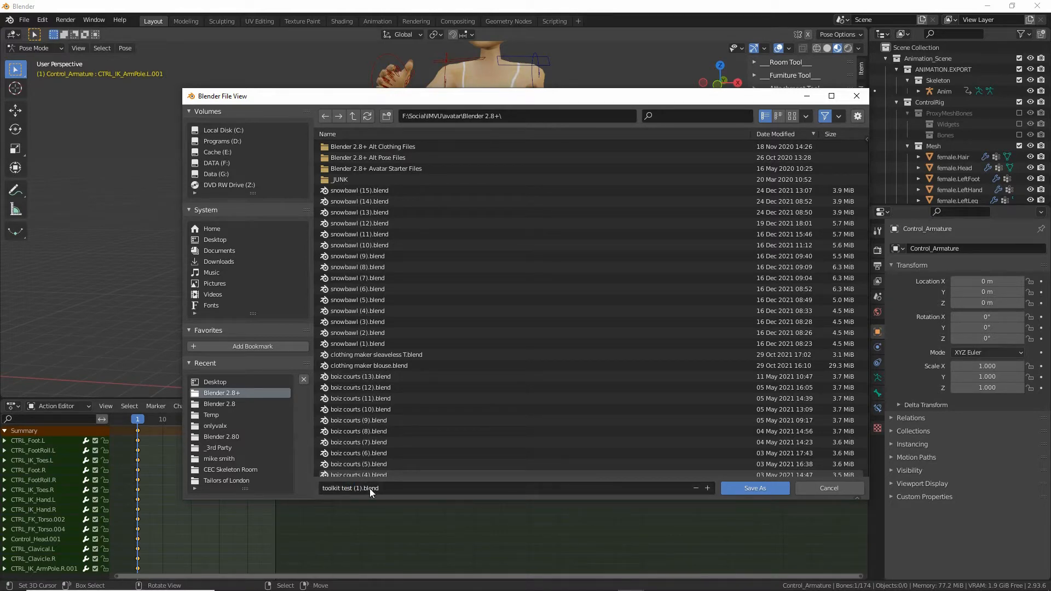
{"action": "left_click", "coordinate": [755, 487]}
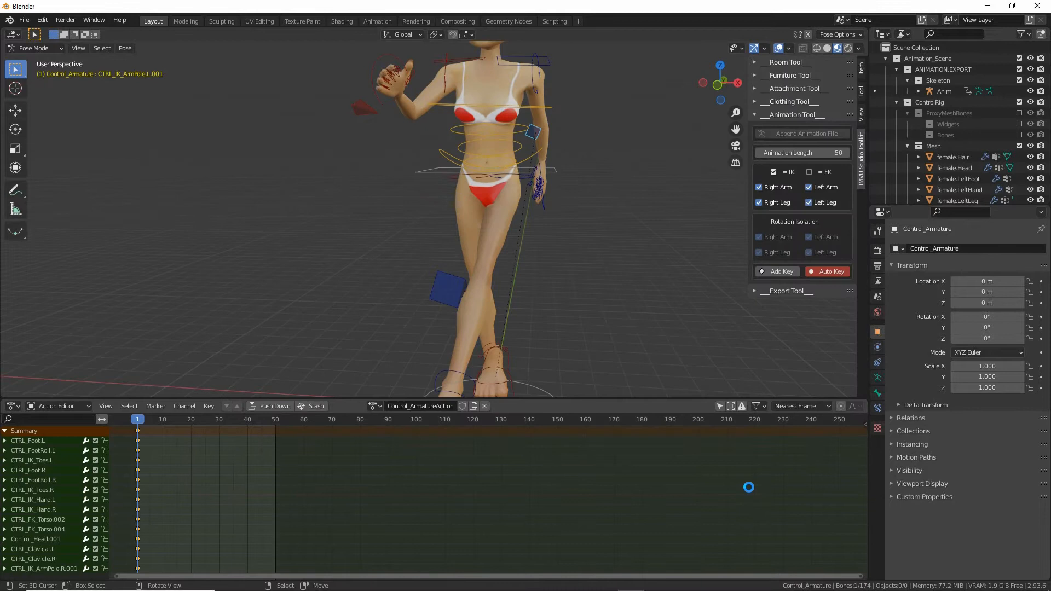
{"action": "key", "text": "ctrl+s"}
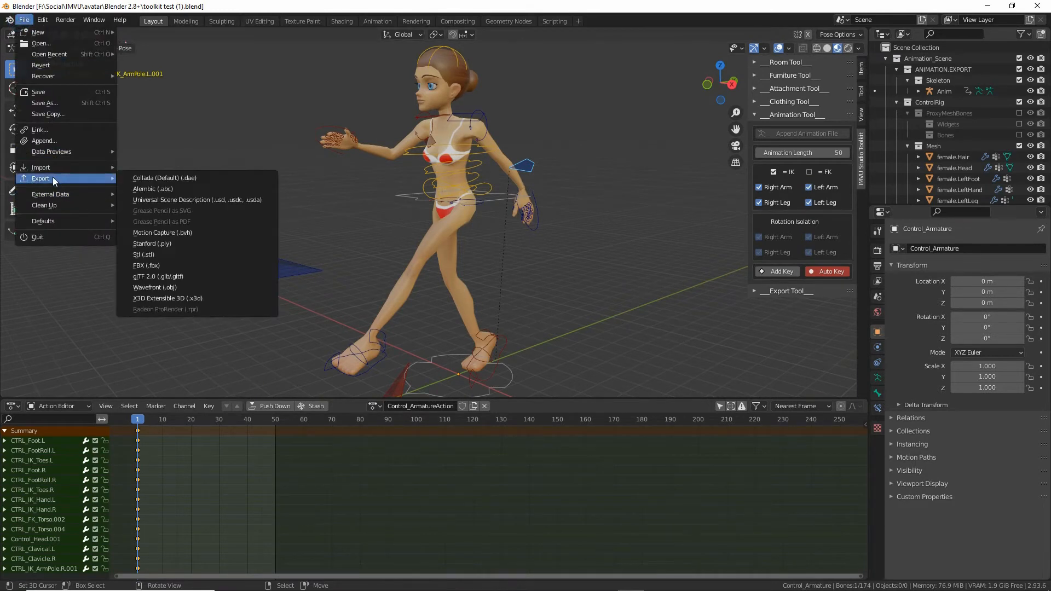
{"action": "mouse_move", "coordinate": [146, 265]}
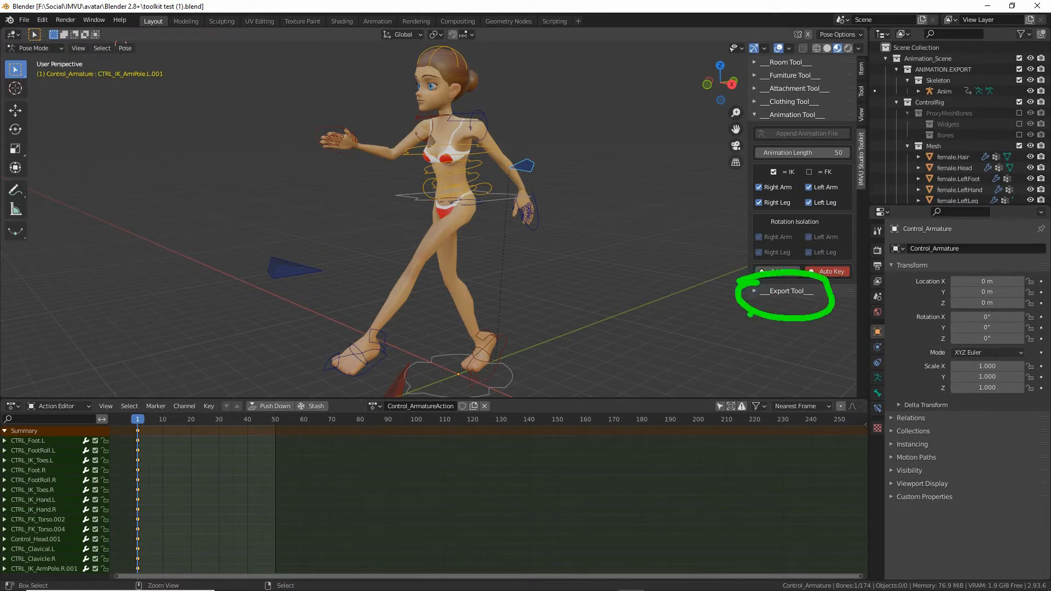
Expand the toolkit's Export Tool and export the rig animation as 'toolkit test (1)'
{"action": "left_click", "coordinate": [787, 290]}
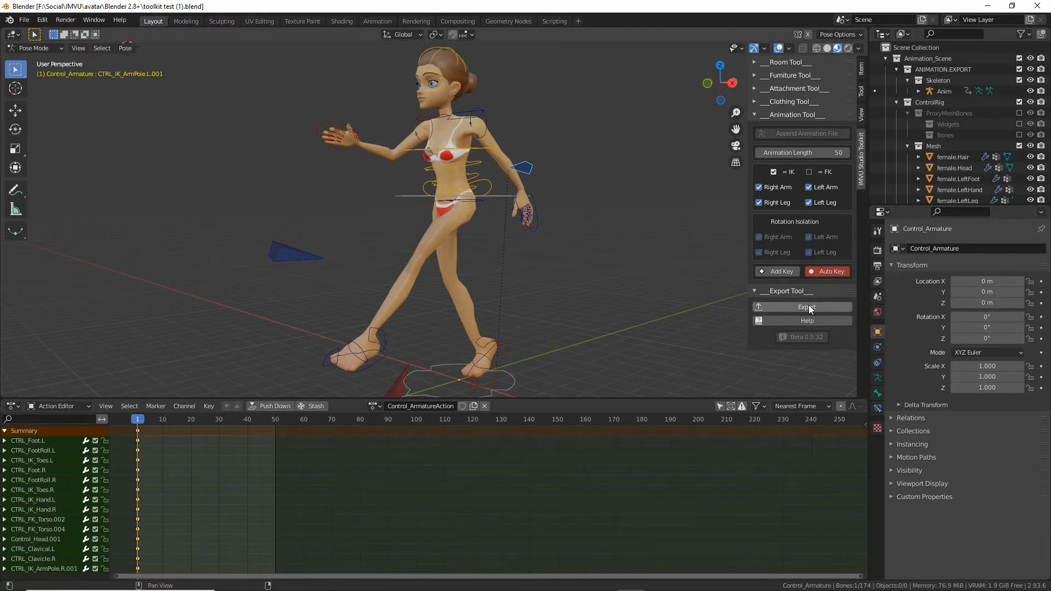
{"action": "left_click", "coordinate": [806, 307]}
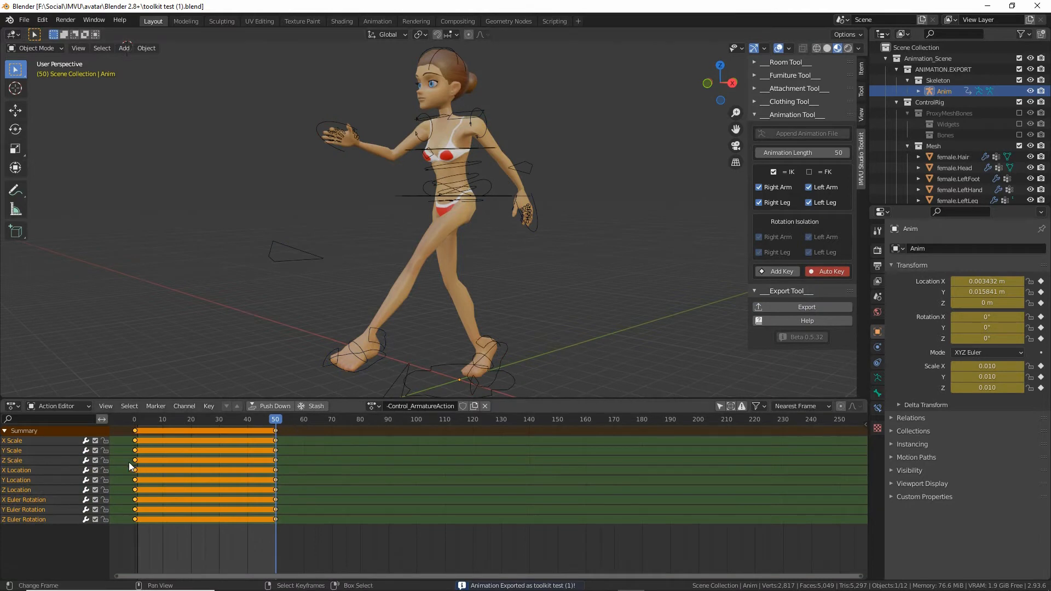
{"action": "mouse_move", "coordinate": [179, 470]}
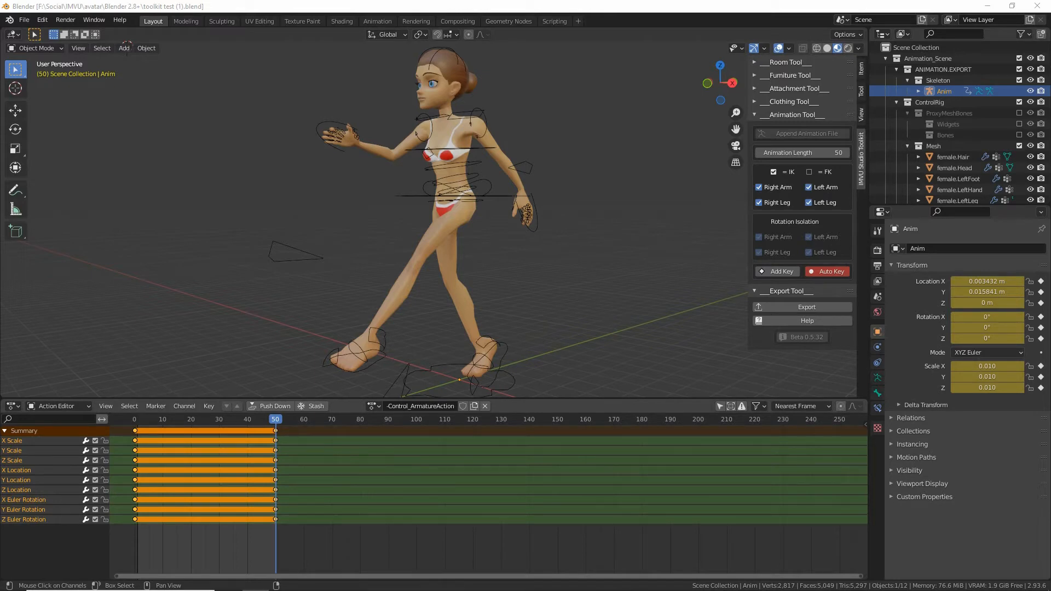
Open the exported toolkit test (1).fbx in Notepad++ and scroll through its binary contents
{"action": "left_click", "coordinate": [807, 307]}
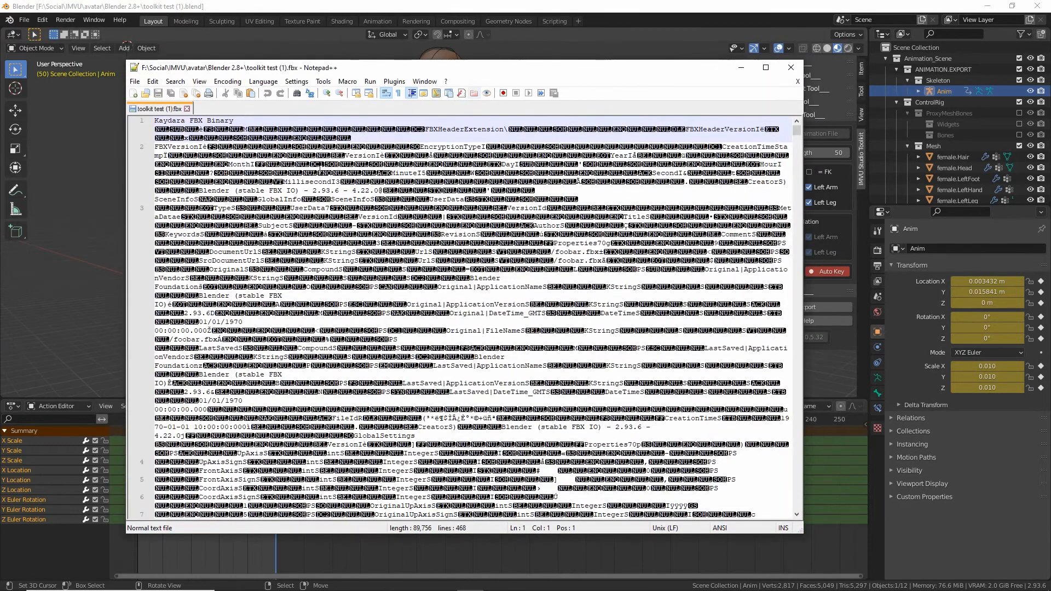
{"action": "scroll", "scroll_direction": "down", "scroll_amount": 3}
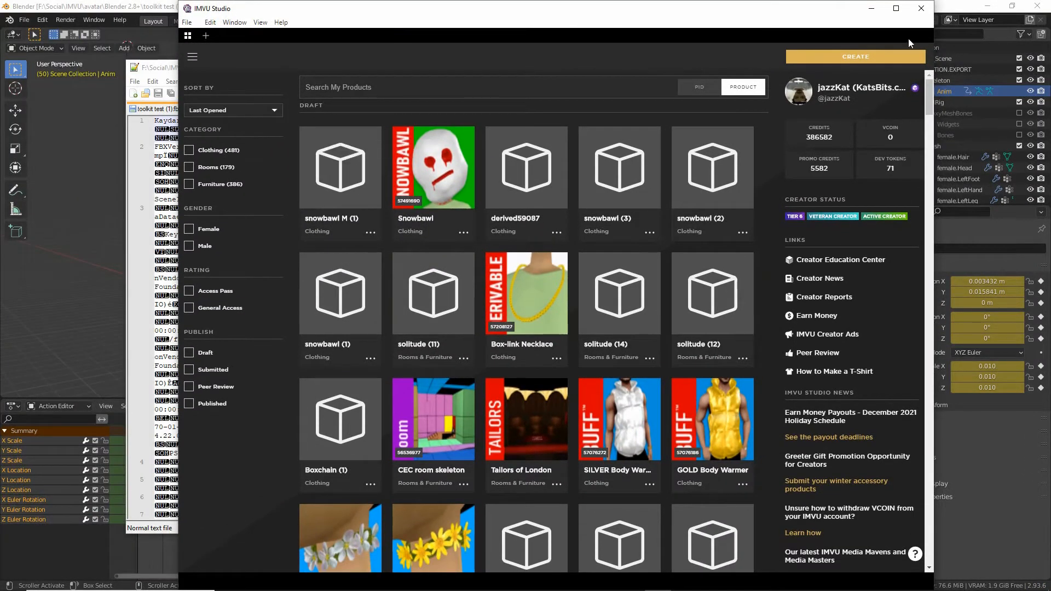
Start a new derived product, filter to All Women and search for 'empty mood'
{"action": "left_click", "coordinate": [854, 57]}
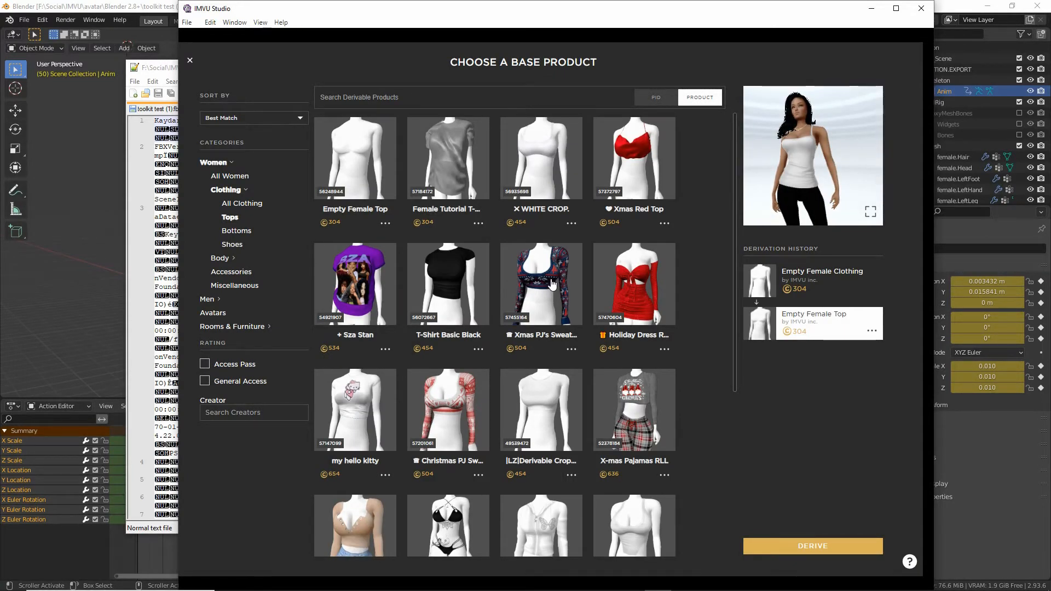
{"action": "left_click", "coordinate": [226, 189]}
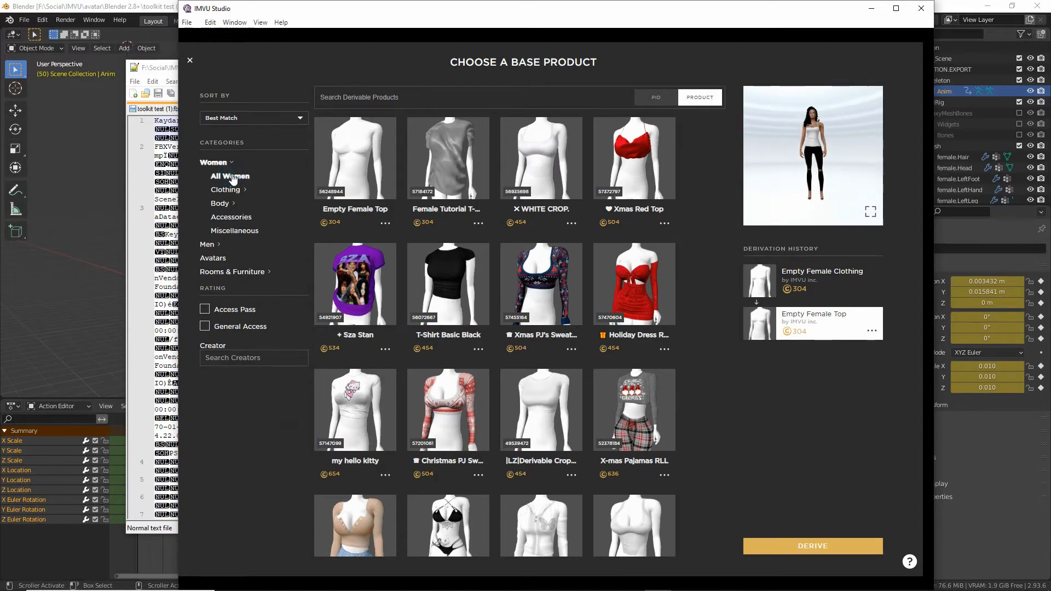
{"action": "left_click", "coordinate": [229, 176]}
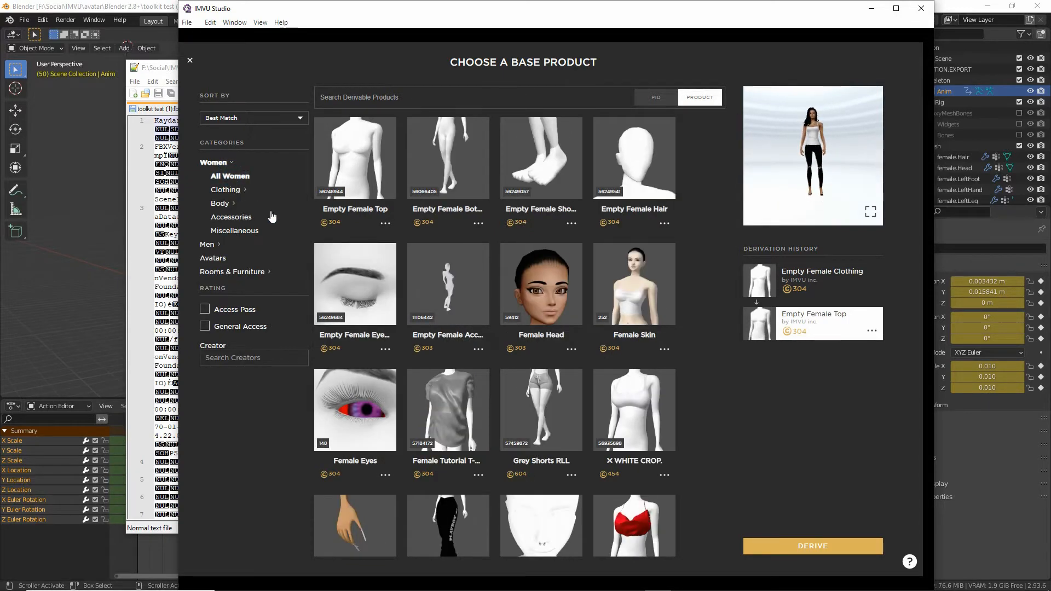
{"action": "mouse_move", "coordinate": [573, 135]}
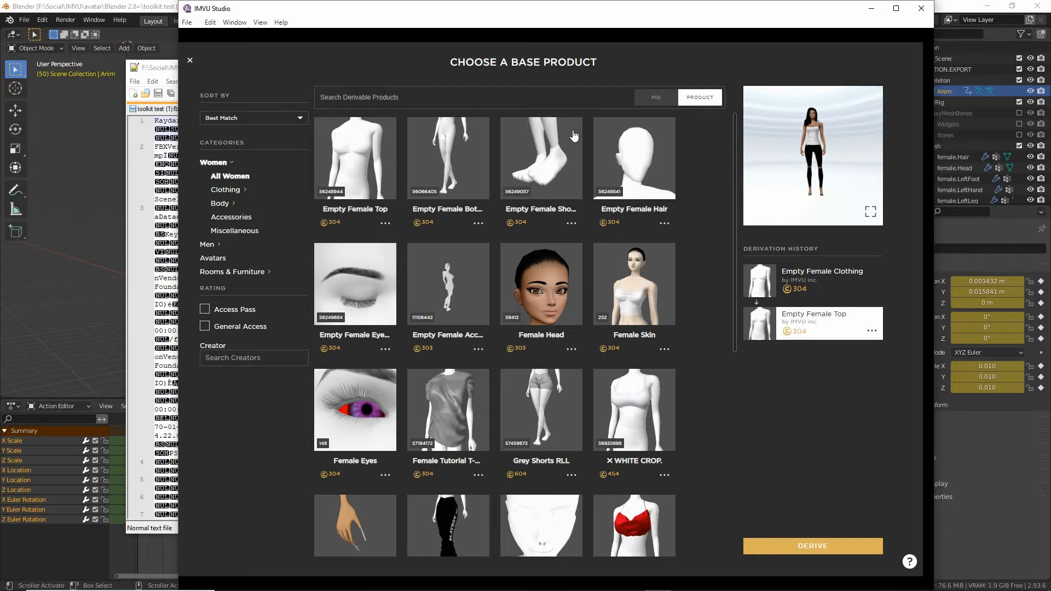
{"action": "left_click", "coordinate": [402, 98]}
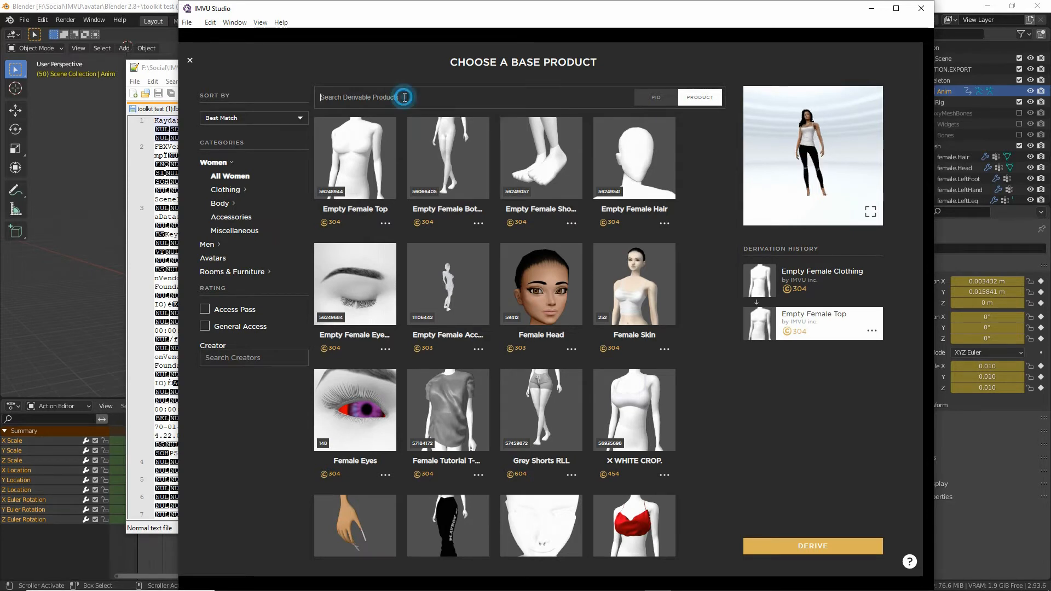
{"action": "type", "text": "empty mood"}
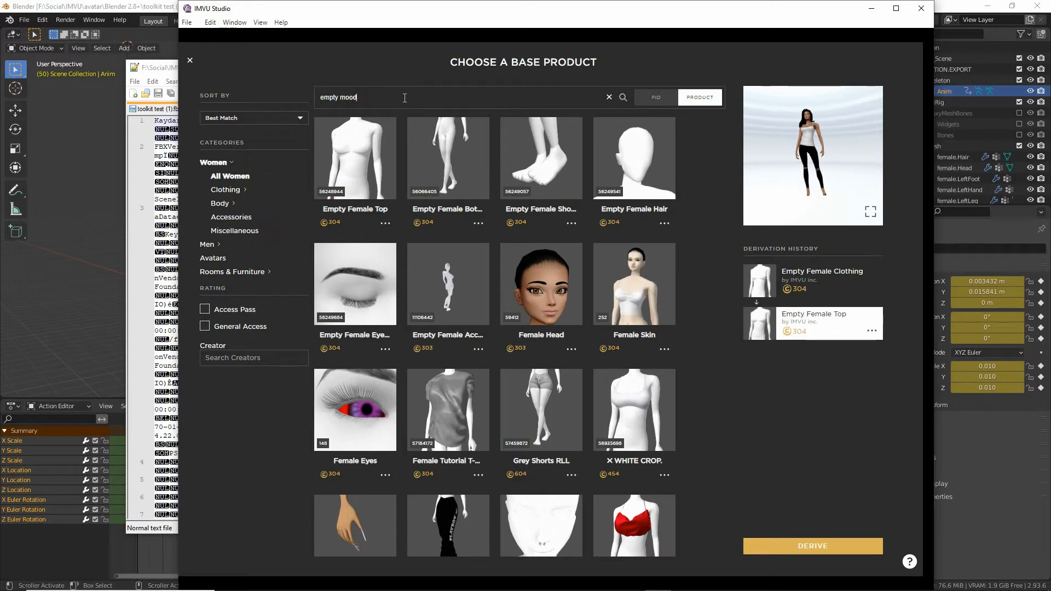
{"action": "left_click", "coordinate": [621, 96]}
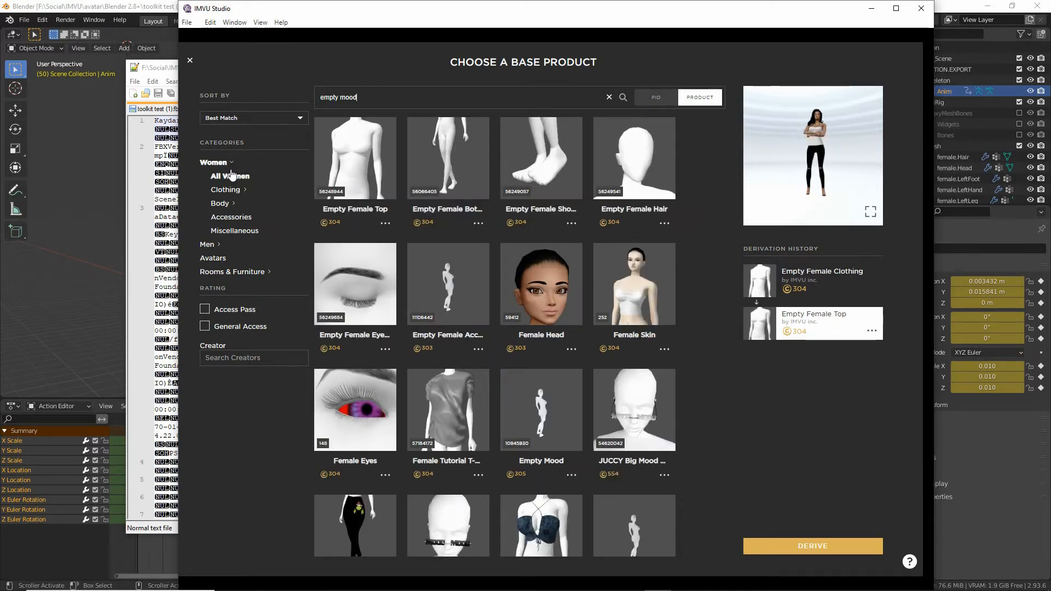
Narrow results to Avatars, pick the Female avatar and derive project derived80
{"action": "left_click", "coordinate": [213, 161]}
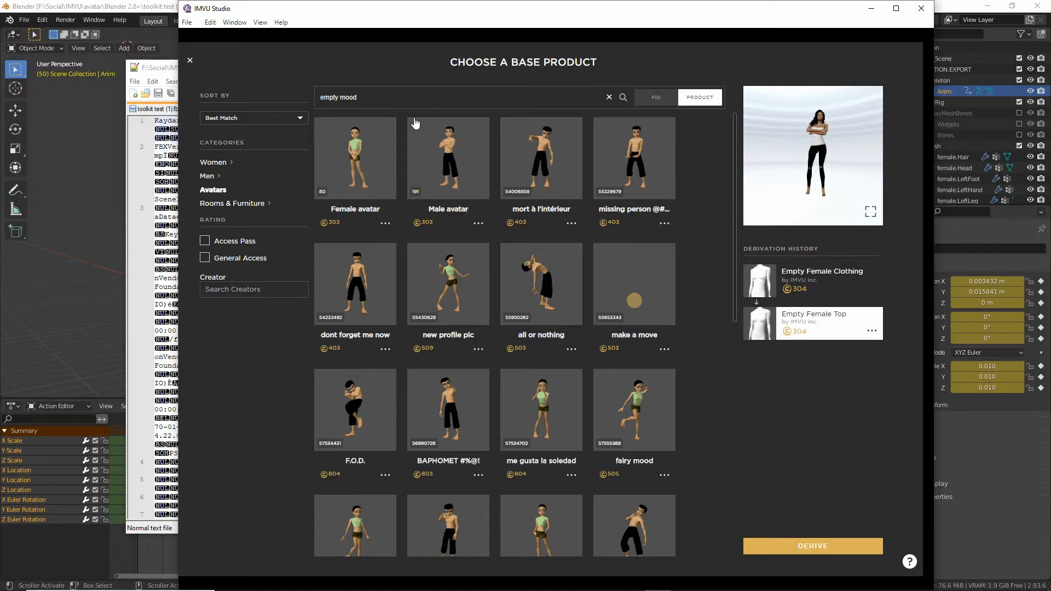
{"action": "left_click", "coordinate": [355, 158]}
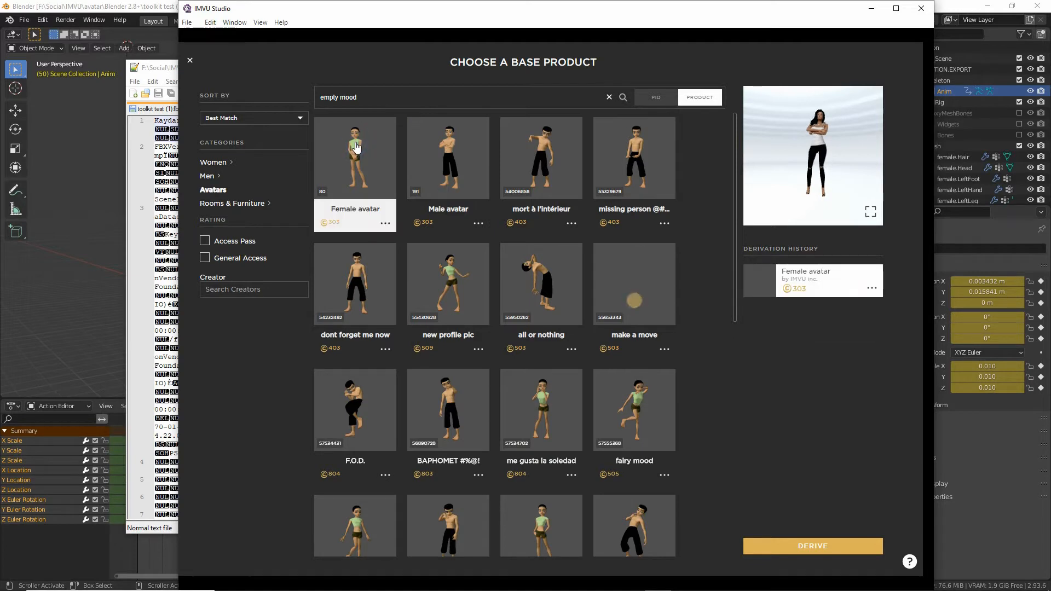
{"action": "mouse_move", "coordinate": [812, 545]}
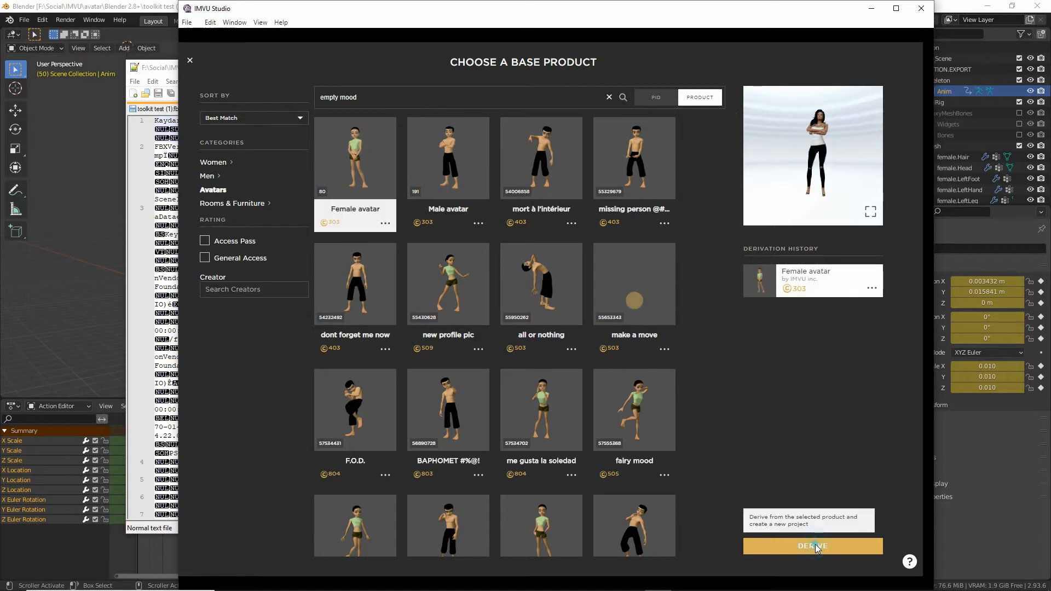
{"action": "left_click", "coordinate": [812, 546]}
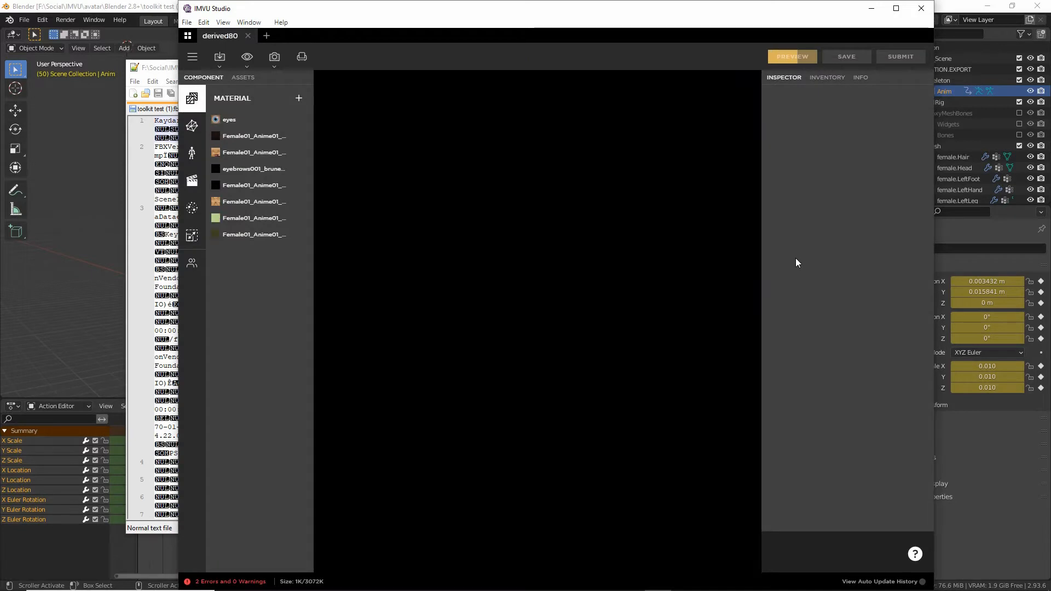
Let the Female avatar load in derived80 and bring up the Import FBX option
{"action": "left_click", "coordinate": [792, 57]}
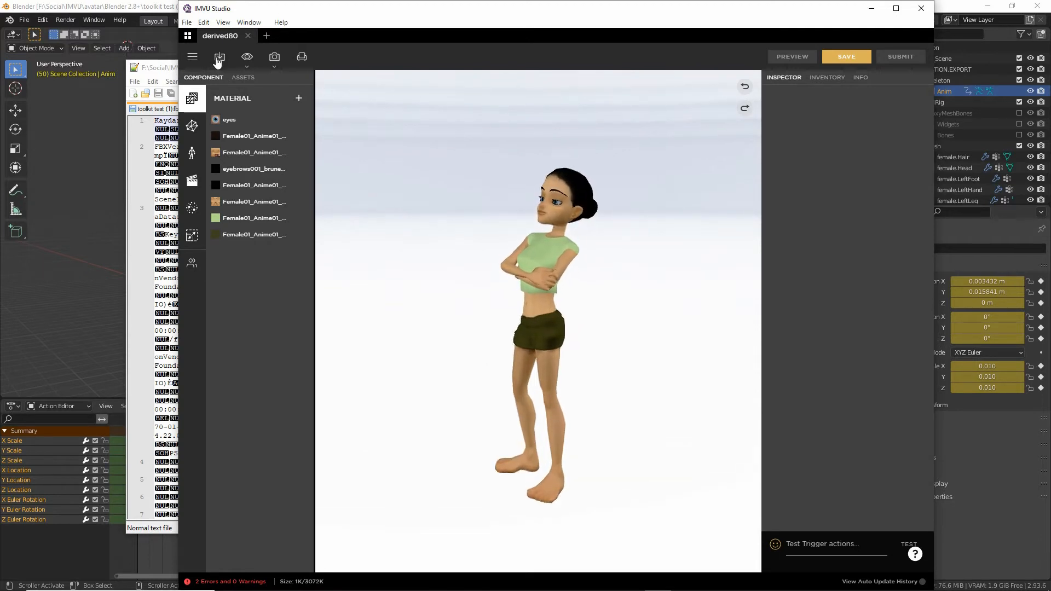
{"action": "mouse_move", "coordinate": [220, 56]}
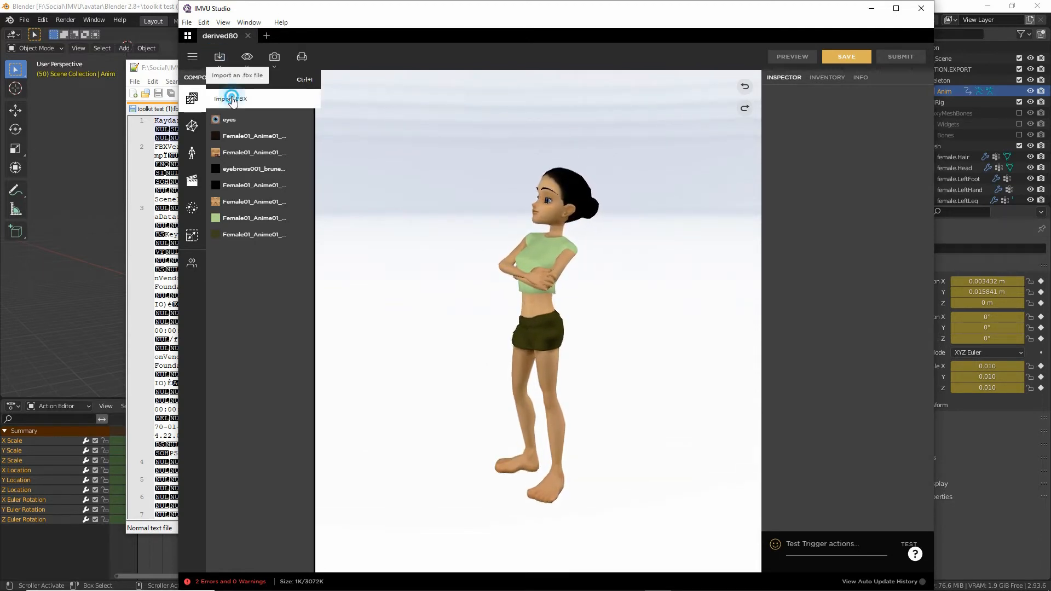
Import toolkit test (1).fbx, detected as one skeleton with no meshes, materials or animations
{"action": "left_click", "coordinate": [231, 98]}
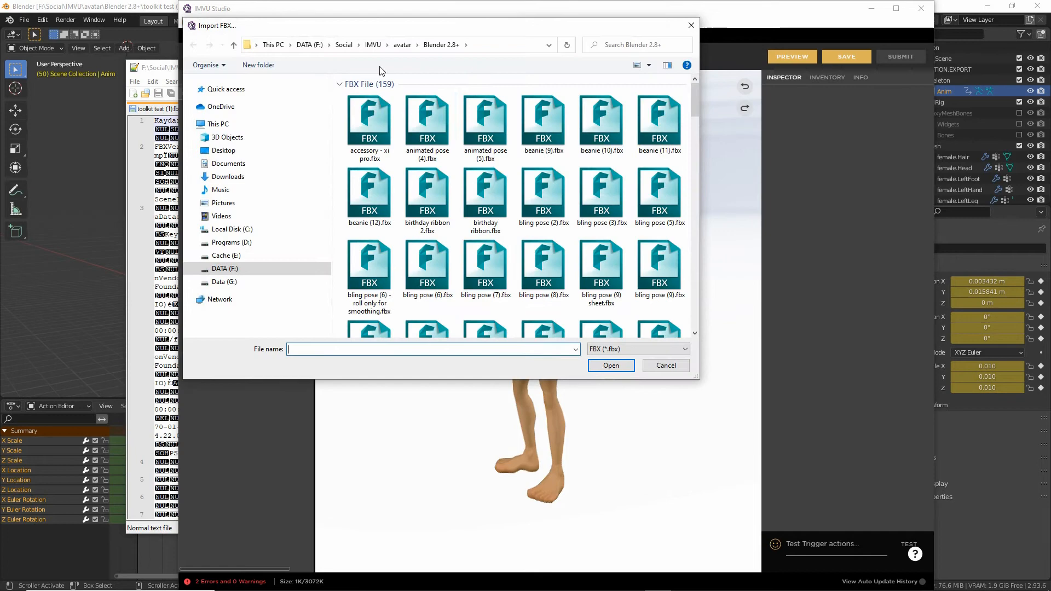
{"action": "scroll", "scroll_direction": "down", "scroll_amount": 3}
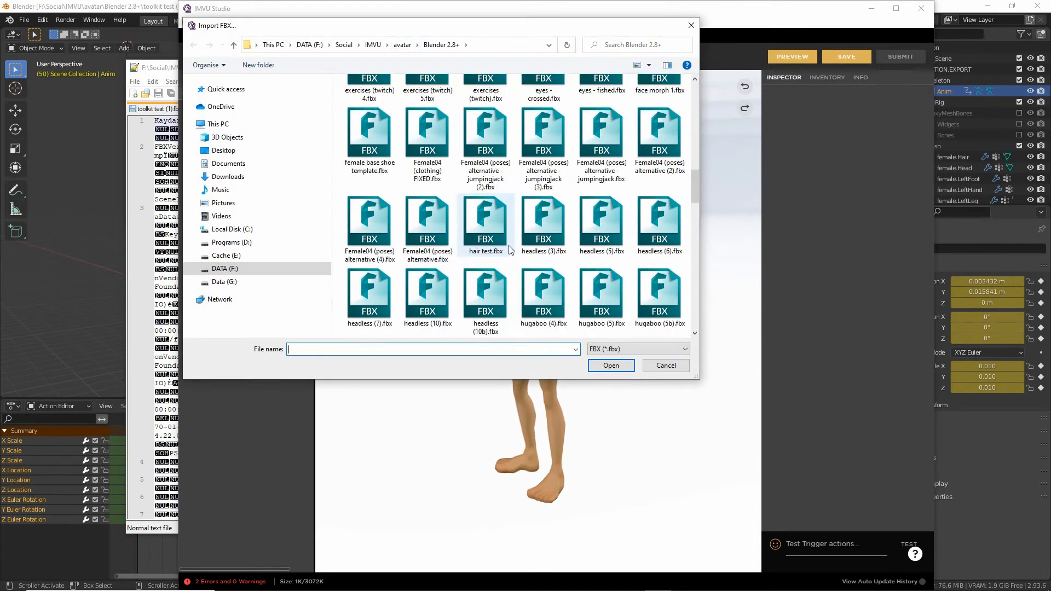
{"action": "scroll", "scroll_direction": "down", "scroll_amount": 3}
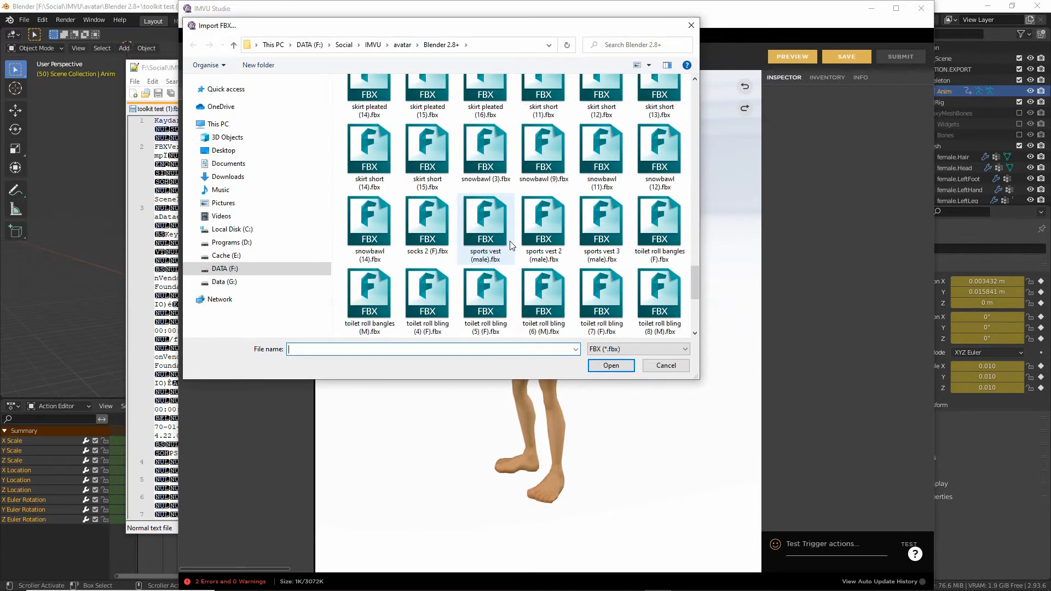
{"action": "scroll", "scroll_direction": "down", "scroll_amount": 3}
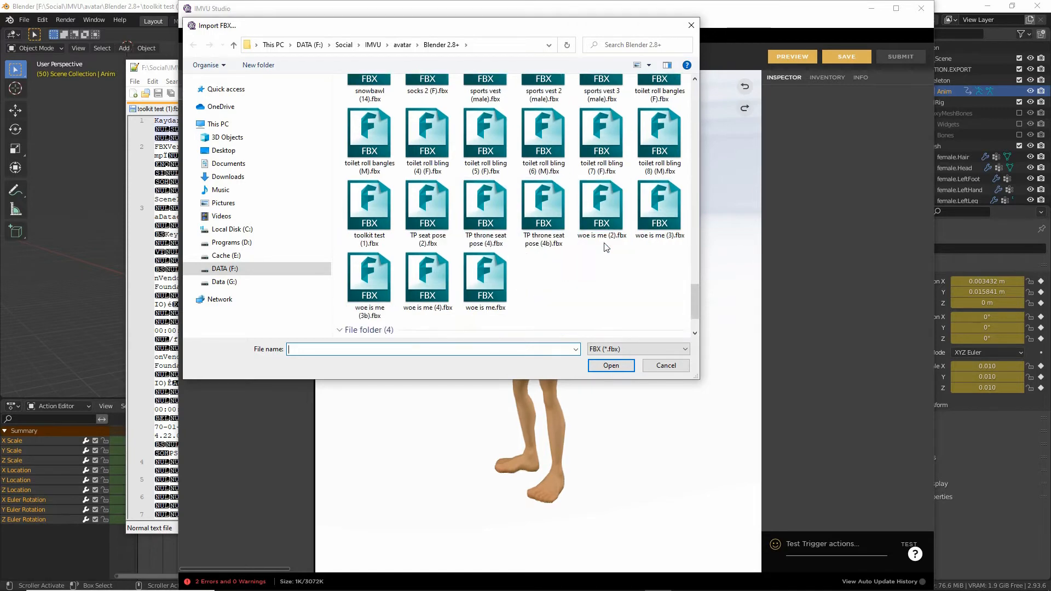
{"action": "left_click", "coordinate": [368, 208]}
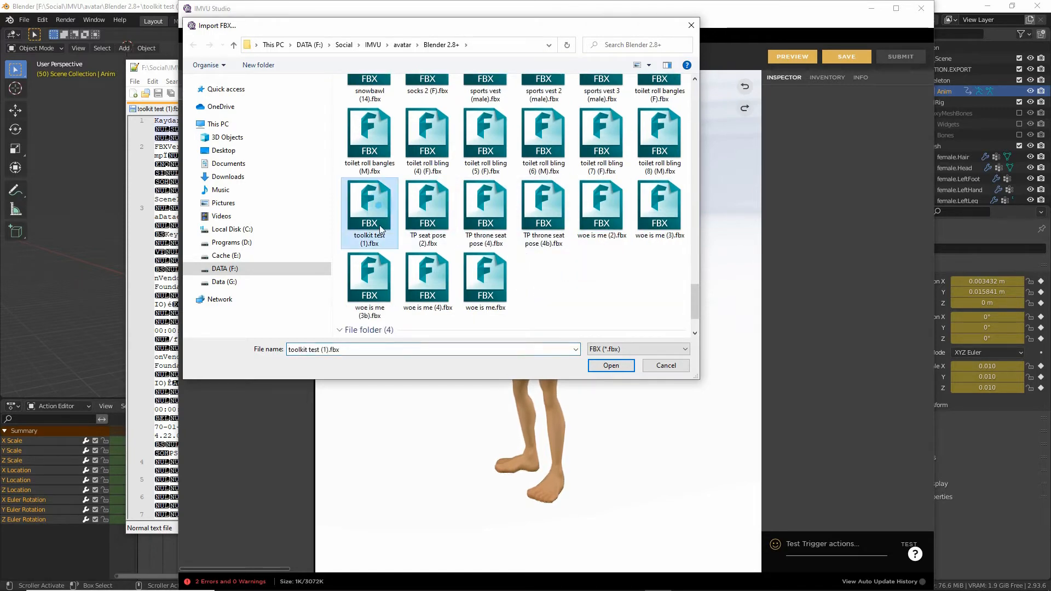
{"action": "left_click", "coordinate": [610, 365]}
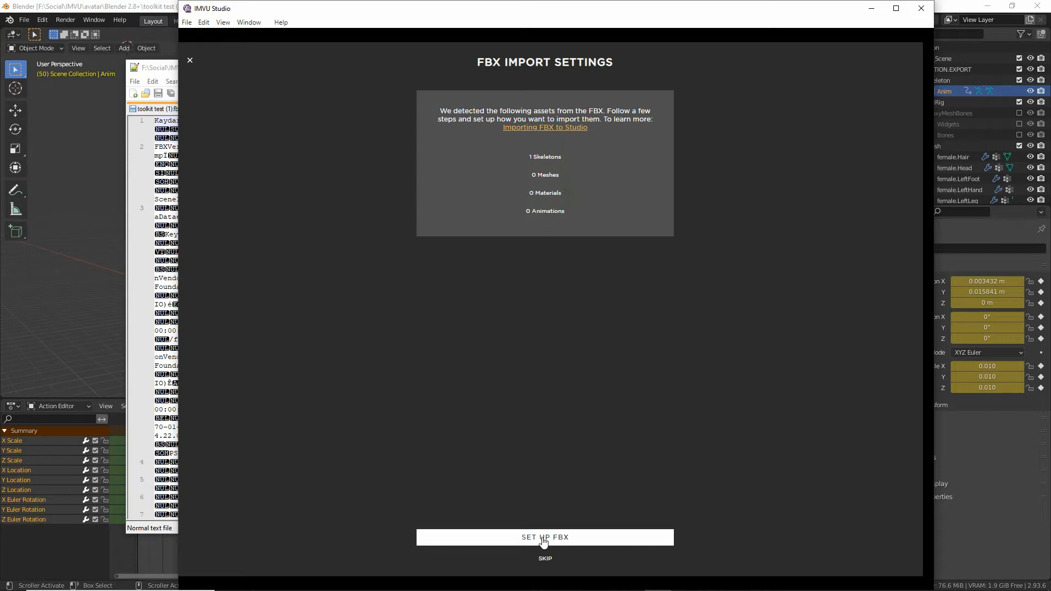
Step through the FBX setup past Skeleton & Mesh to the Animation step, showing zero animations
{"action": "left_click", "coordinate": [544, 536]}
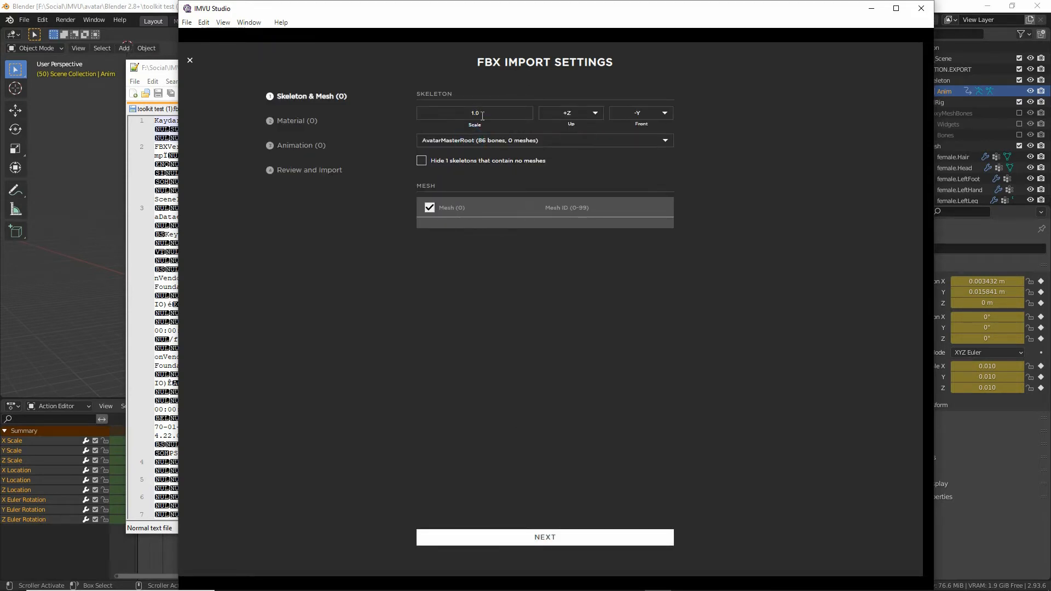
{"action": "mouse_move", "coordinate": [520, 503]}
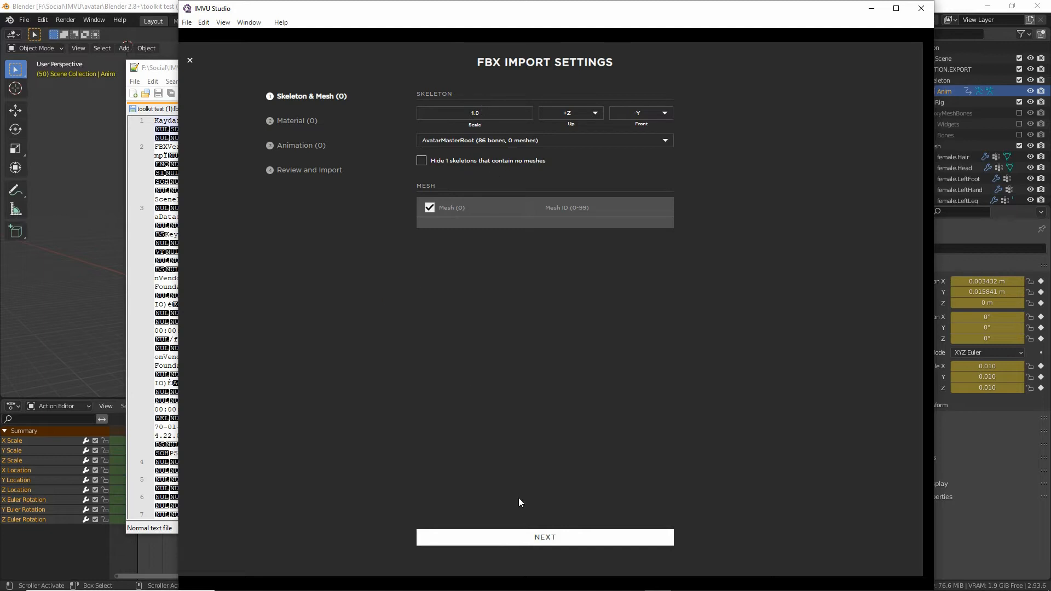
{"action": "left_click", "coordinate": [544, 537]}
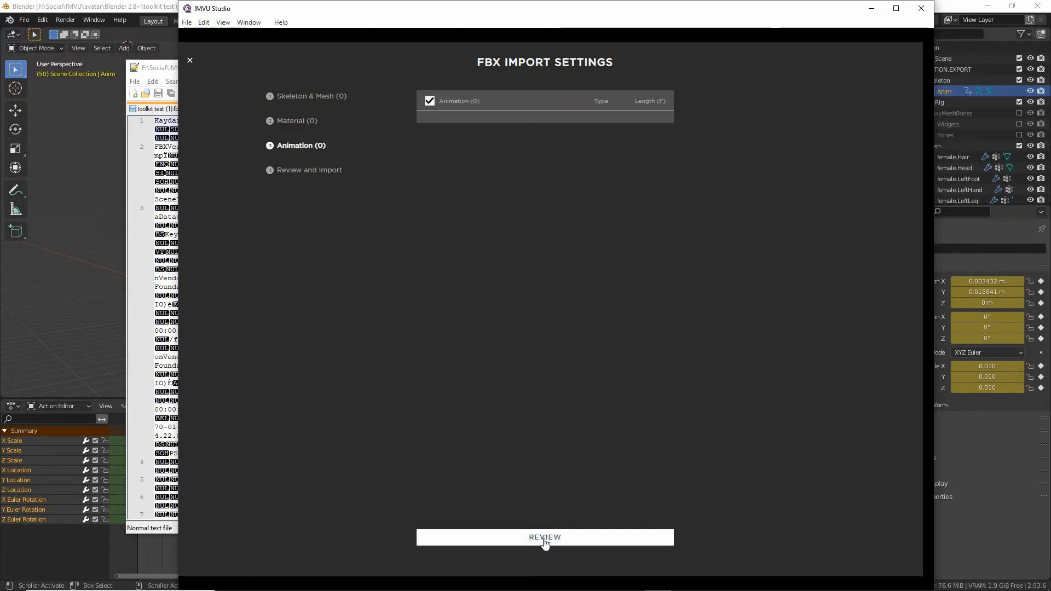
{"action": "mouse_move", "coordinate": [438, 122]}
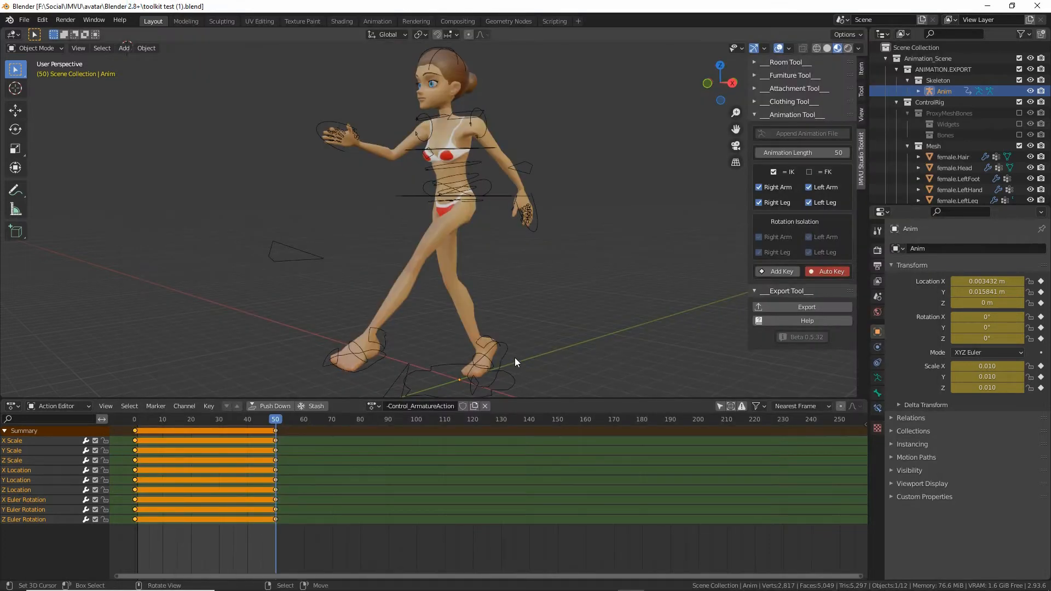
Select the control rig and scrub the Action Editor to frames 0, 10, then 5
{"action": "left_click", "coordinate": [503, 359]}
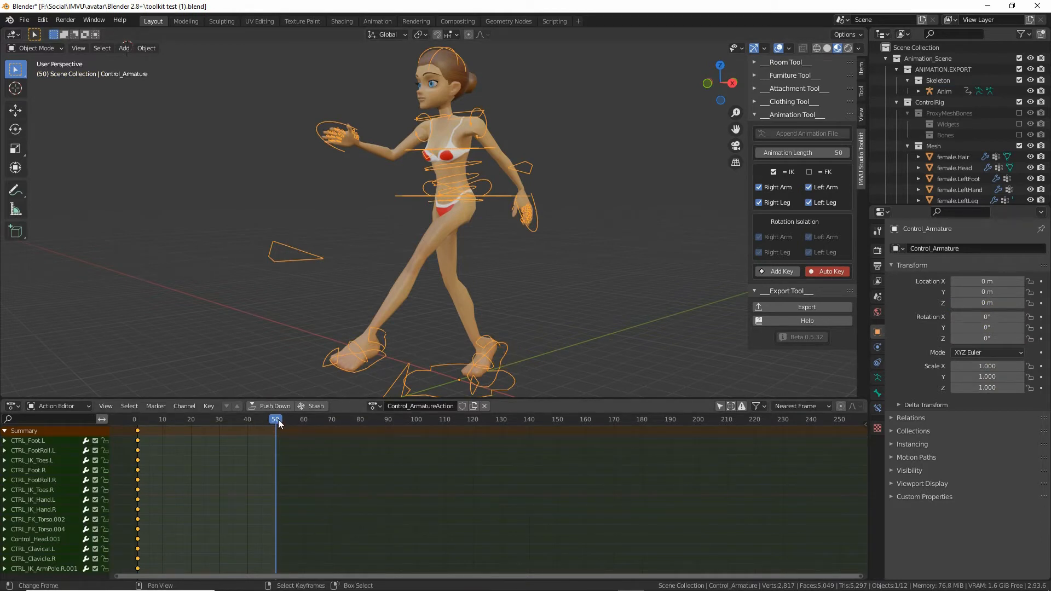
{"action": "left_click", "coordinate": [137, 419]}
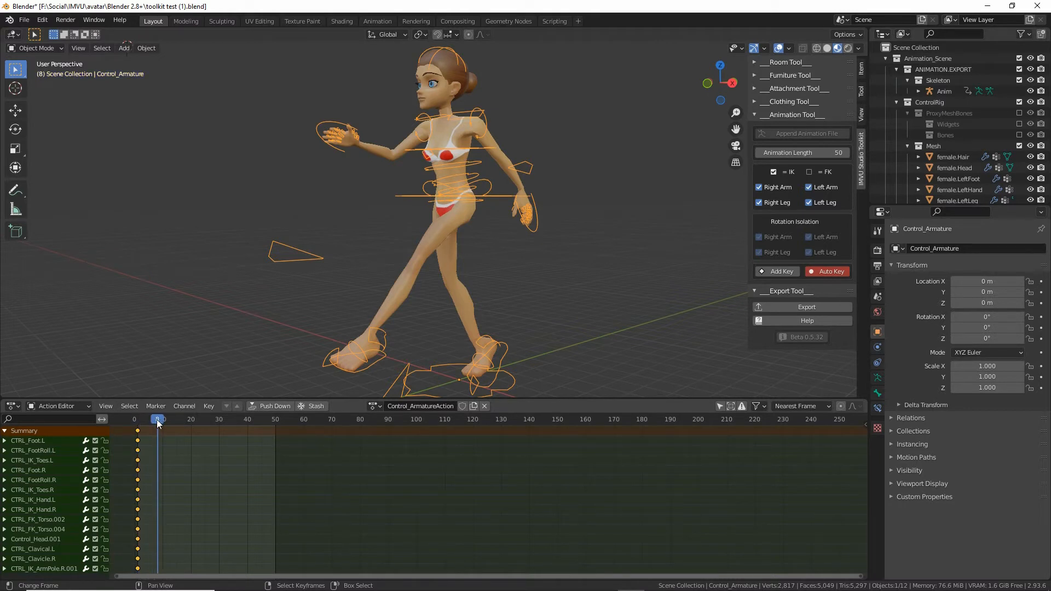
{"action": "left_click", "coordinate": [139, 418]}
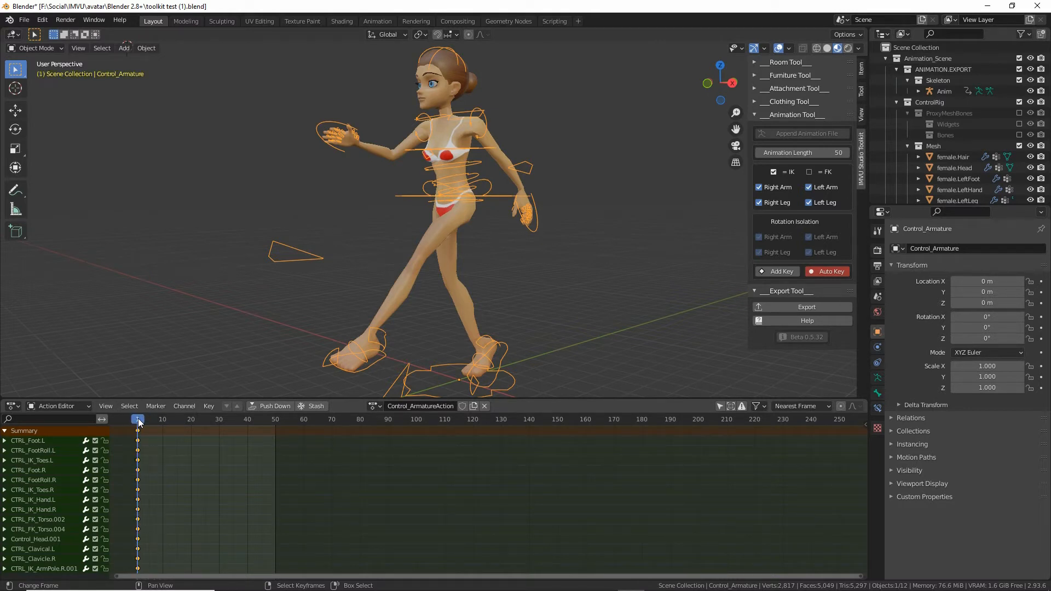
{"action": "left_click", "coordinate": [163, 419]}
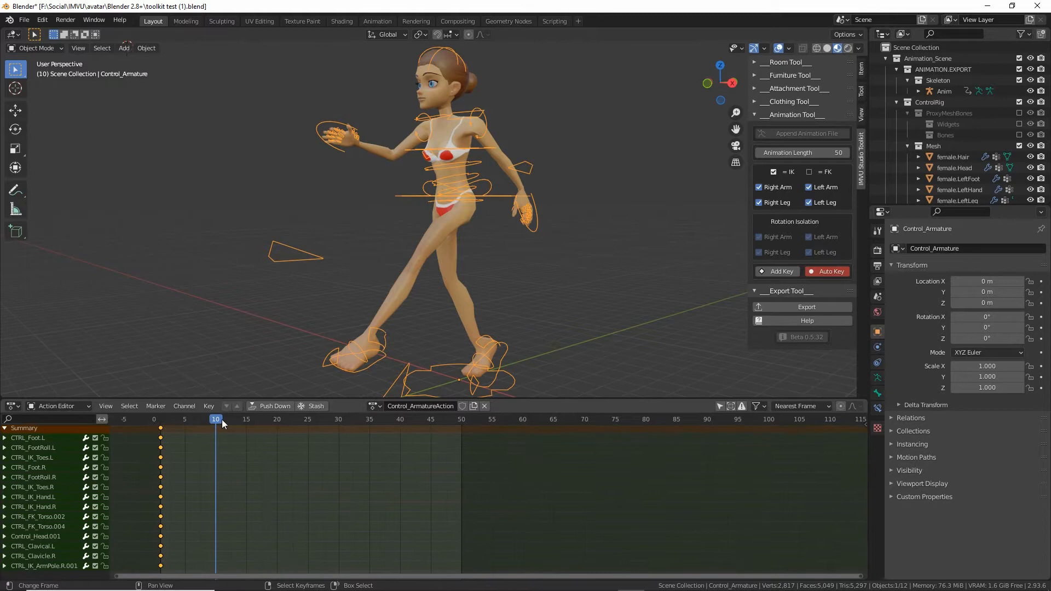
{"action": "left_click", "coordinate": [185, 418]}
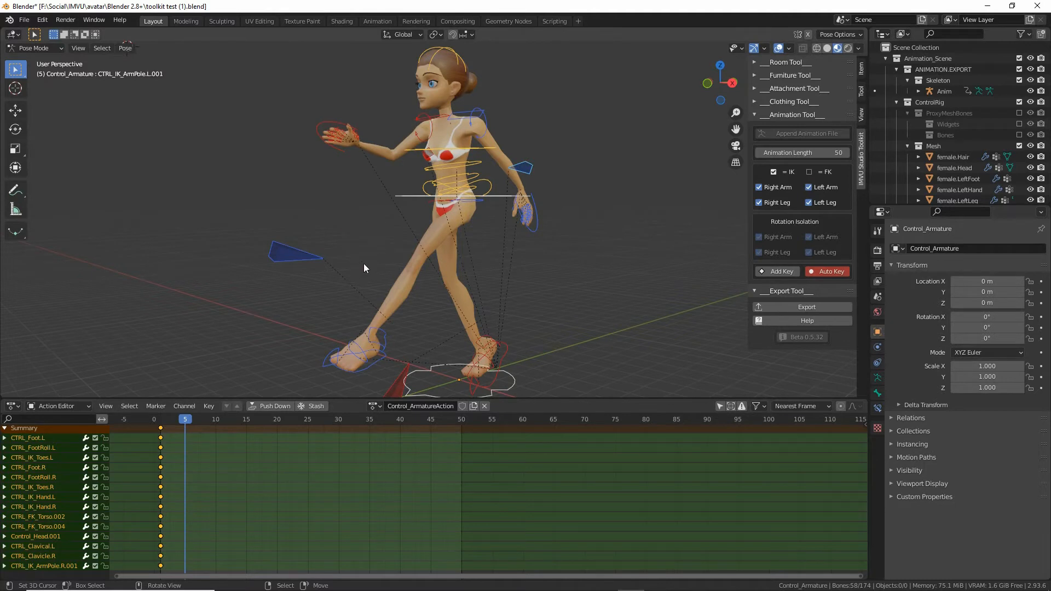
{"action": "mouse_move", "coordinate": [473, 264]}
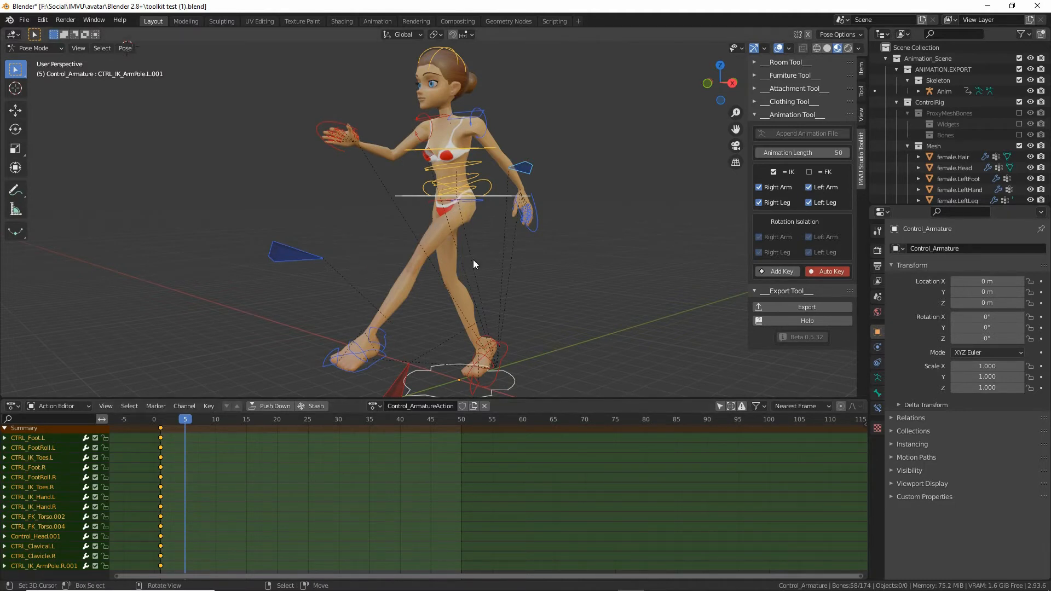
Copy the current pose and paste it as a key on another frame
{"action": "left_click", "coordinate": [125, 47]}
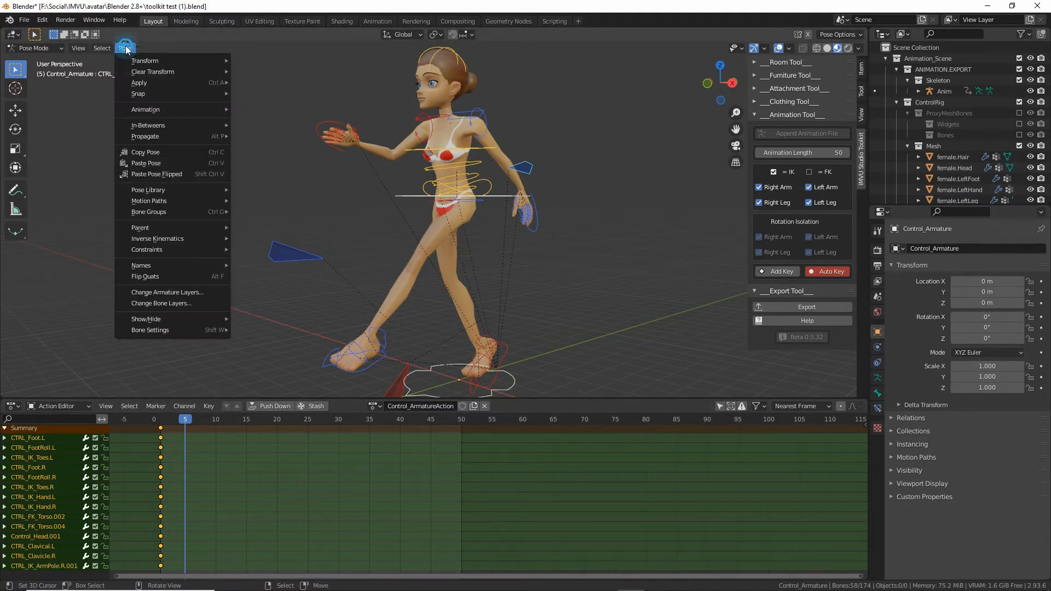
{"action": "left_click", "coordinate": [144, 152]}
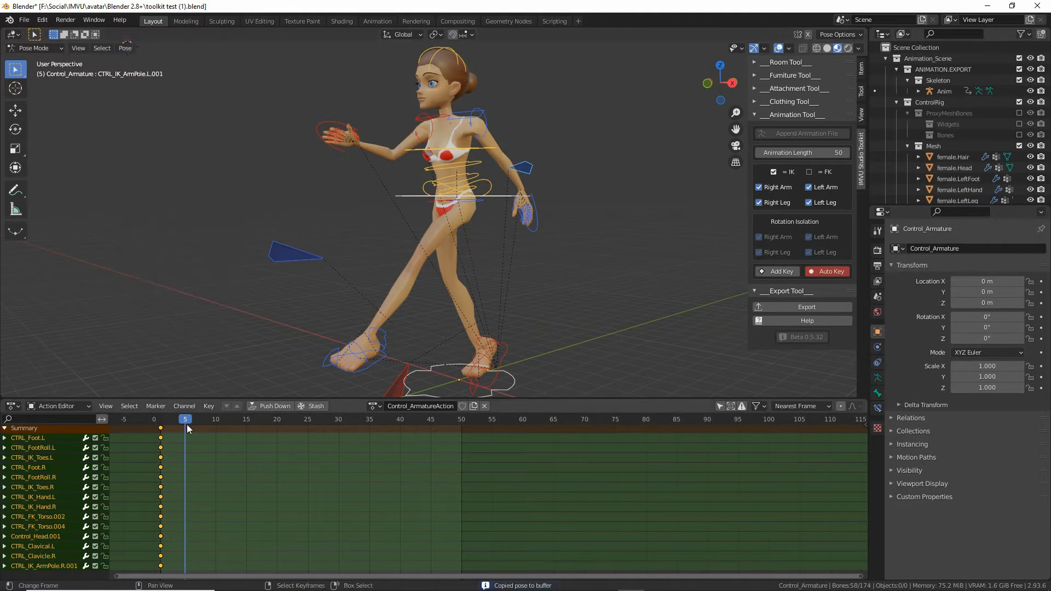
{"action": "left_click", "coordinate": [180, 418]}
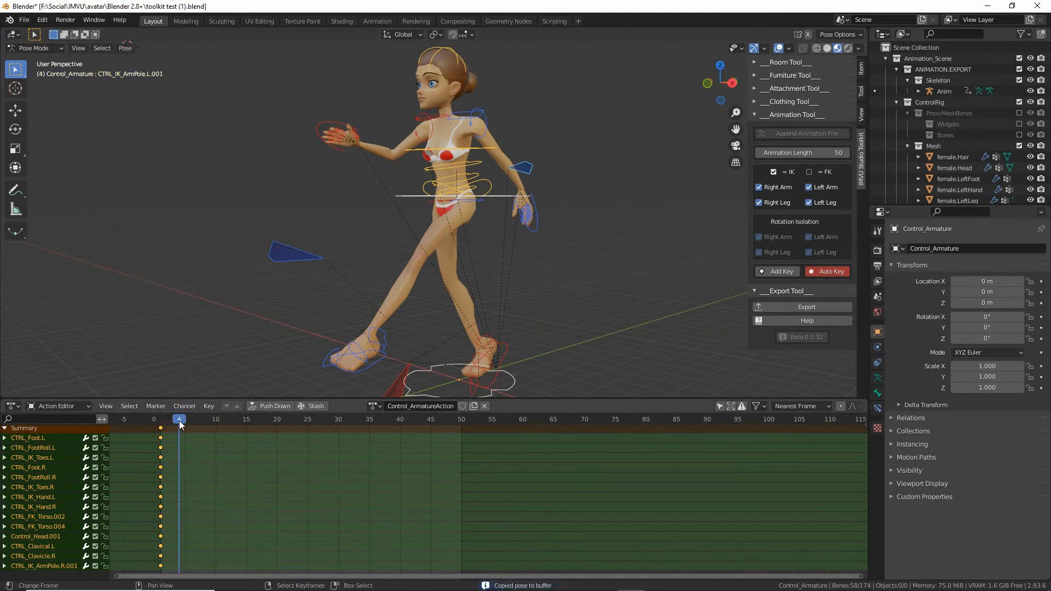
{"action": "left_click", "coordinate": [125, 48]}
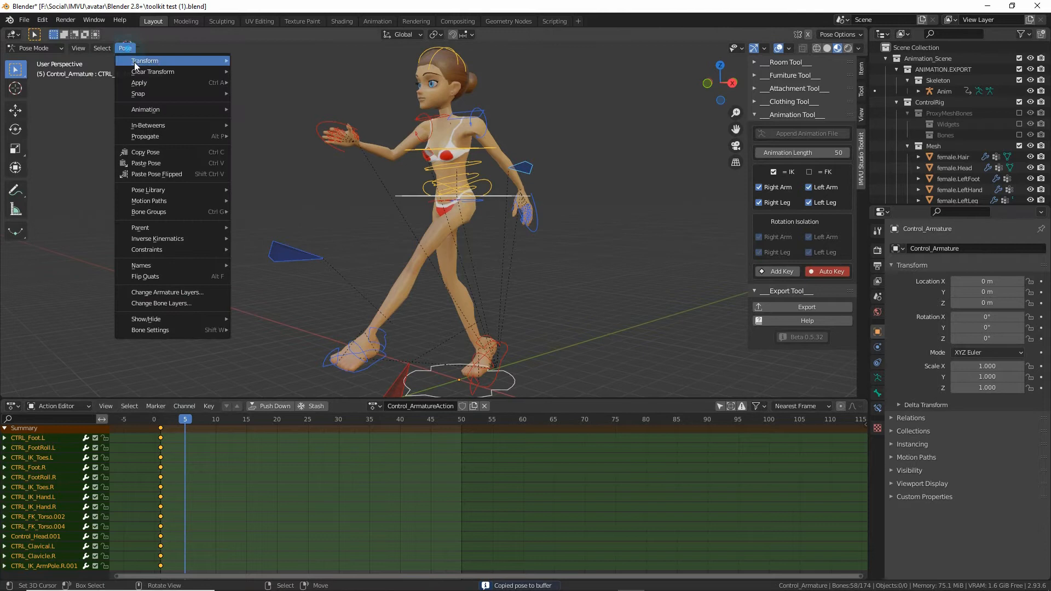
{"action": "left_click", "coordinate": [146, 163]}
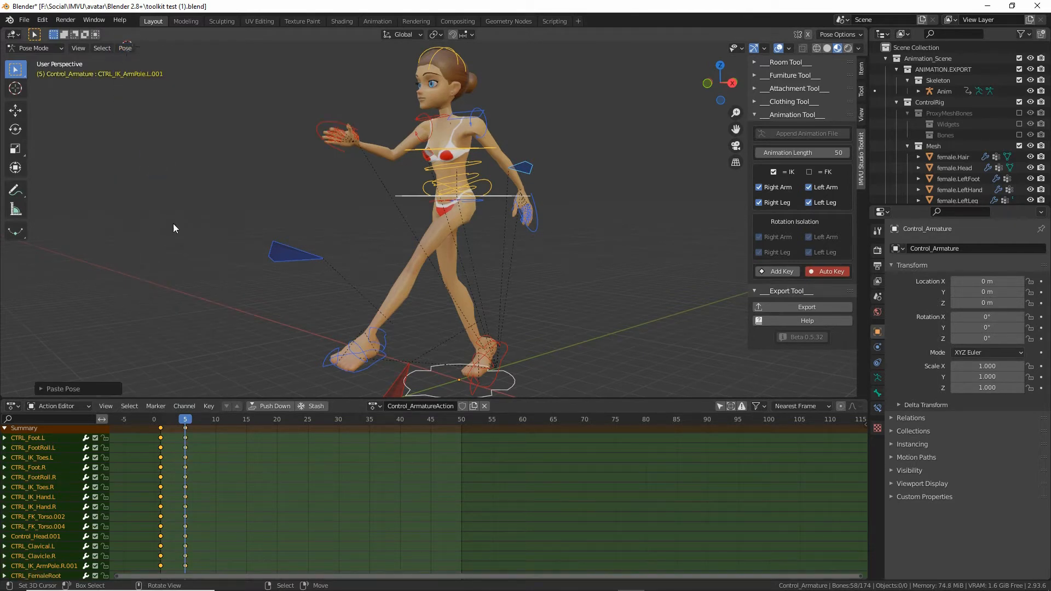
Add keys at frames 5 and 10, then return to frame 1
{"action": "left_click", "coordinate": [185, 419]}
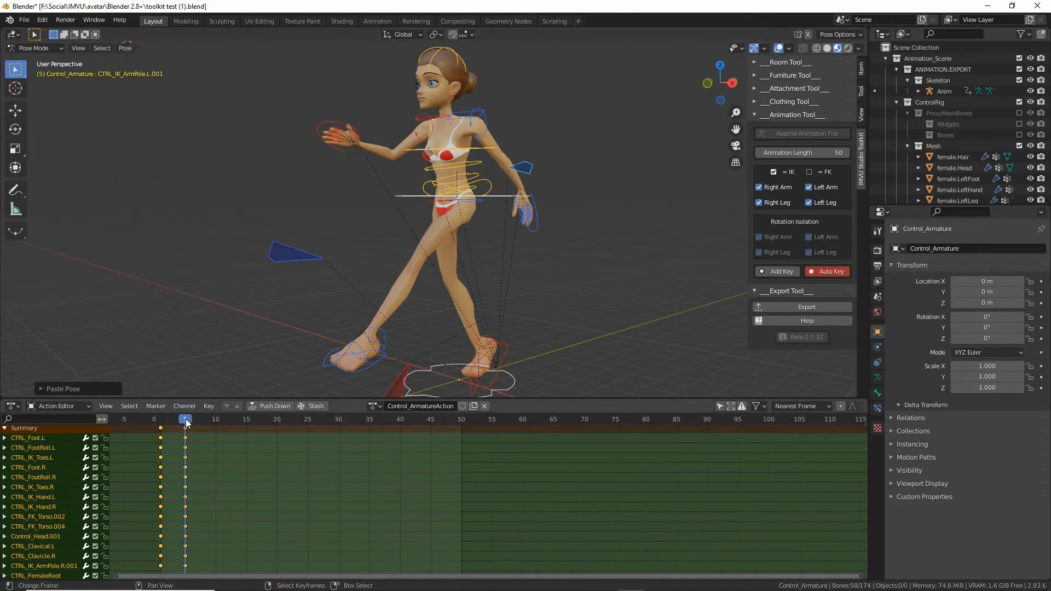
{"action": "left_click", "coordinate": [215, 419]}
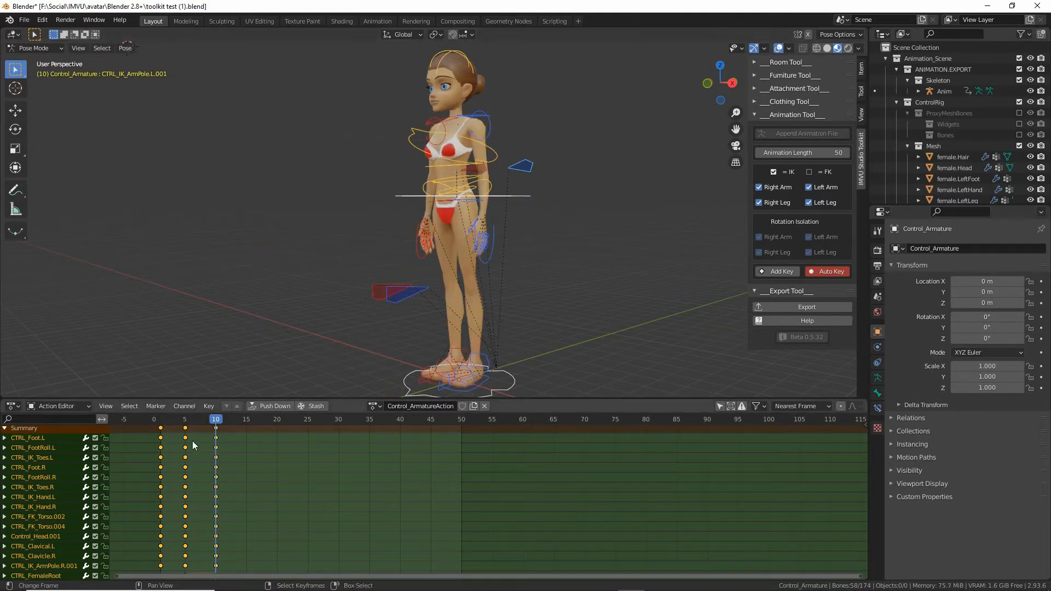
{"action": "left_click", "coordinate": [160, 419]}
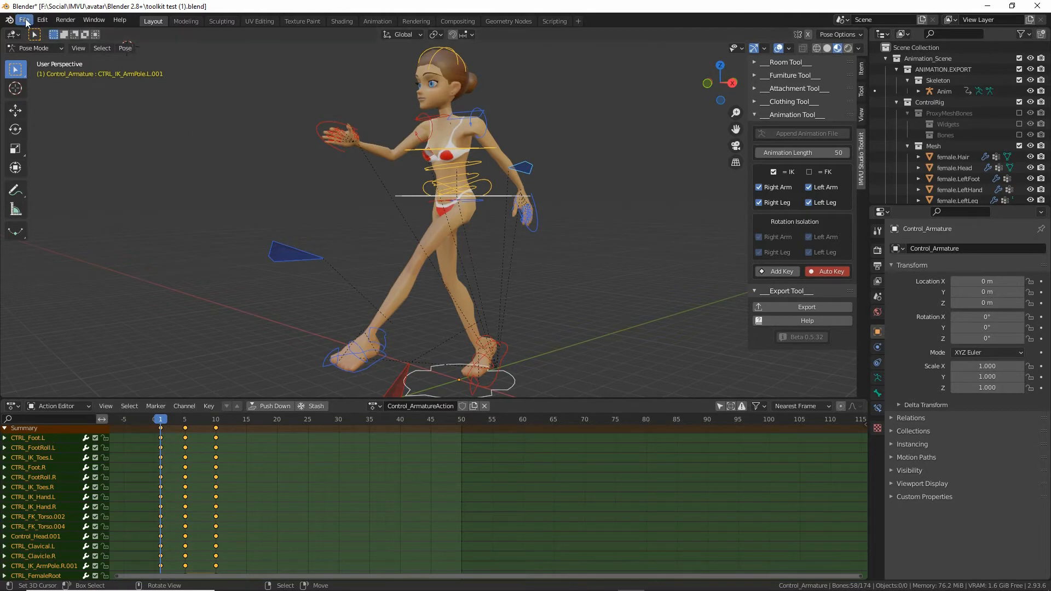
Save the project as toolkit test (2).blend and export its animation as toolkit test (2)
{"action": "left_click", "coordinate": [23, 19]}
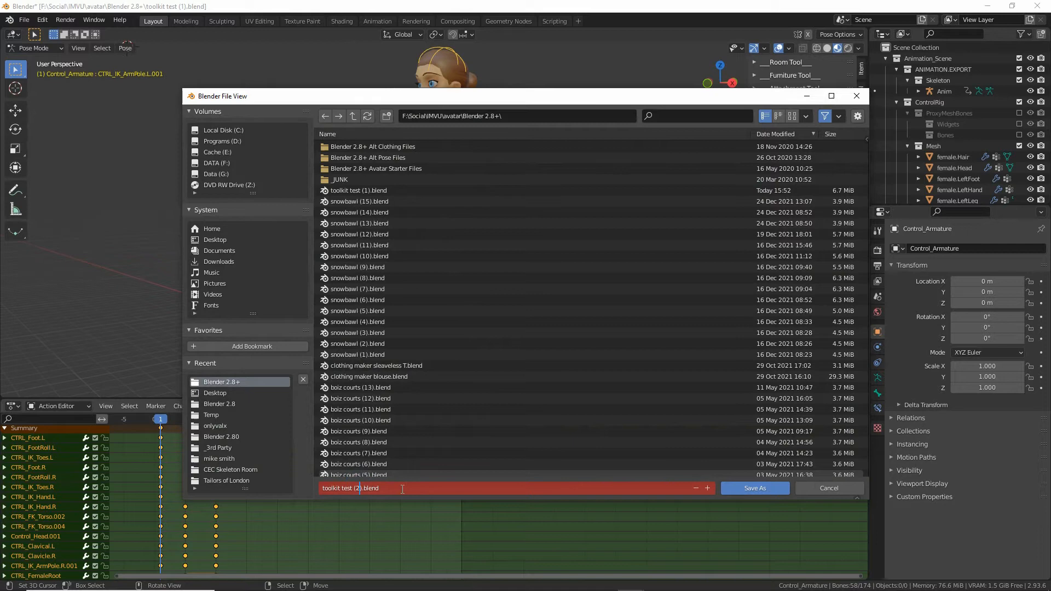
{"action": "left_click", "coordinate": [753, 488]}
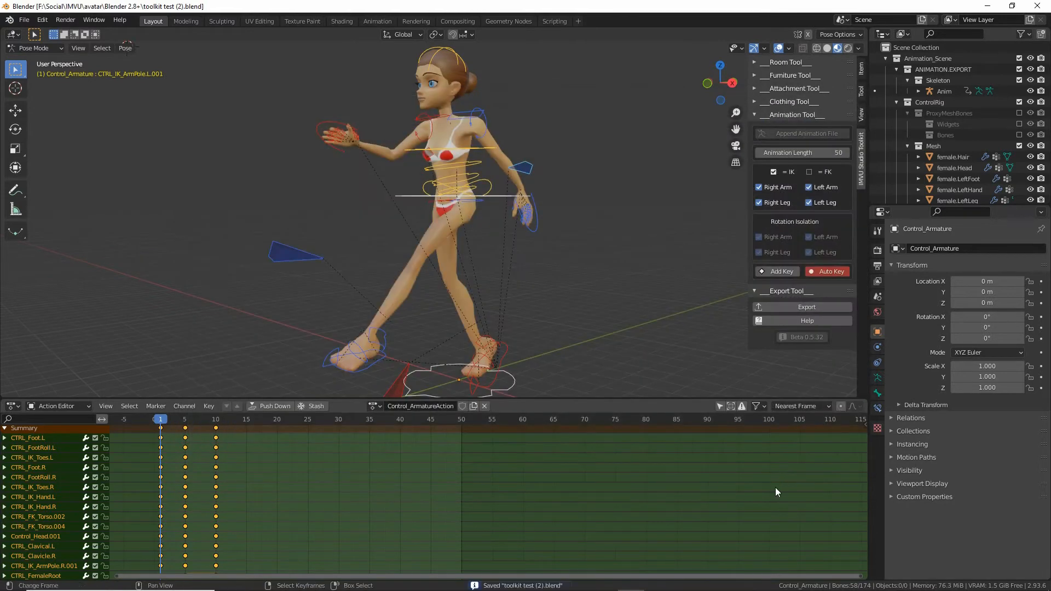
{"action": "mouse_move", "coordinate": [812, 305]}
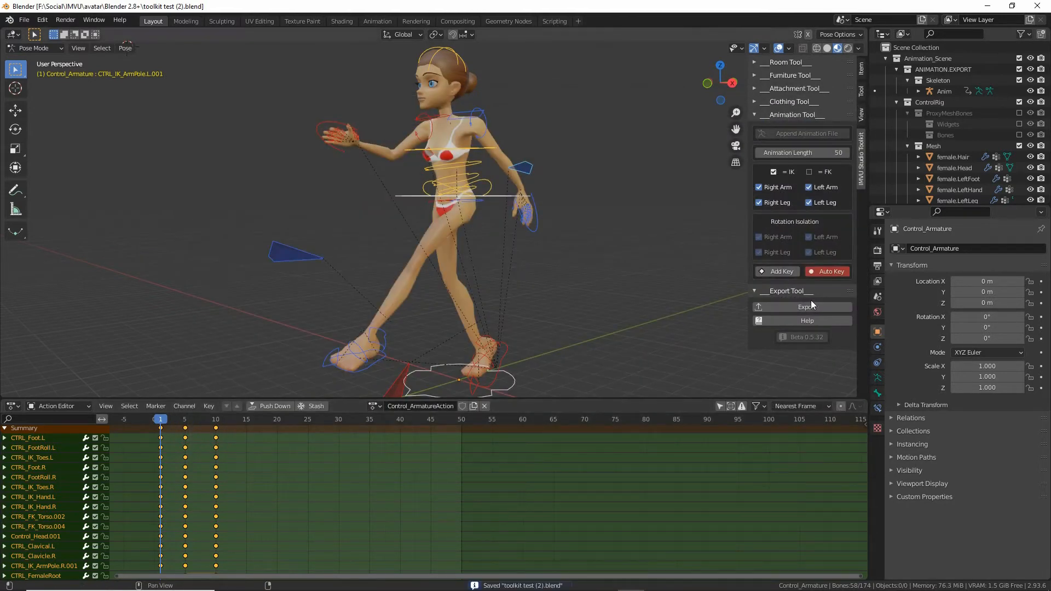
{"action": "left_click", "coordinate": [803, 307]}
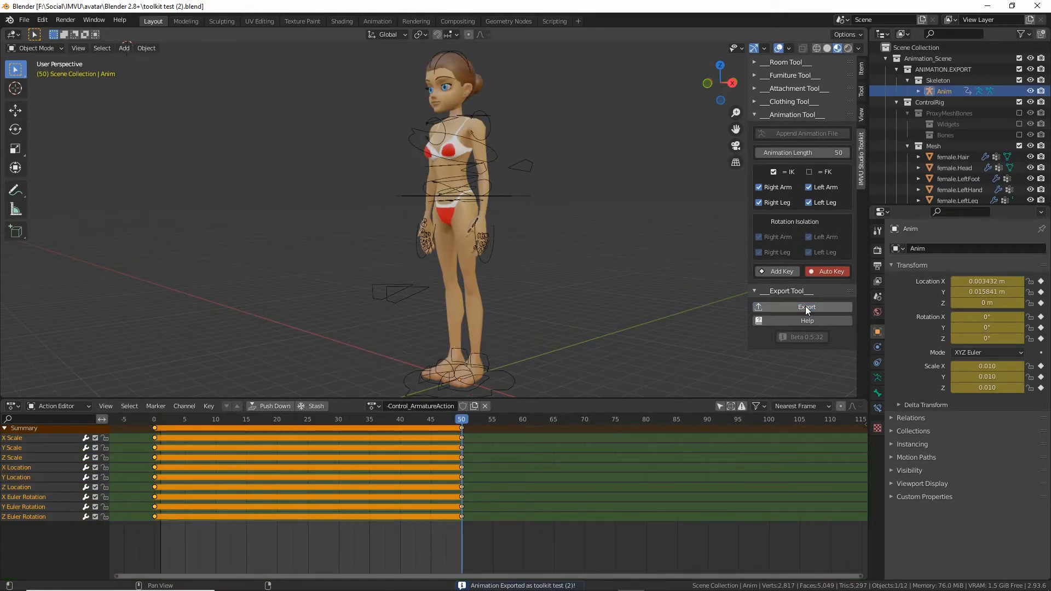
{"action": "left_click", "coordinate": [806, 307]}
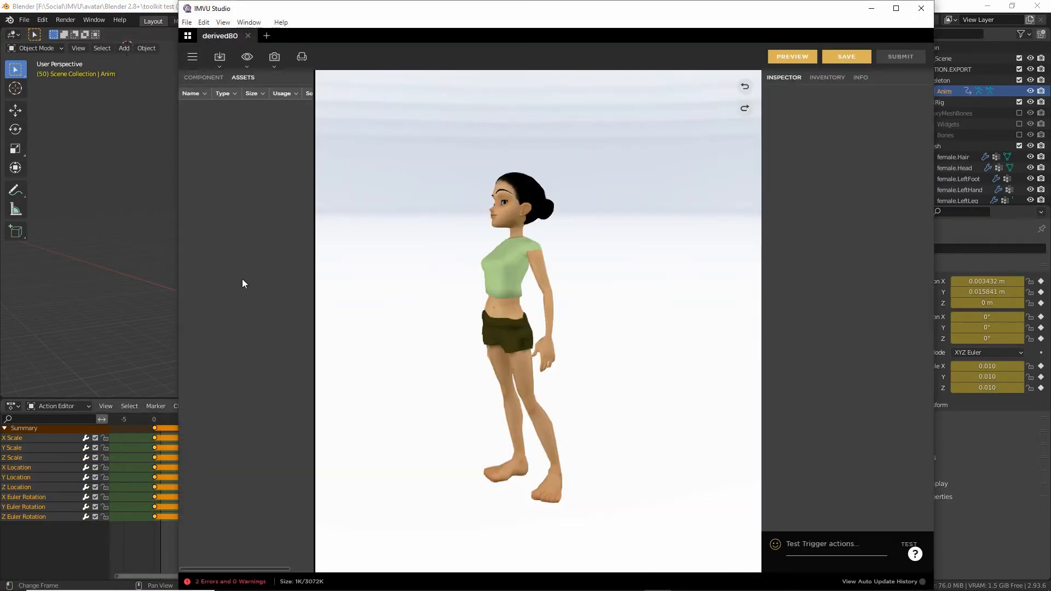
Import toolkit test (2).fbx, detected as one skeleton and one animation
{"action": "left_click", "coordinate": [219, 56]}
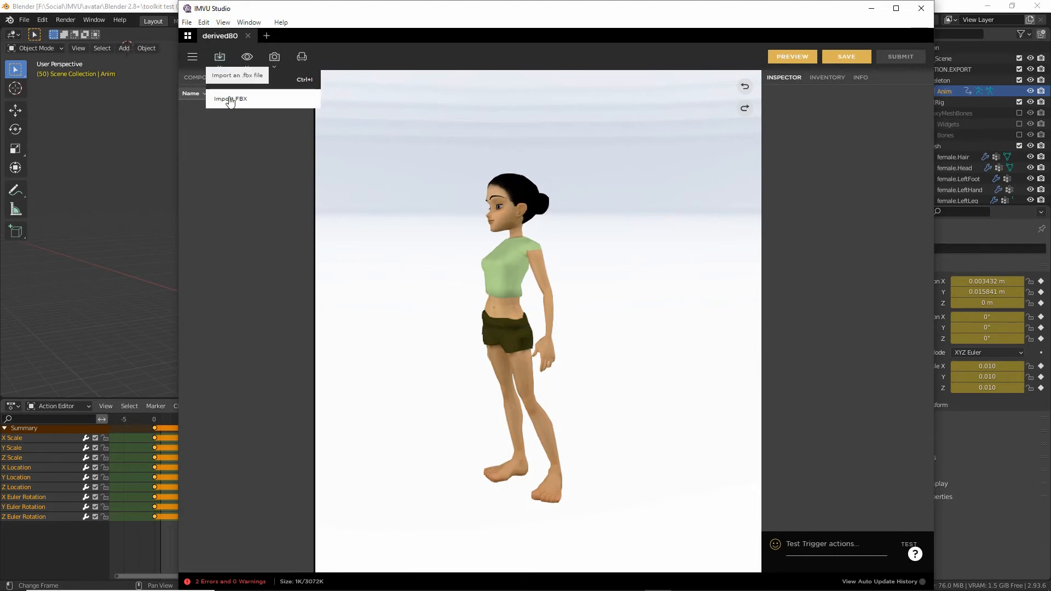
{"action": "left_click", "coordinate": [231, 99]}
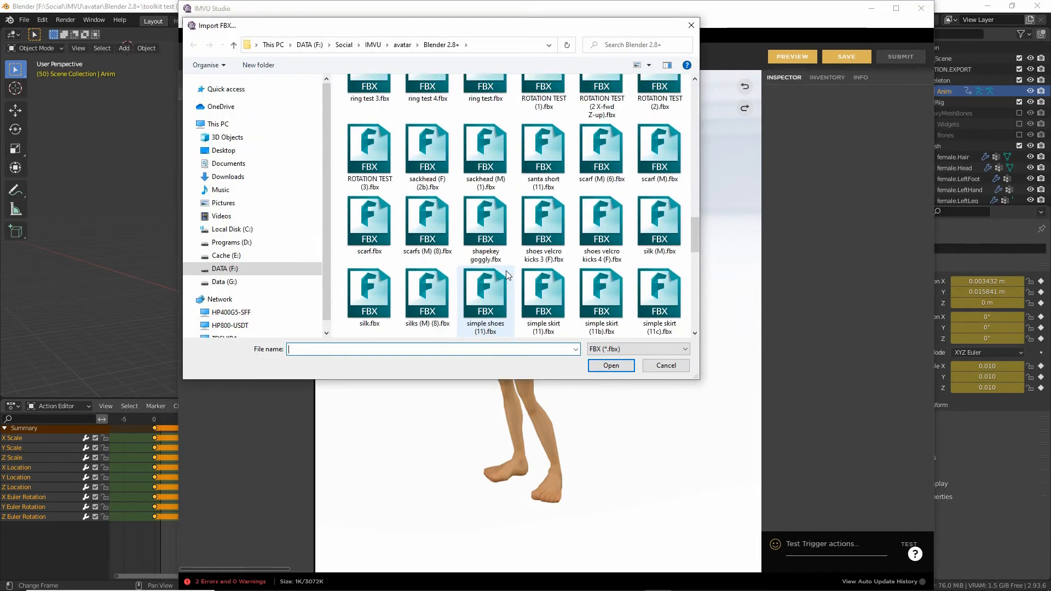
{"action": "scroll", "scroll_direction": "down", "scroll_amount": 3}
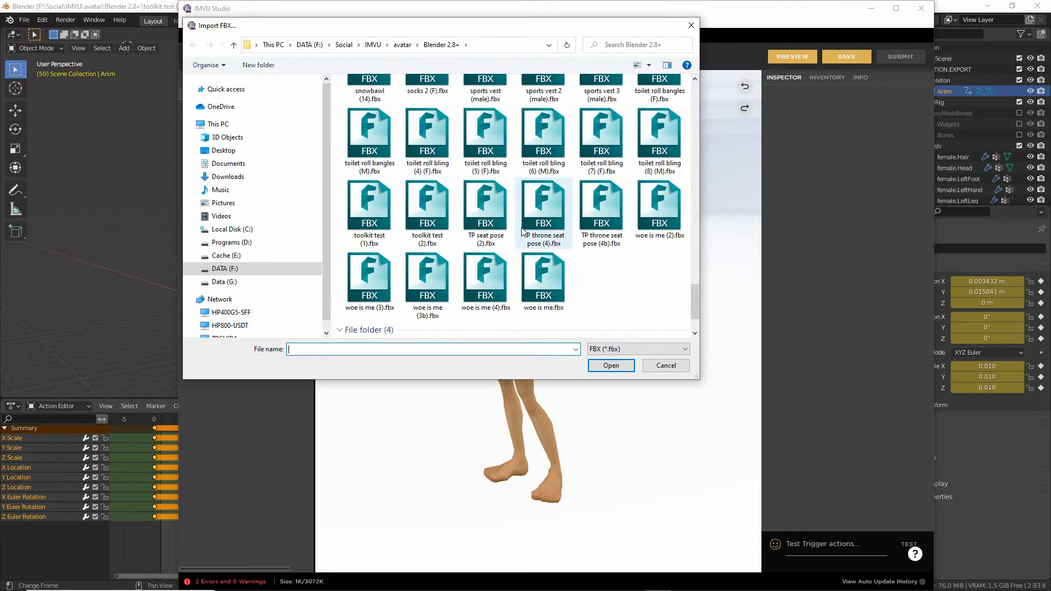
{"action": "left_click", "coordinate": [427, 208]}
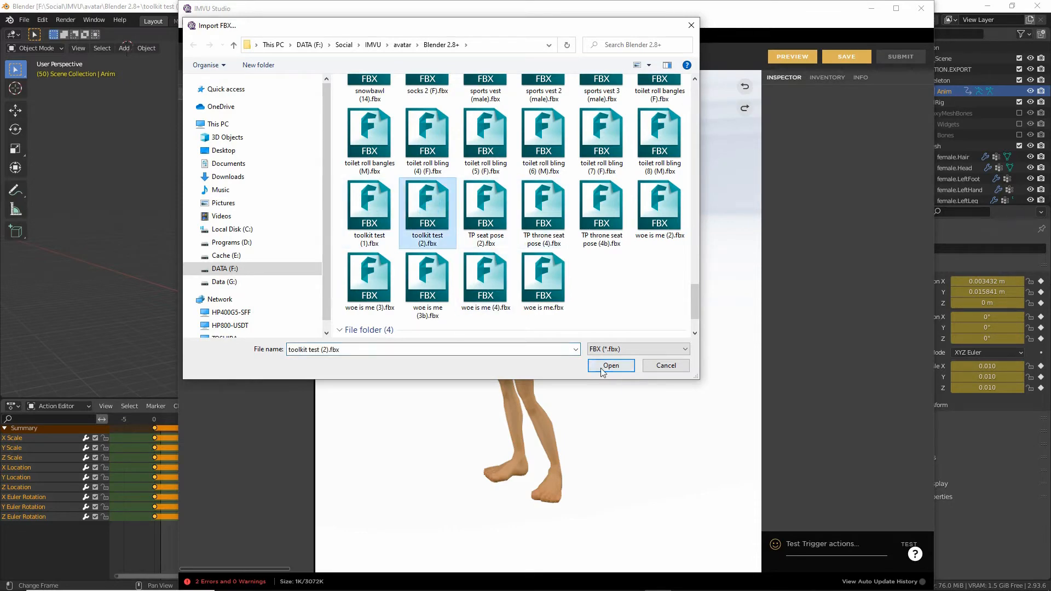
{"action": "left_click", "coordinate": [609, 365]}
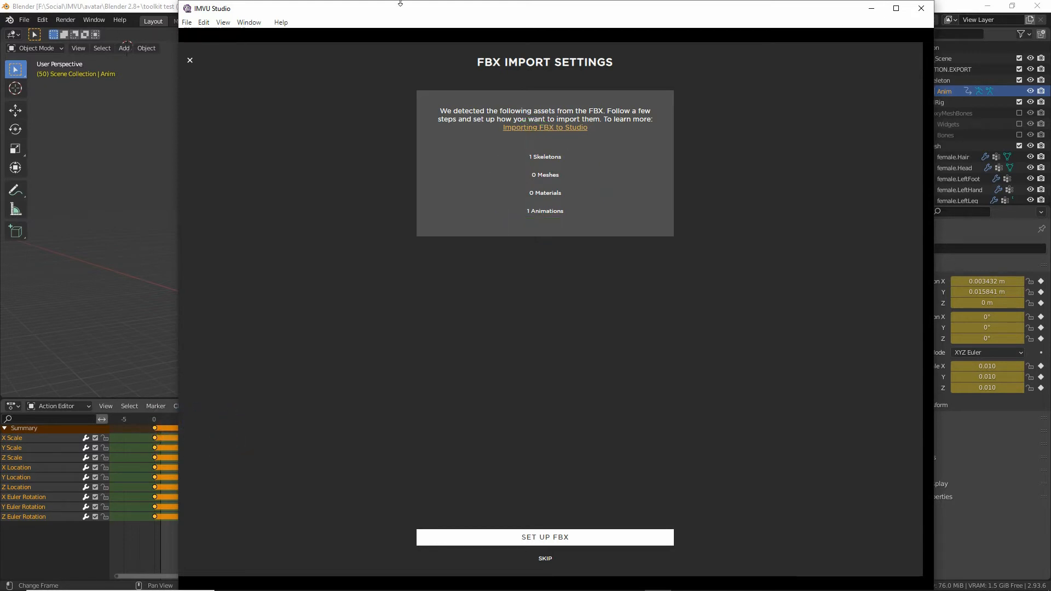
Reassign Control_ArmatureAction to show keys at frames 0, 5 and 10, then return to IMVU Studio
{"action": "left_click", "coordinate": [544, 558]}
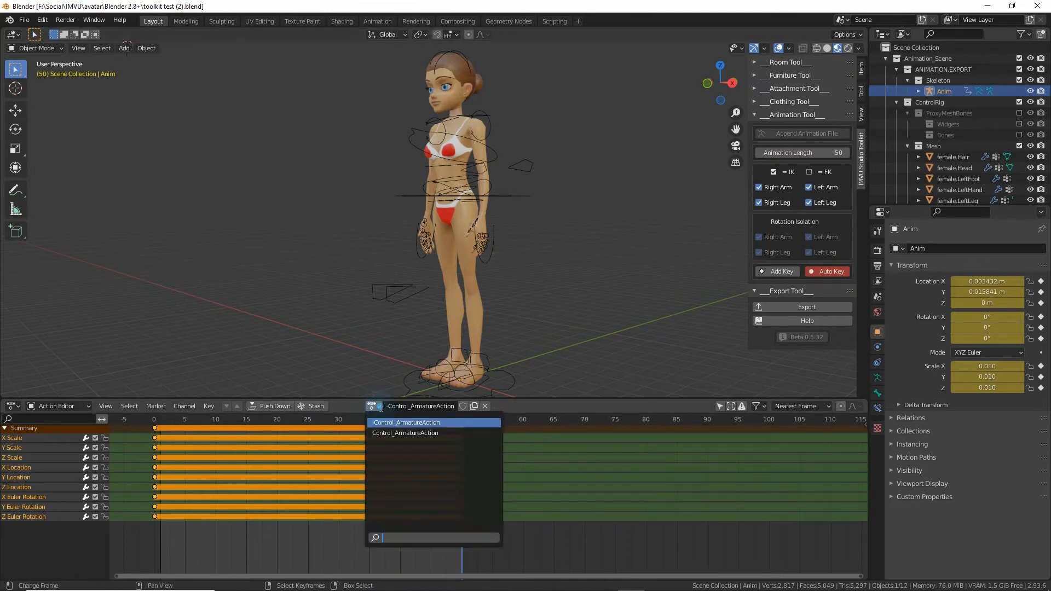
{"action": "left_click", "coordinate": [407, 422]}
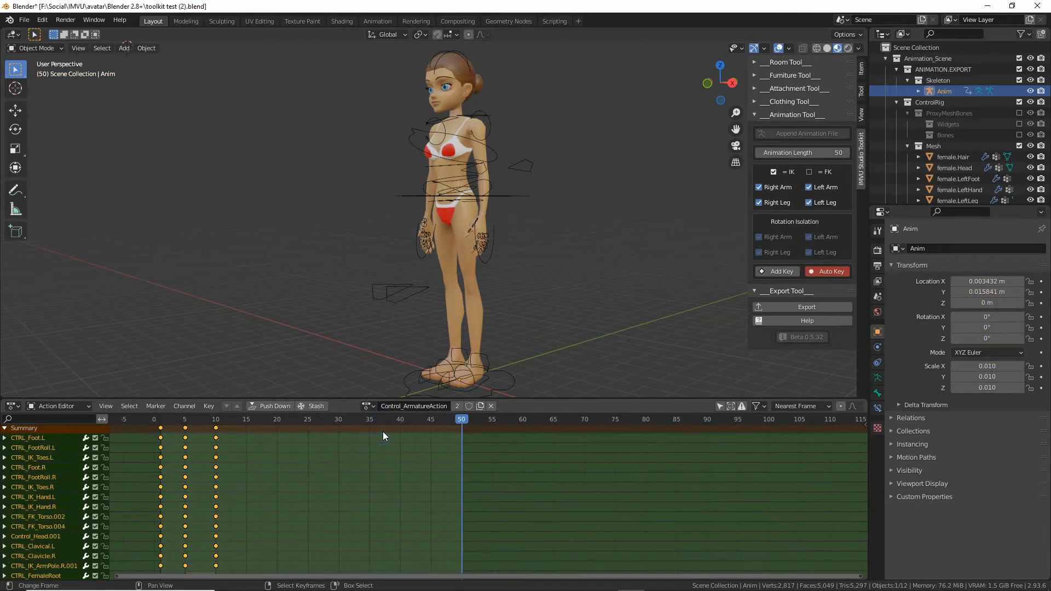
{"action": "left_click", "coordinate": [160, 427]}
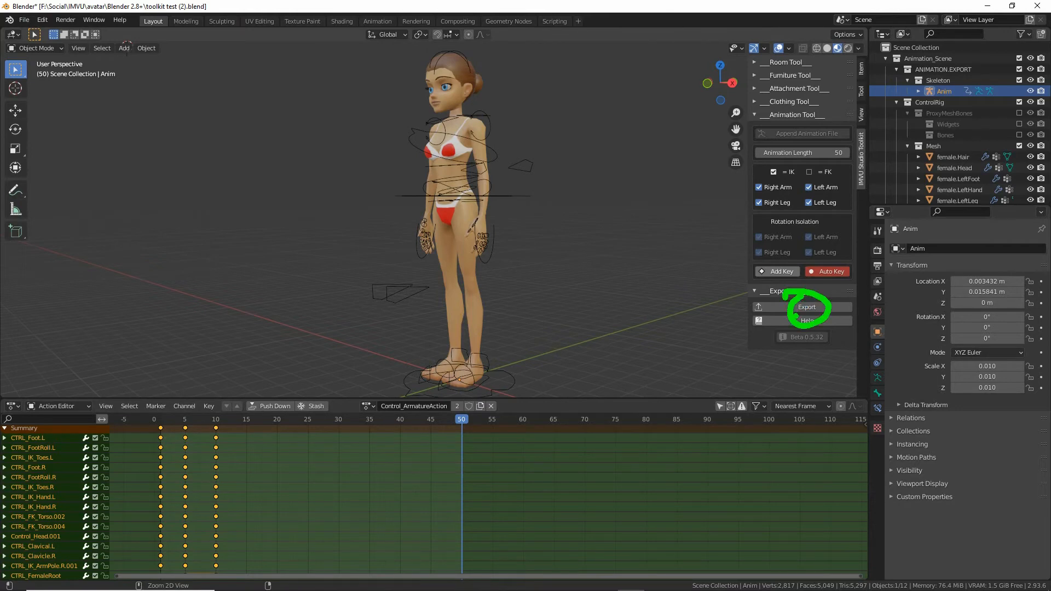
{"action": "left_click", "coordinate": [807, 307]}
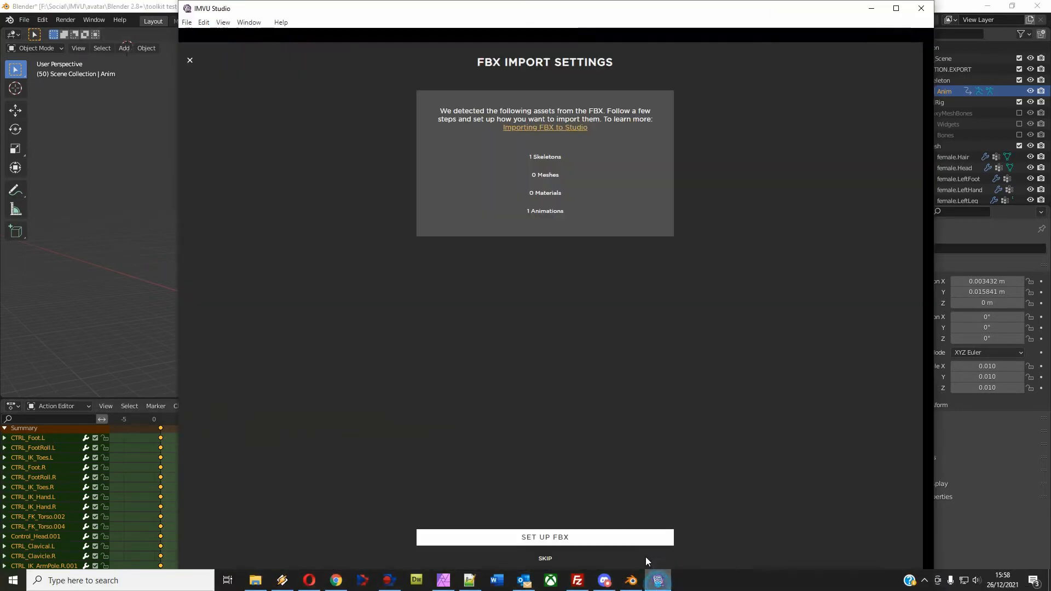
Import Anim--Control_ArmatureAction and its root skeleton through the FBX Import Settings review
{"action": "left_click", "coordinate": [544, 537]}
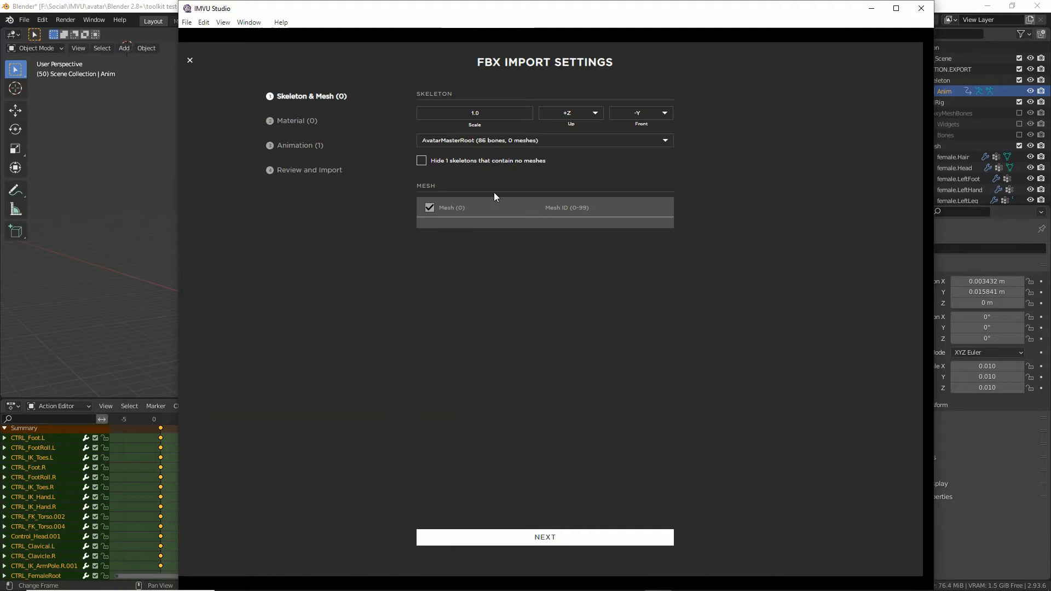
{"action": "mouse_move", "coordinate": [573, 476]}
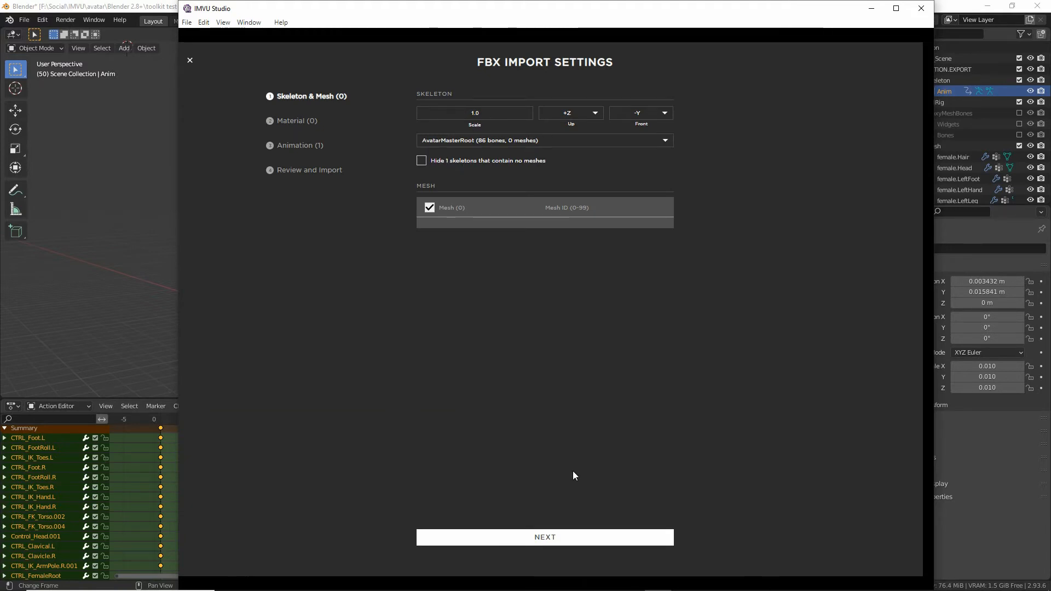
{"action": "left_click", "coordinate": [544, 536]}
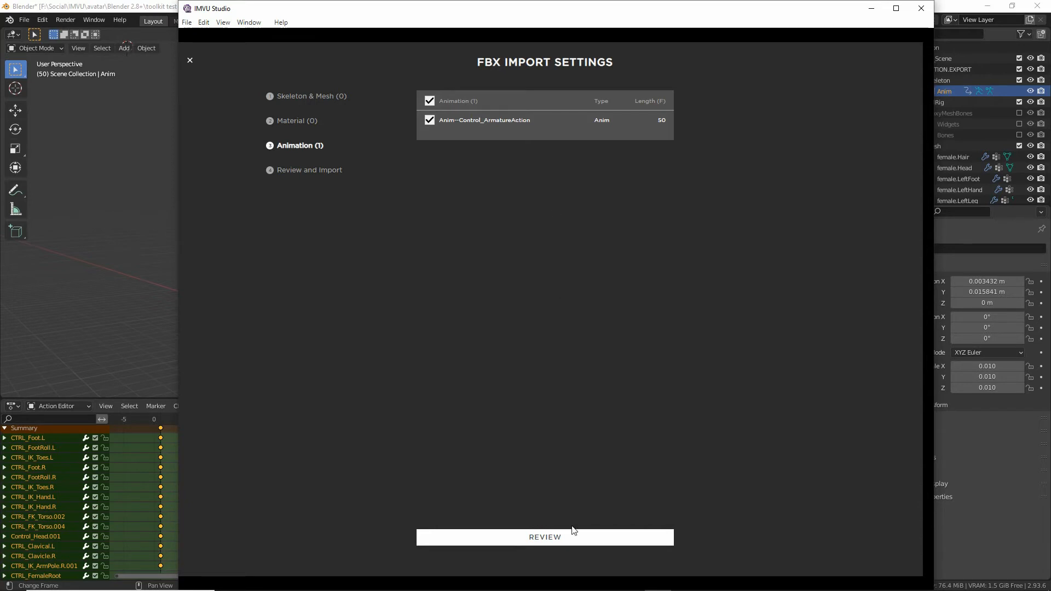
{"action": "left_click", "coordinate": [544, 536]}
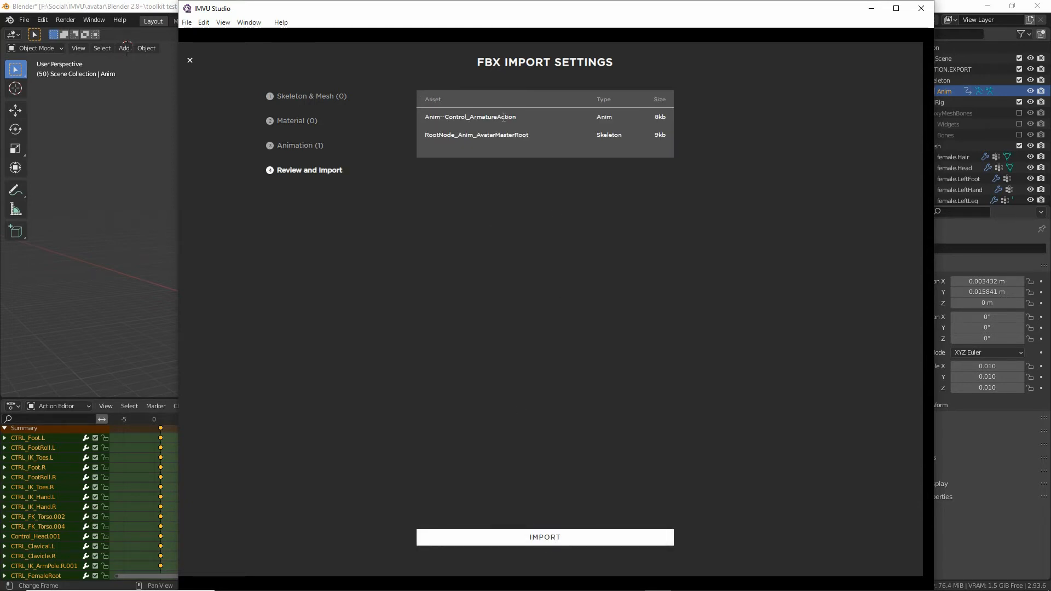
{"action": "left_click", "coordinate": [543, 537]}
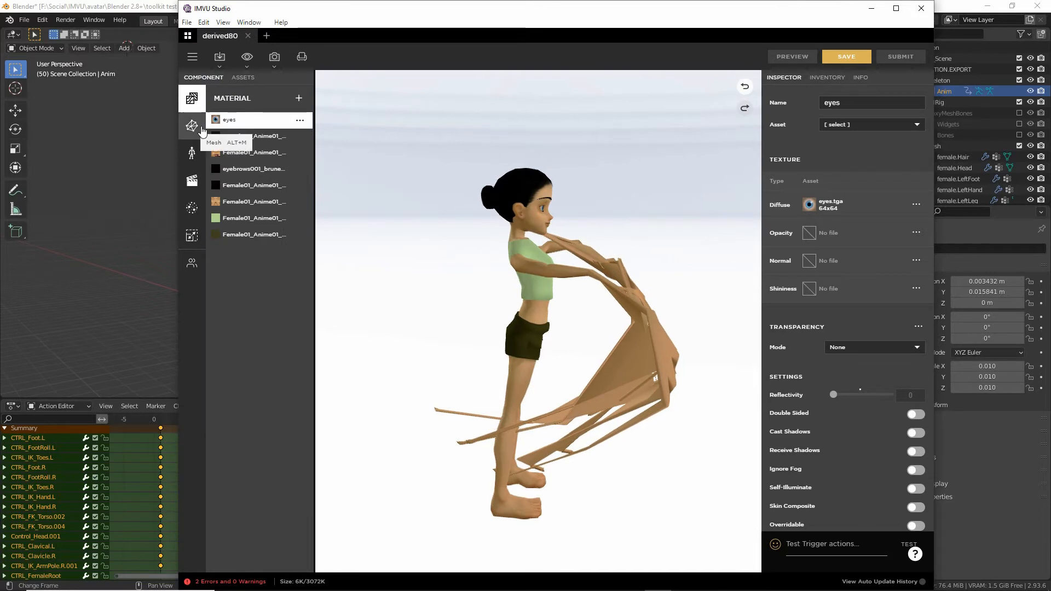
Set the Skeleton component's asset back to Female04_Anime01
{"action": "left_click", "coordinate": [191, 153]}
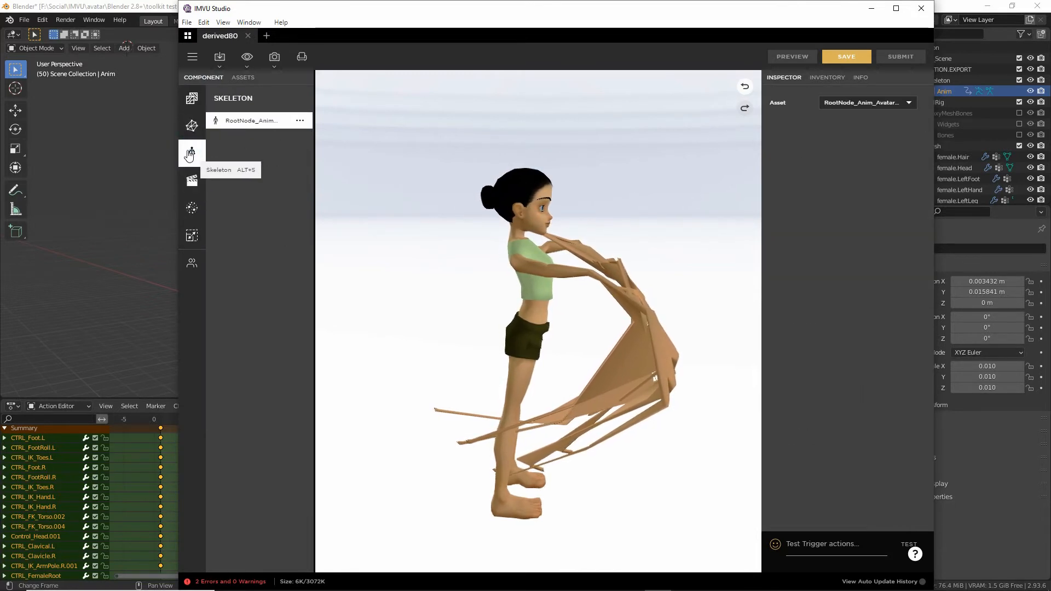
{"action": "left_click", "coordinate": [908, 103]}
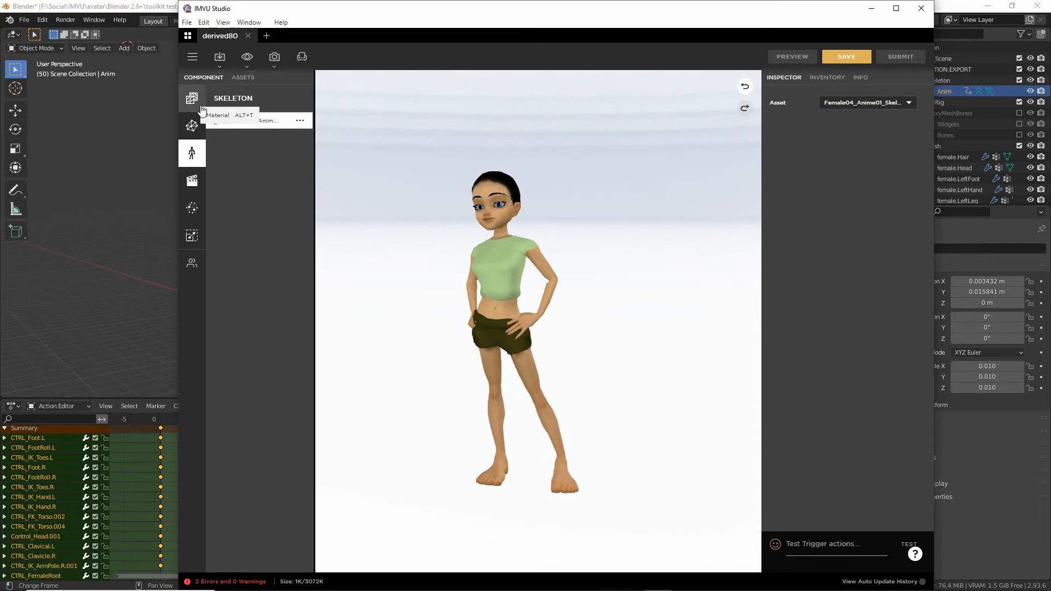
Assign Anim--Control_ArmatureAction.xaf to the first stance.Standing ensemble
{"action": "left_click", "coordinate": [191, 125]}
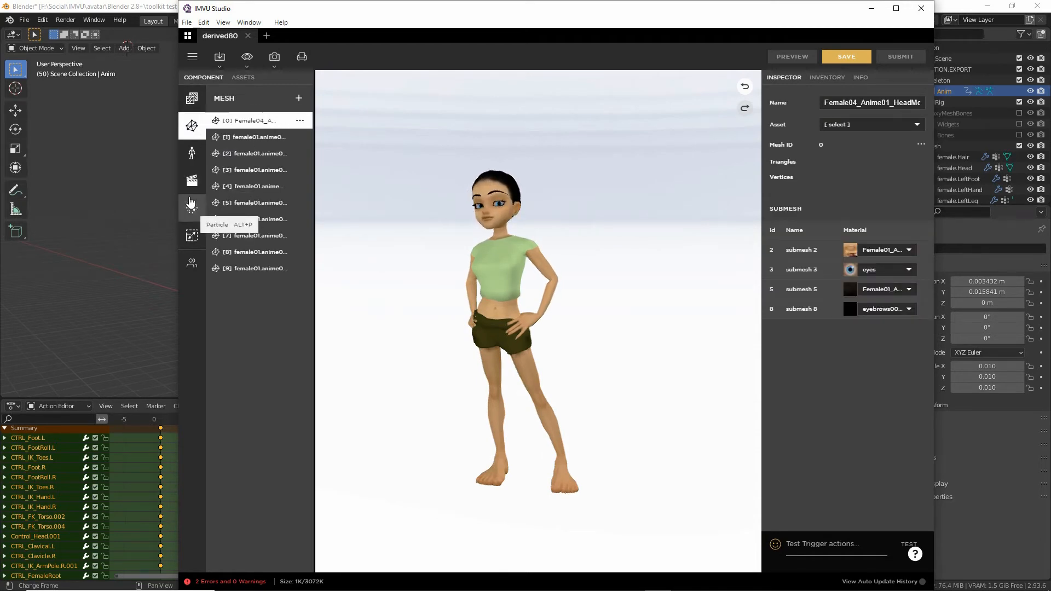
{"action": "left_click", "coordinate": [192, 180]}
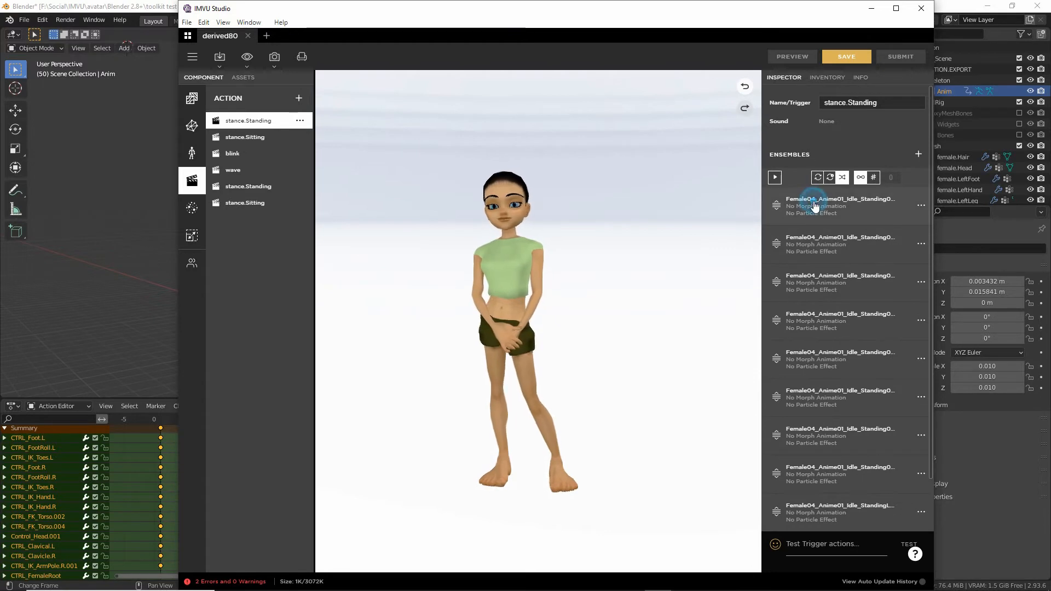
{"action": "left_click", "coordinate": [921, 205]}
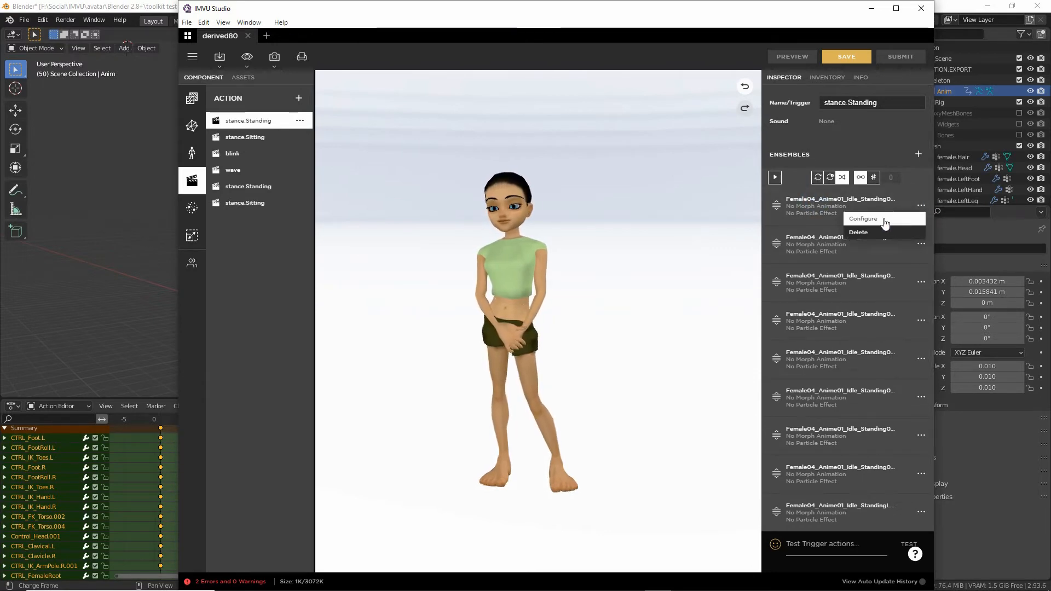
{"action": "left_click", "coordinate": [863, 219]}
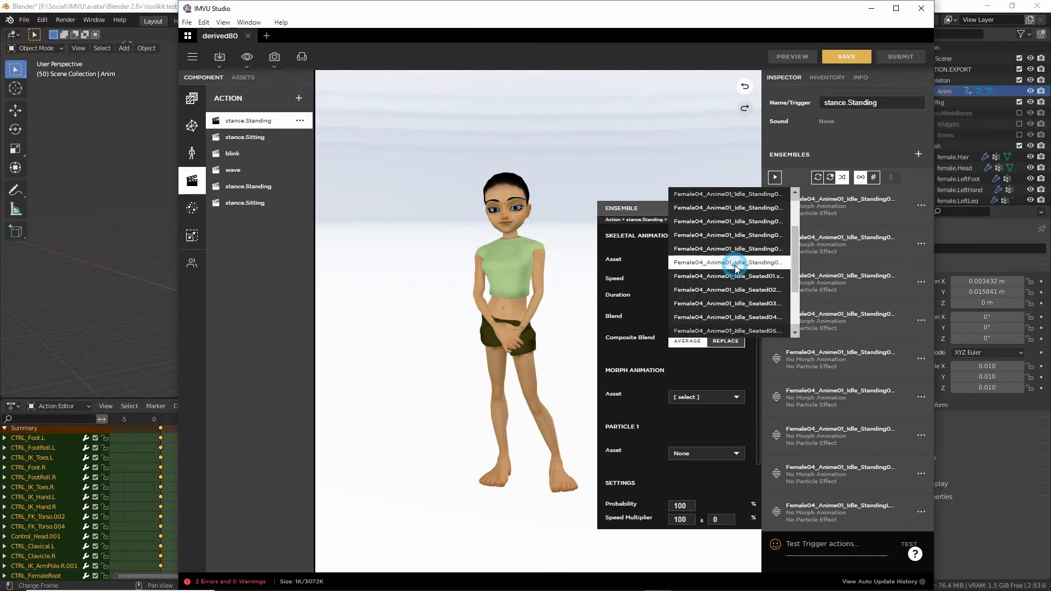
{"action": "scroll", "scroll_direction": "up", "scroll_amount": 3}
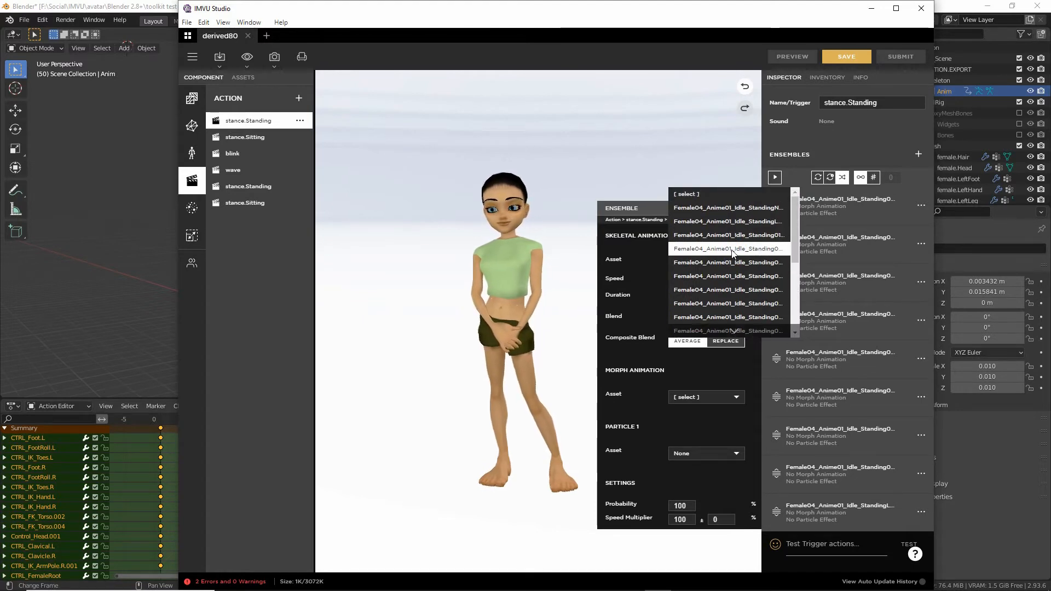
{"action": "scroll", "scroll_direction": "down", "scroll_amount": 3}
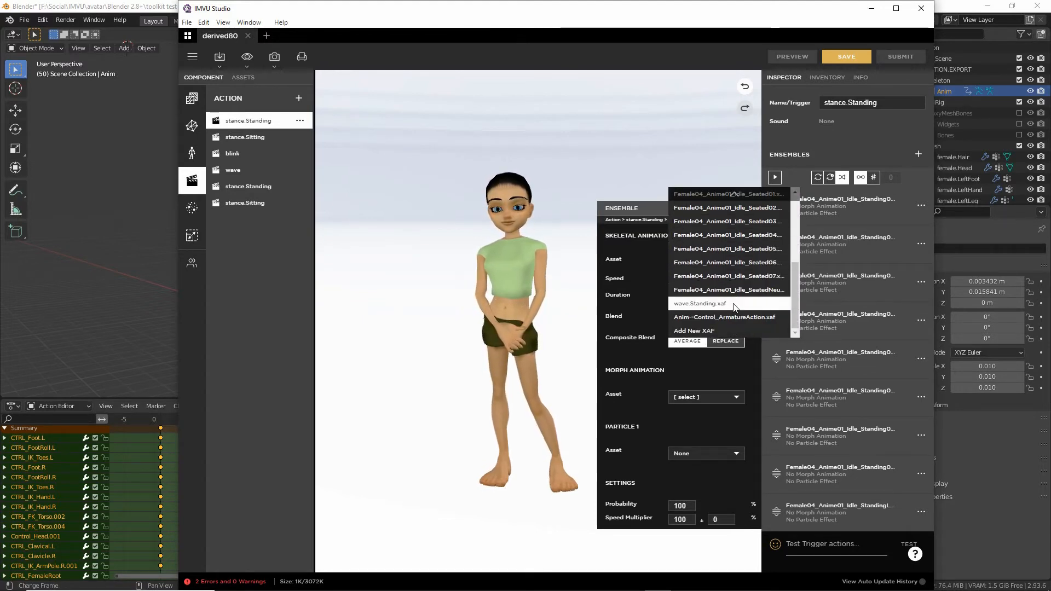
{"action": "left_click", "coordinate": [723, 317]}
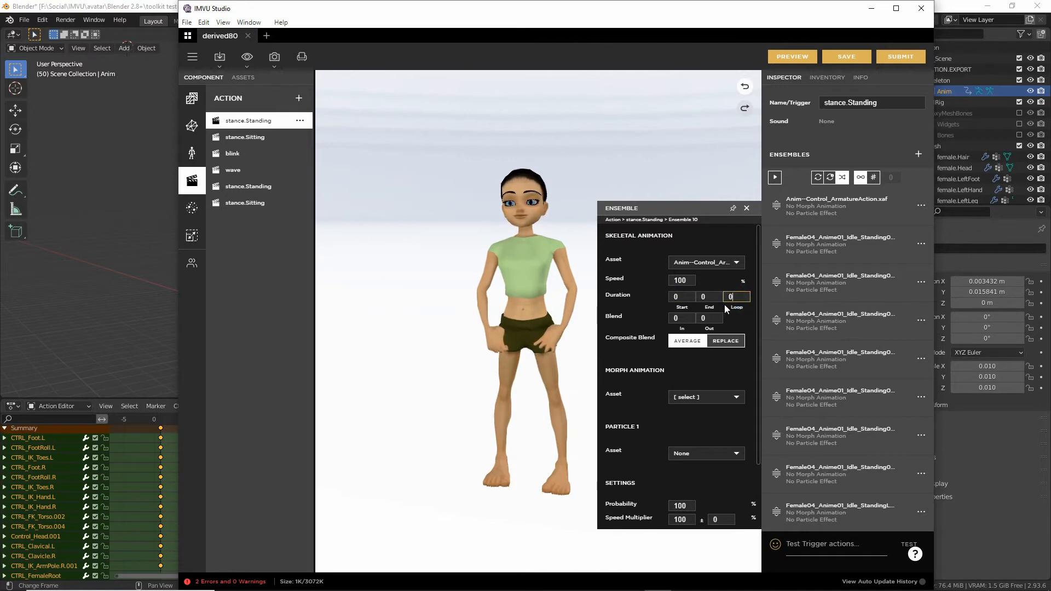
{"action": "mouse_move", "coordinate": [725, 340]}
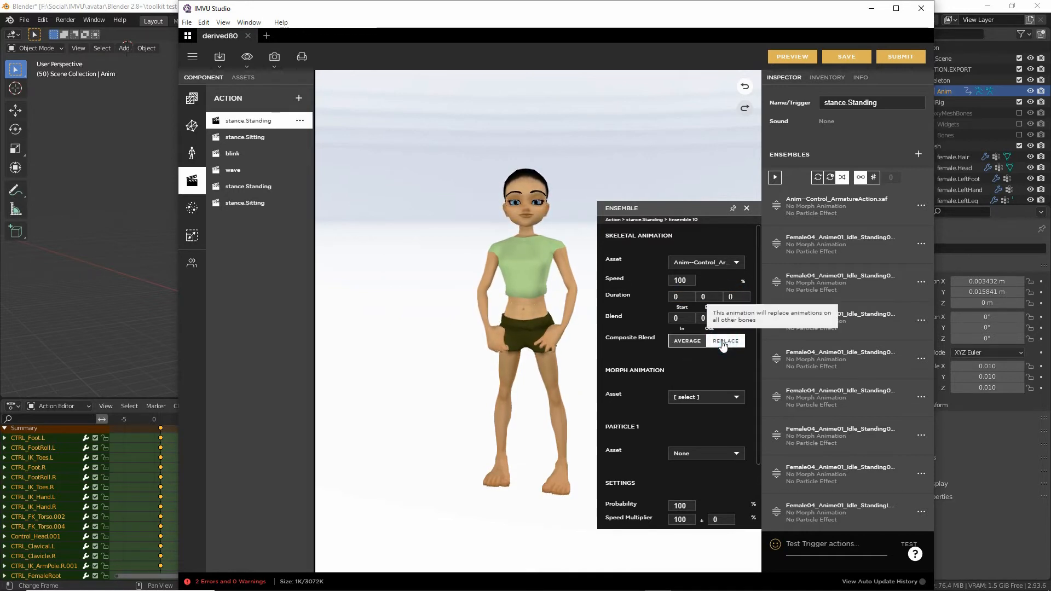
{"action": "left_click", "coordinate": [791, 56]}
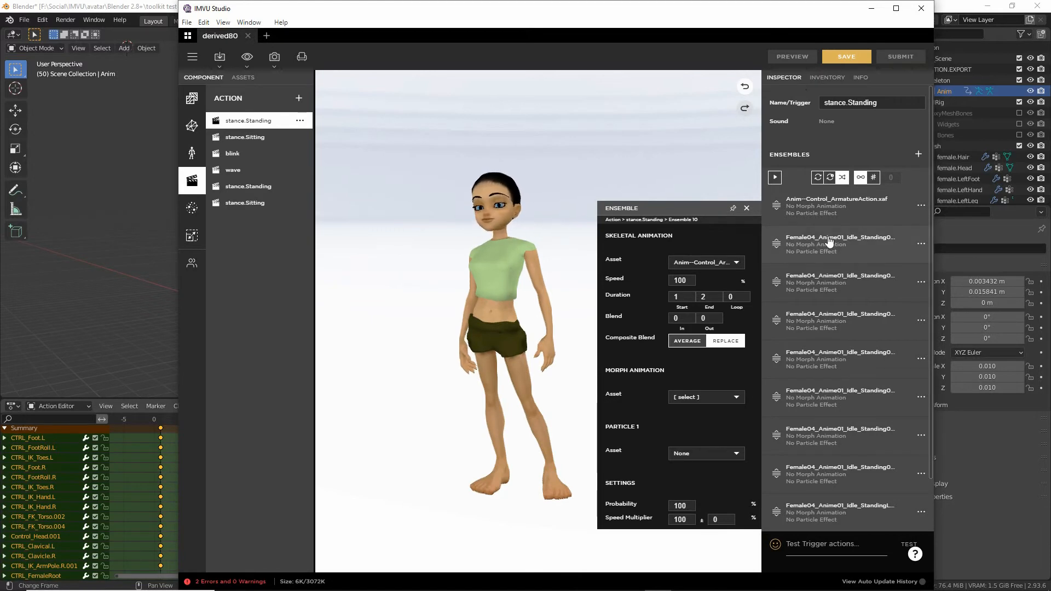
Assign the same clip to the second and third ensembles and preview the stance
{"action": "left_click", "coordinate": [920, 243]}
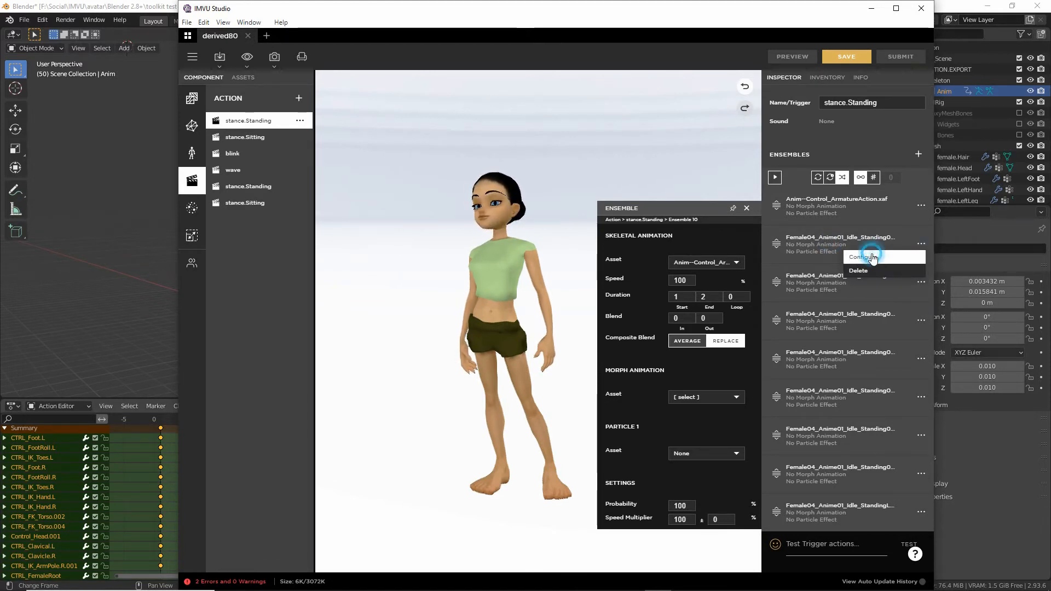
{"action": "left_click", "coordinate": [735, 262]}
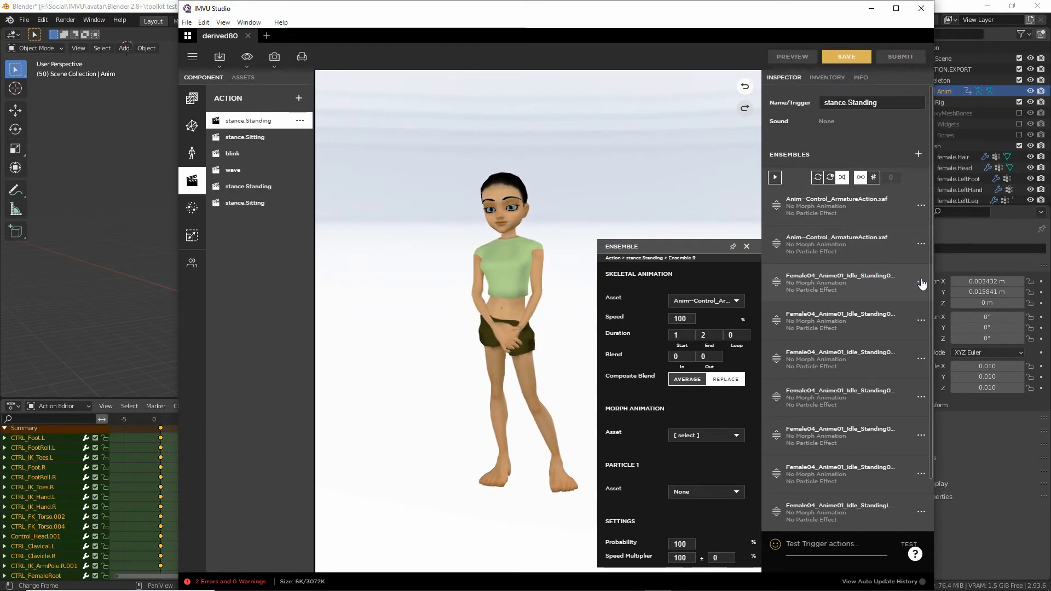
{"action": "left_click", "coordinate": [734, 301]}
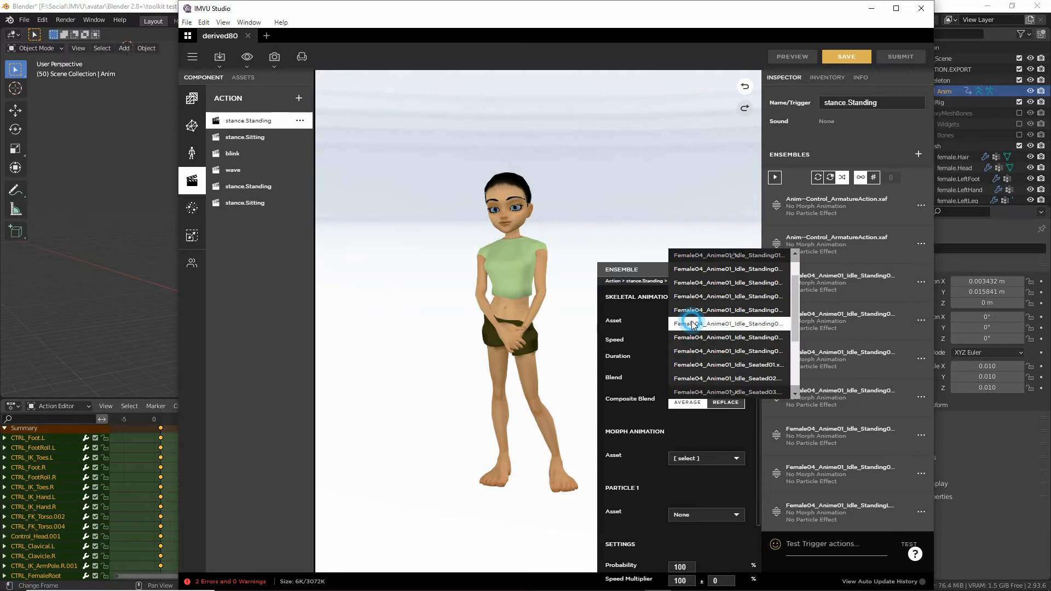
{"action": "left_click", "coordinate": [728, 323]}
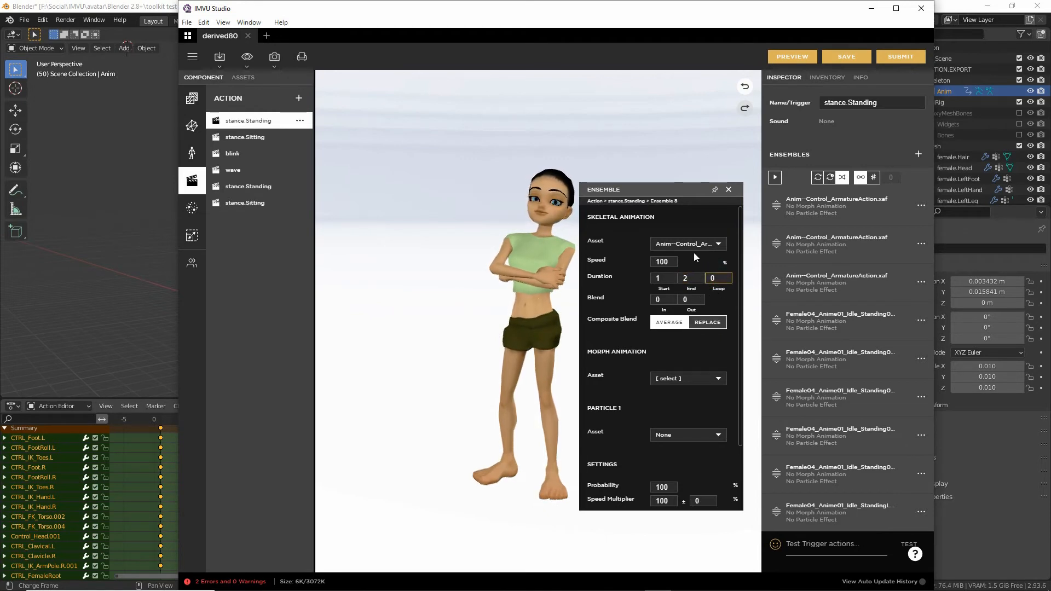
{"action": "mouse_move", "coordinate": [792, 57]}
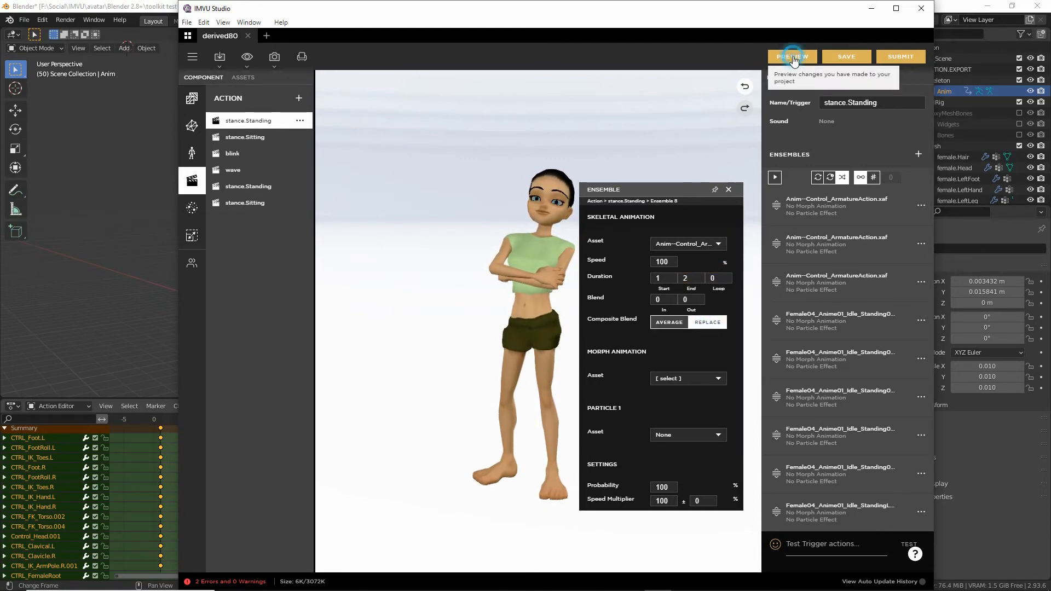
{"action": "left_click", "coordinate": [792, 57]}
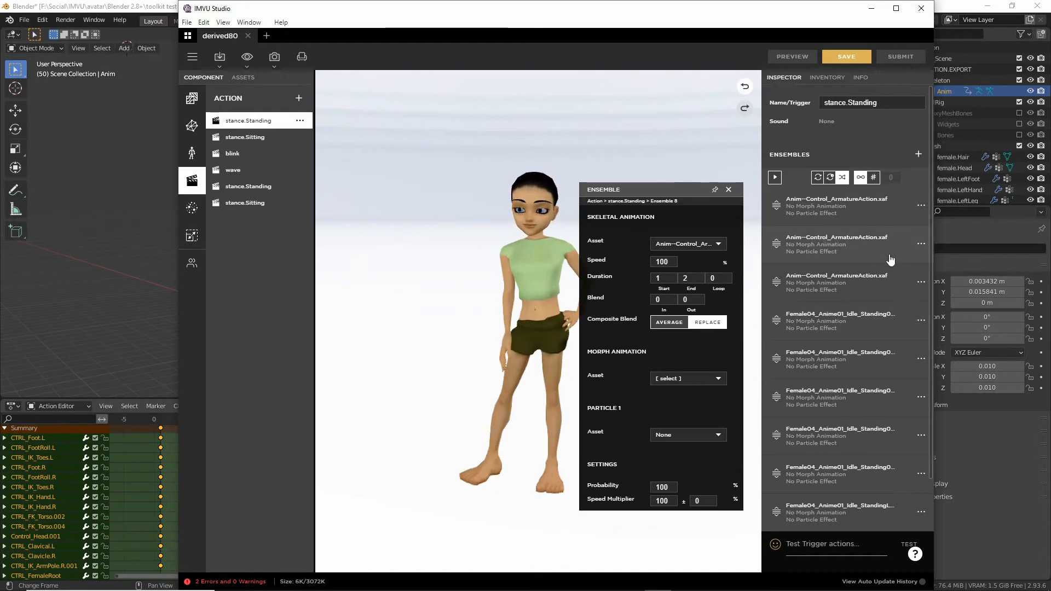
Set the fourth ensemble to Anim--Control_ArmatureAction.xaf with end frame 2
{"action": "left_click", "coordinate": [921, 321]}
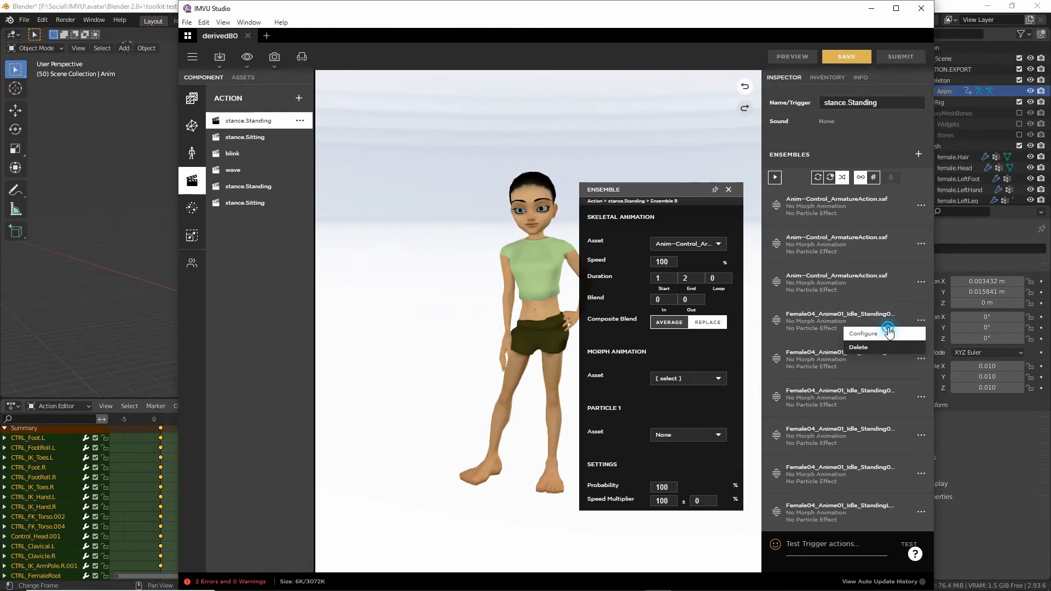
{"action": "left_click", "coordinate": [718, 243]}
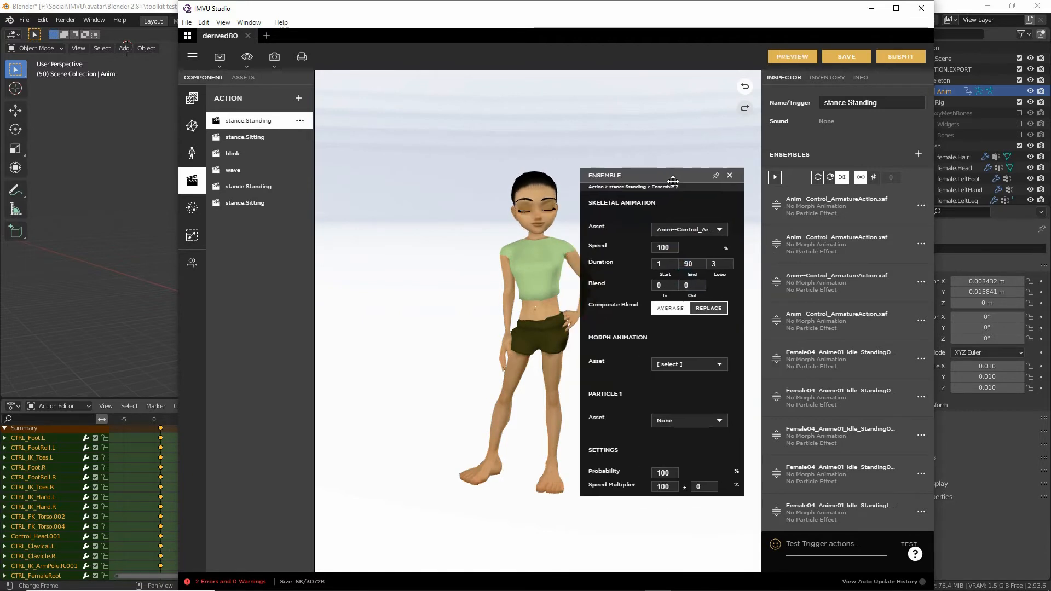
{"action": "triple_click", "coordinate": [702, 264]}
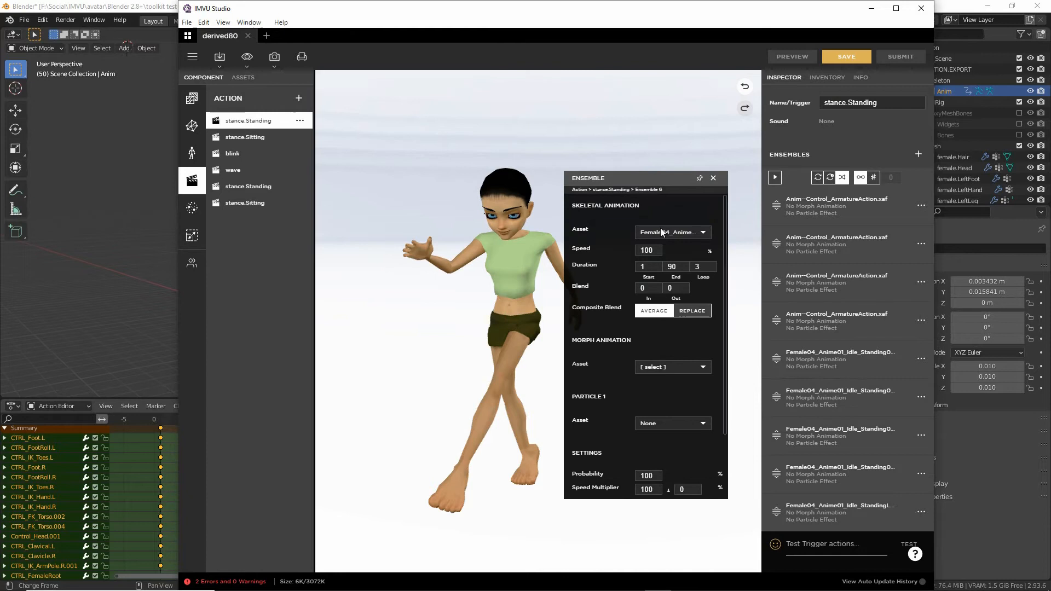
{"action": "left_click", "coordinate": [672, 232]}
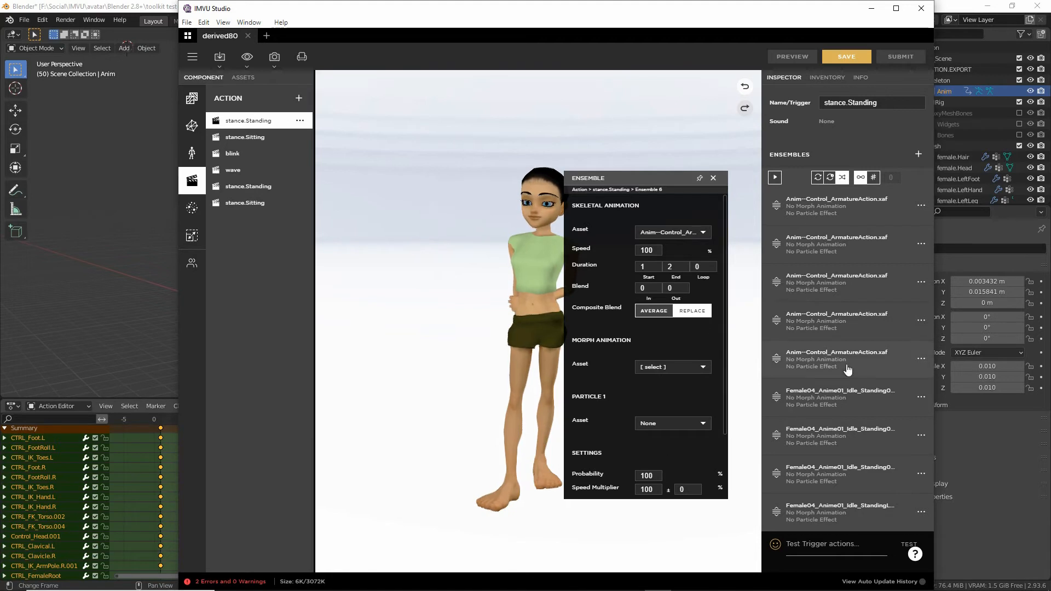
Assign the clip to the following ensembles up to seven and close the Ensemble panel
{"action": "left_click", "coordinate": [921, 396]}
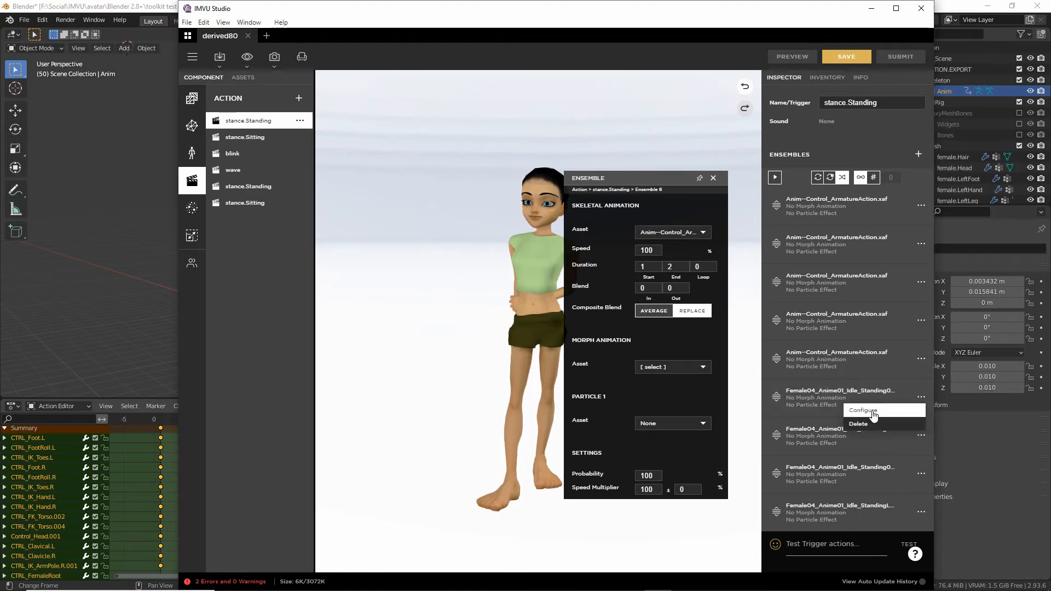
{"action": "left_click", "coordinate": [862, 410]}
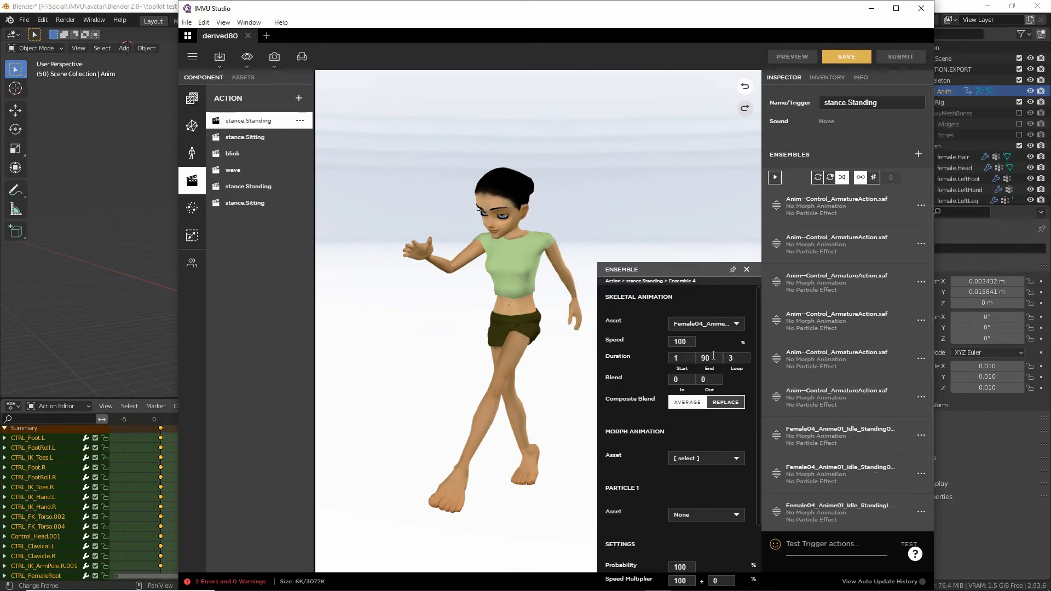
{"action": "left_click", "coordinate": [736, 323]}
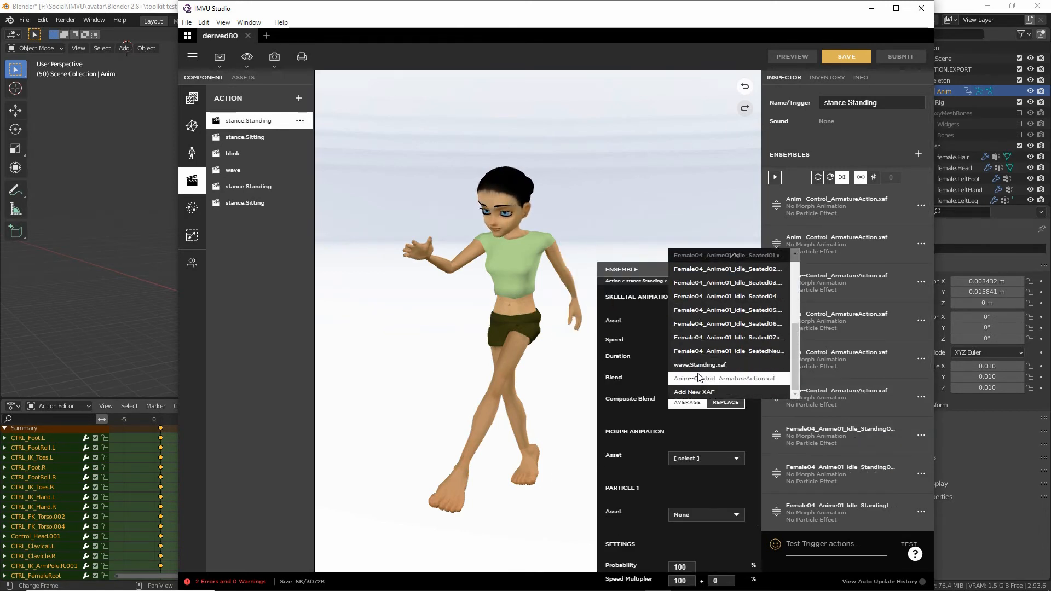
{"action": "left_click", "coordinate": [727, 378]}
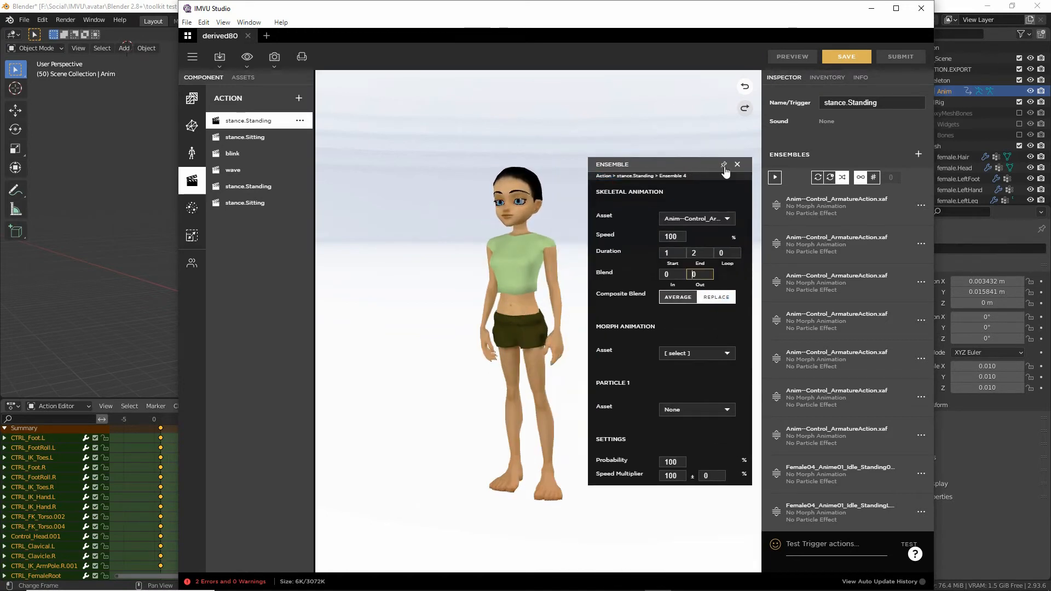
{"action": "left_click", "coordinate": [737, 164]}
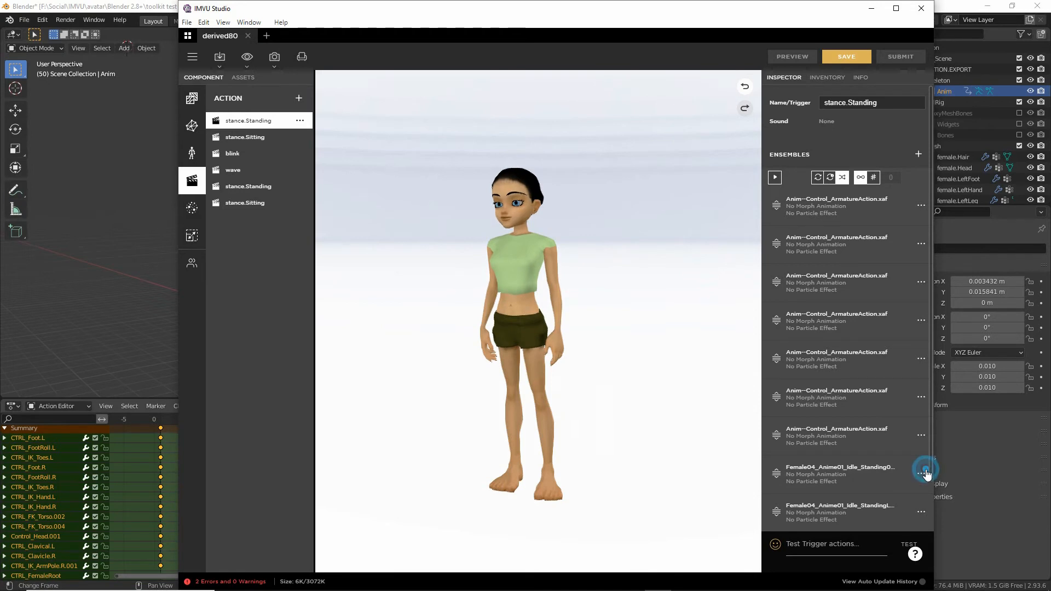
Assign Anim--Control_ArmatureAction.xaf to the last standing ensemble
{"action": "left_click", "coordinate": [921, 473]}
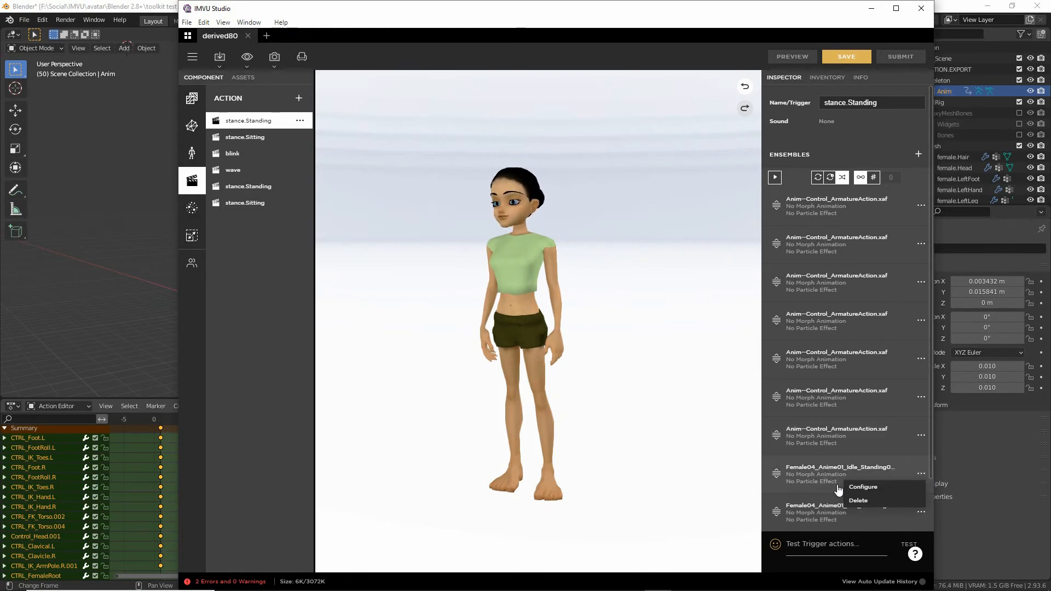
{"action": "left_click", "coordinate": [863, 486]}
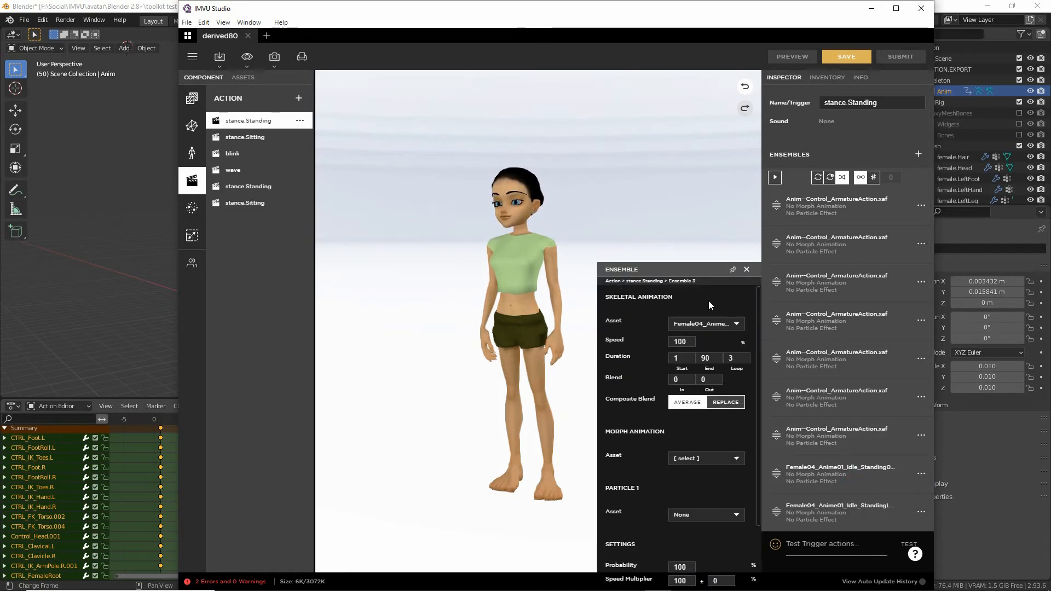
{"action": "left_click", "coordinate": [736, 323]}
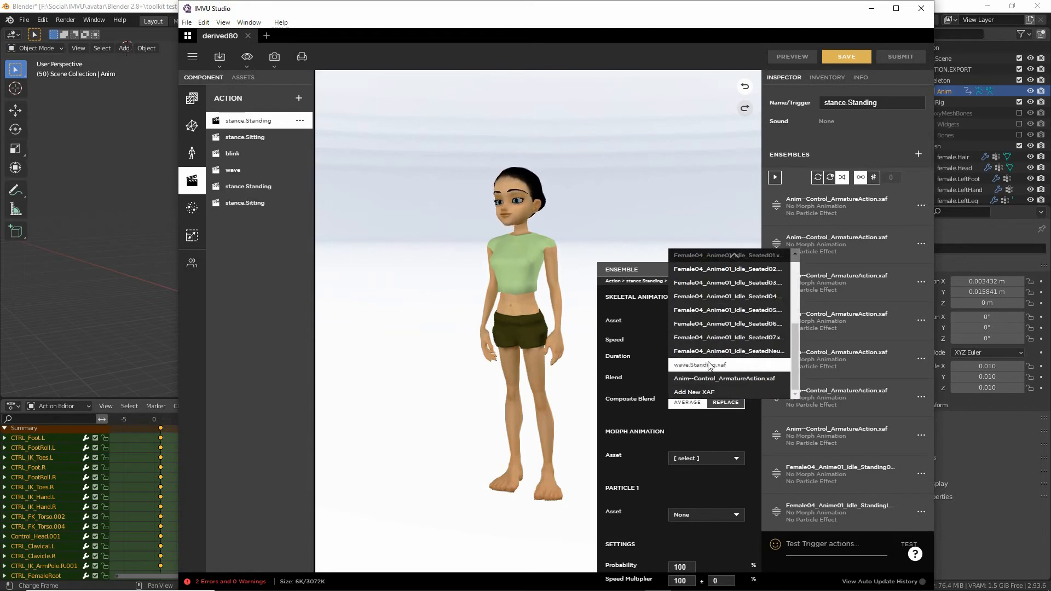
{"action": "left_click", "coordinate": [723, 379]}
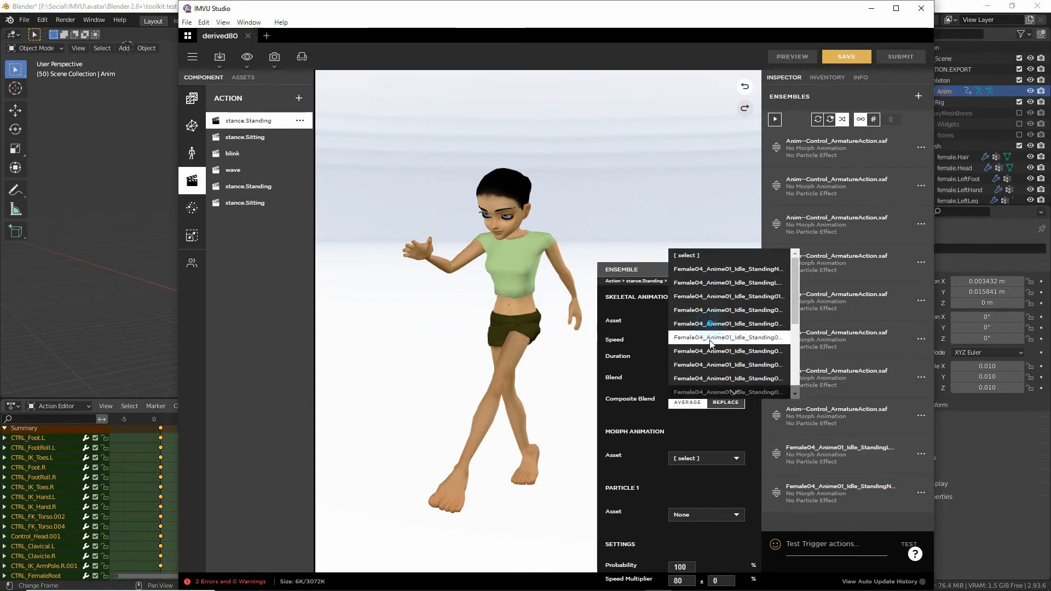
{"action": "left_click", "coordinate": [728, 323]}
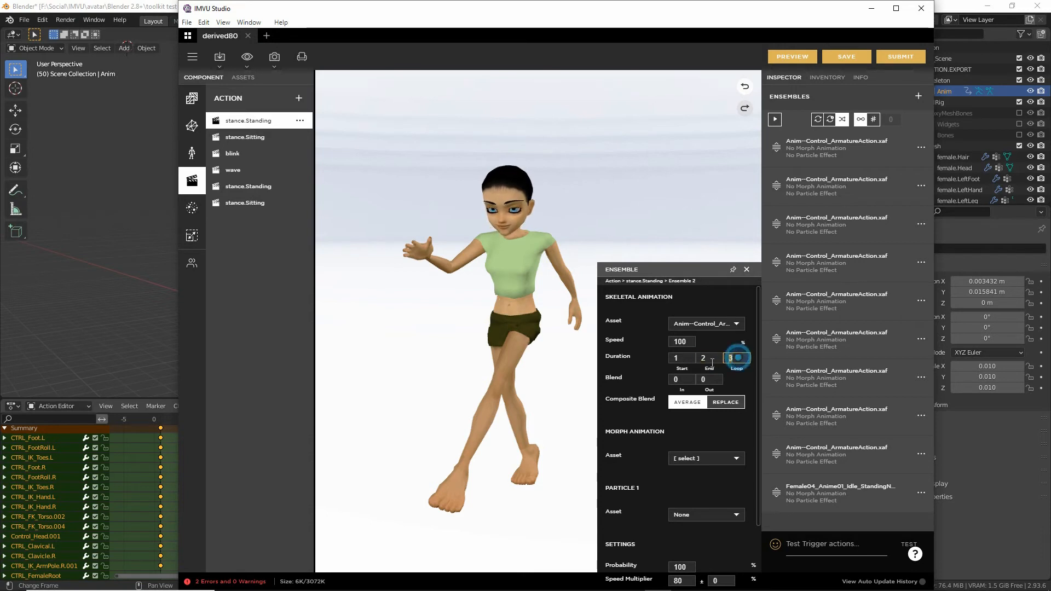
{"action": "mouse_move", "coordinate": [792, 57]}
{"action": "type", "text": "0"}
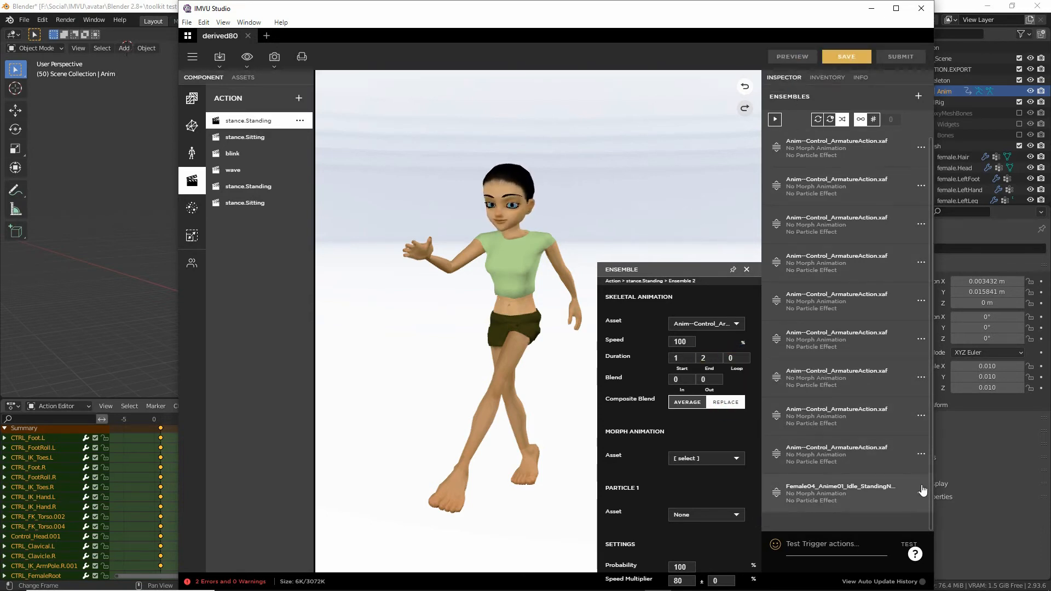
Configure the remaining Female04 ensemble with end 2 and loop 0, then preview
{"action": "left_click", "coordinate": [921, 490]}
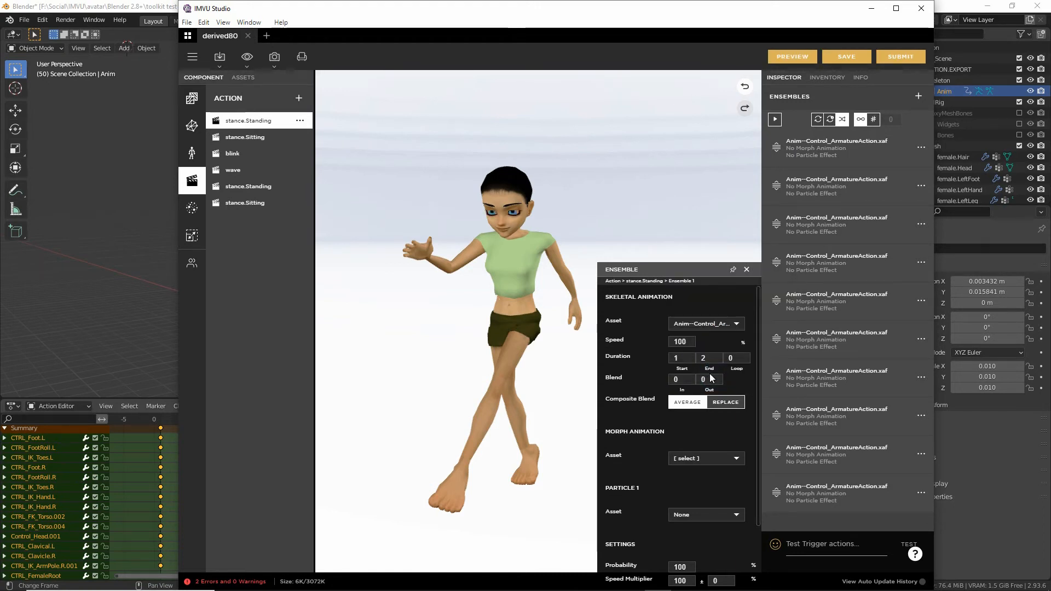
{"action": "left_click_drag", "start_coordinate": [621, 268], "coordinate": [603, 162]}
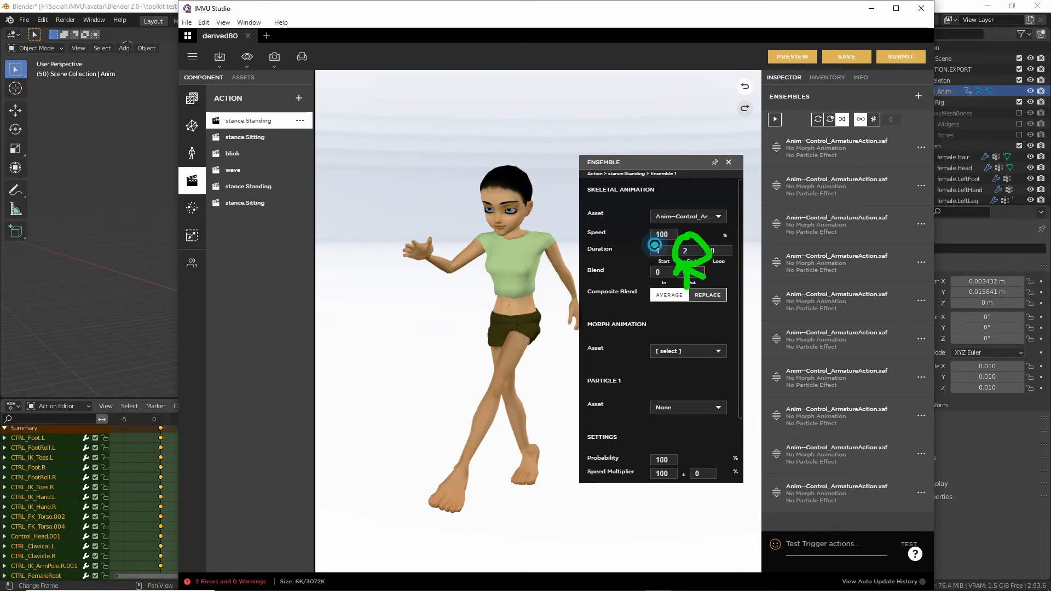
{"action": "left_click", "coordinate": [662, 250]}
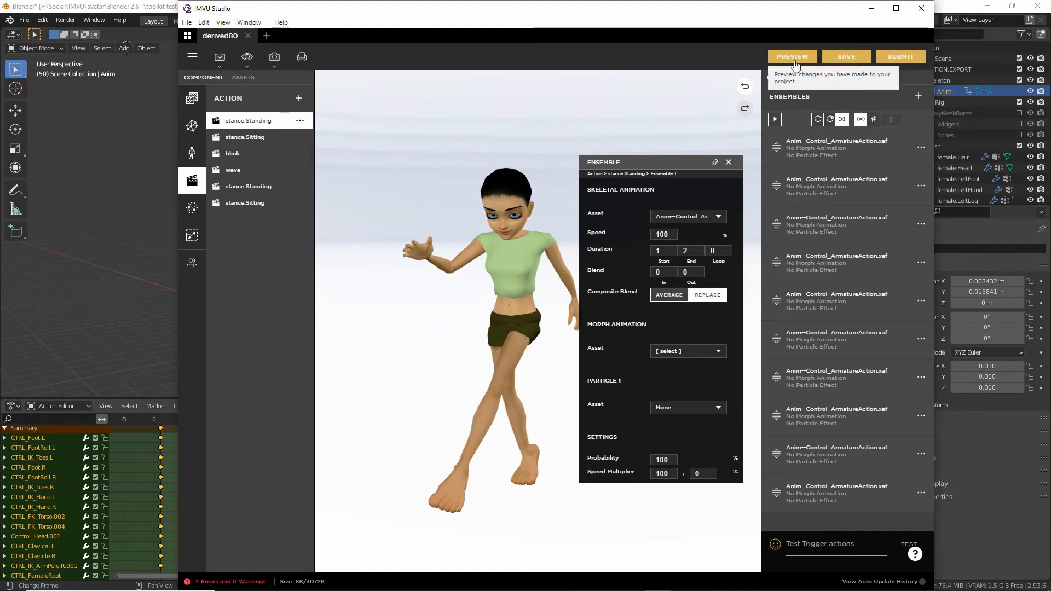
{"action": "left_click", "coordinate": [791, 56]}
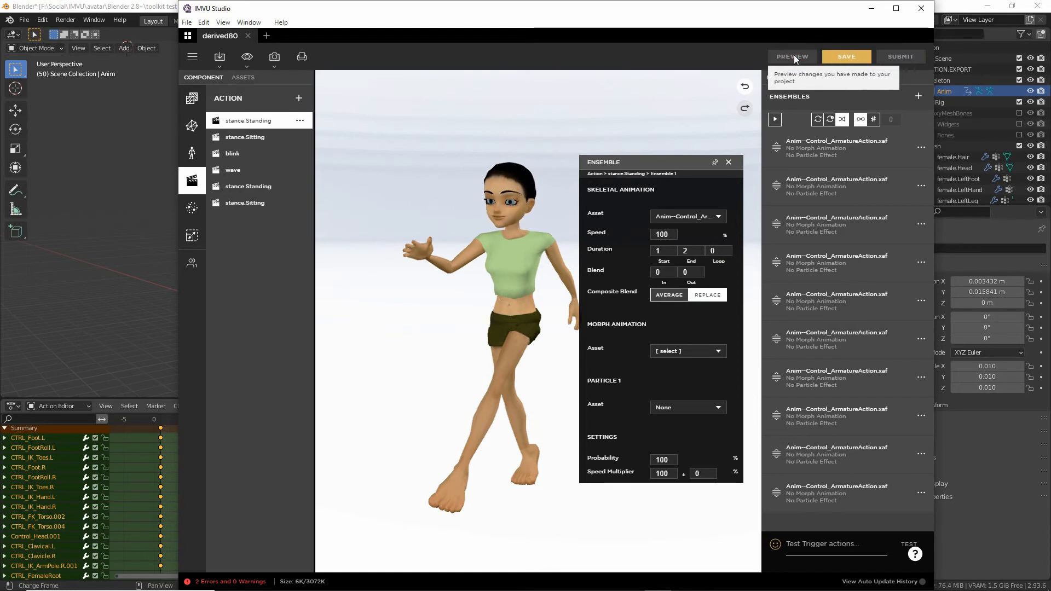
Preview the avatar striking the new control-rig standing pose
{"action": "left_click", "coordinate": [728, 162]}
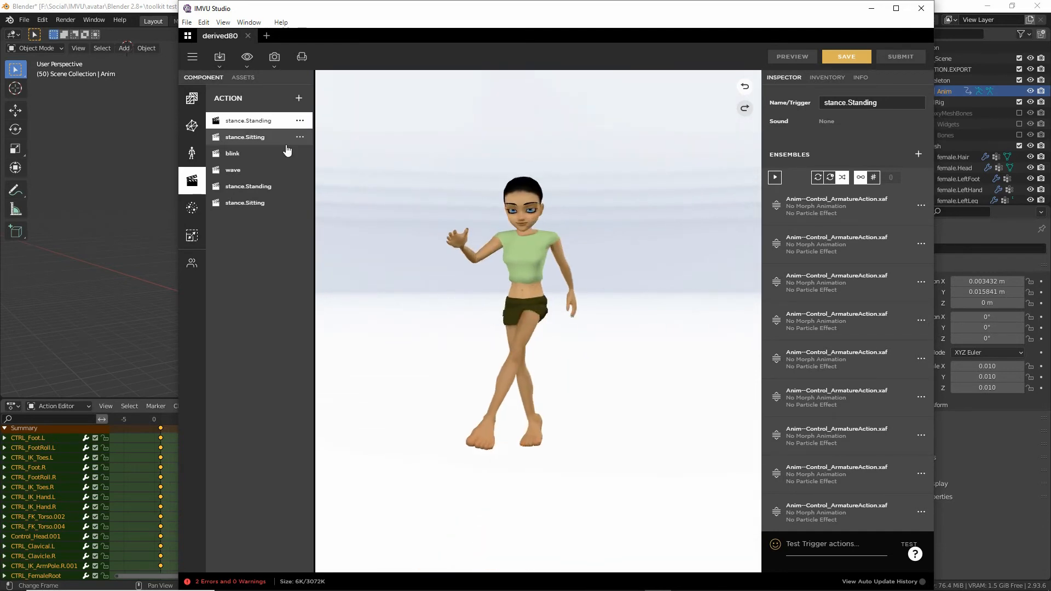
Save the product as a new product named 'toolkit test (2)'
{"action": "left_click", "coordinate": [192, 56]}
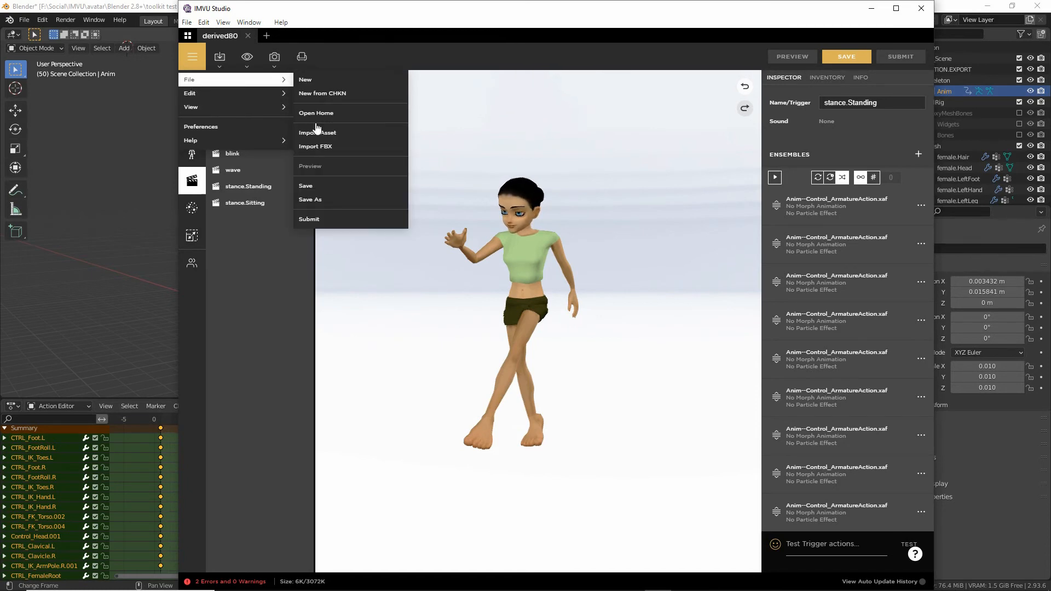
{"action": "left_click", "coordinate": [310, 199]}
{"action": "type", "text": "toolk"}
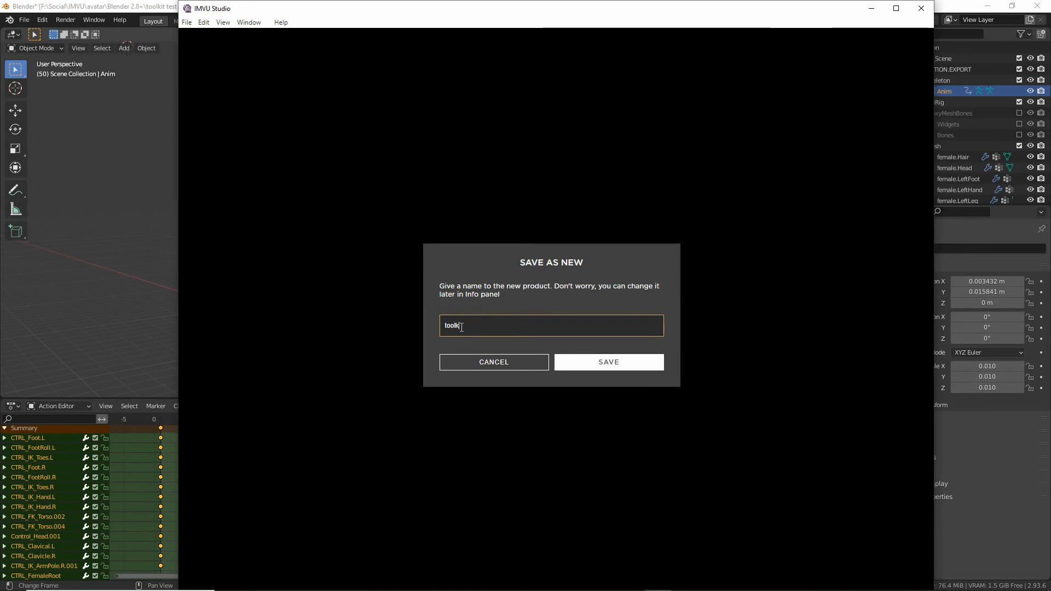
{"action": "type", "text": "test (2"}
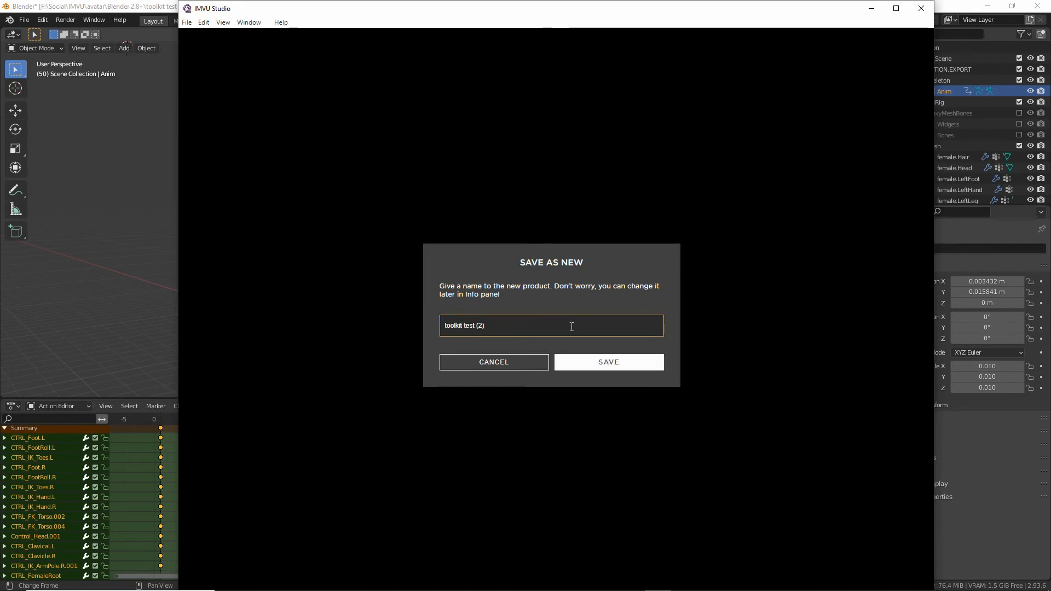
{"action": "left_click", "coordinate": [607, 361]}
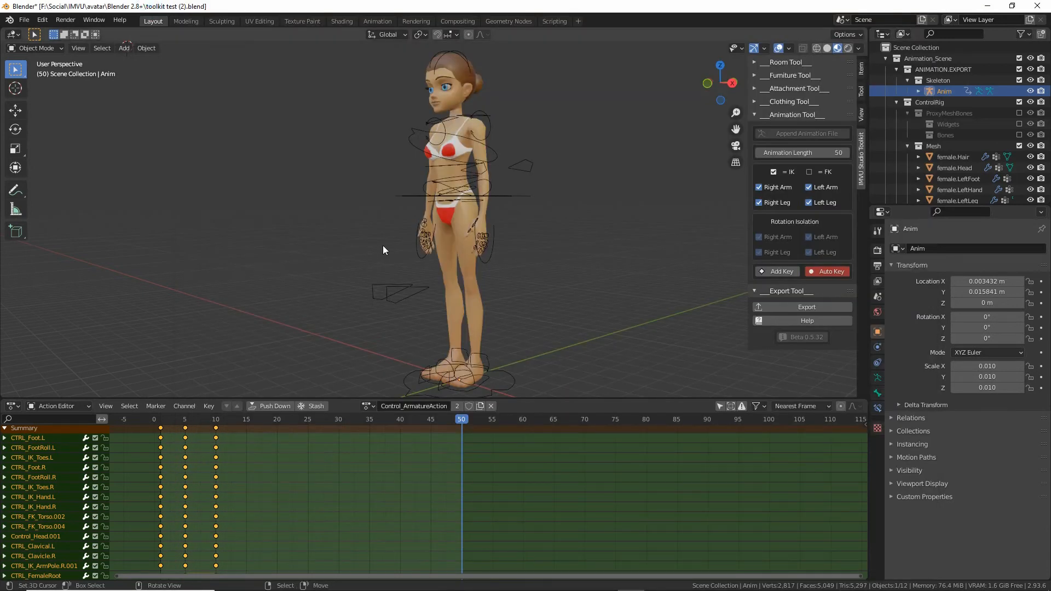
Save the Blender scene as 'toolkit test (2).blend'
{"action": "left_click", "coordinate": [23, 20]}
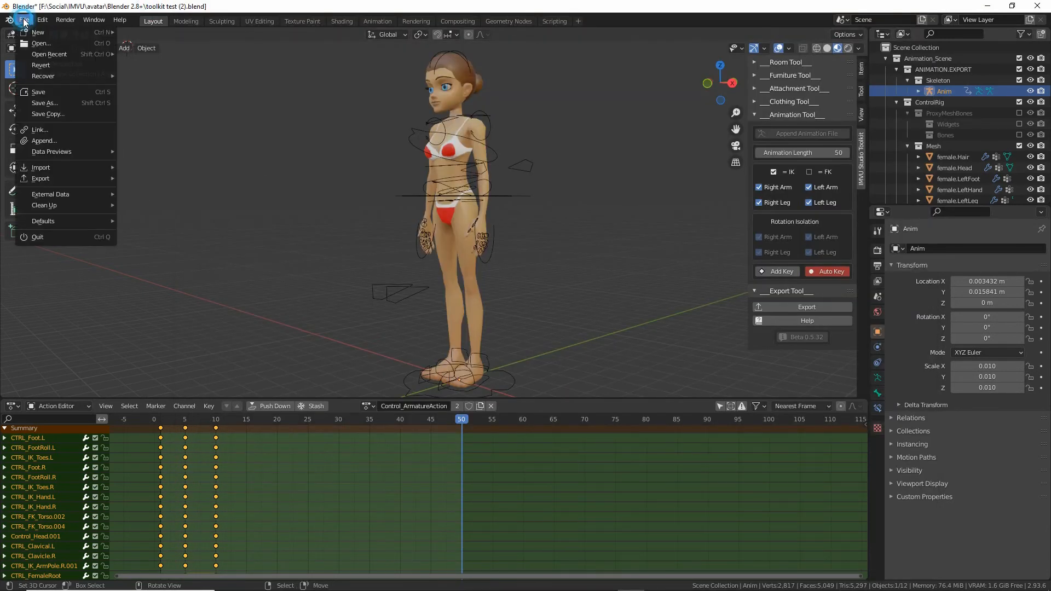
{"action": "mouse_move", "coordinate": [39, 92]}
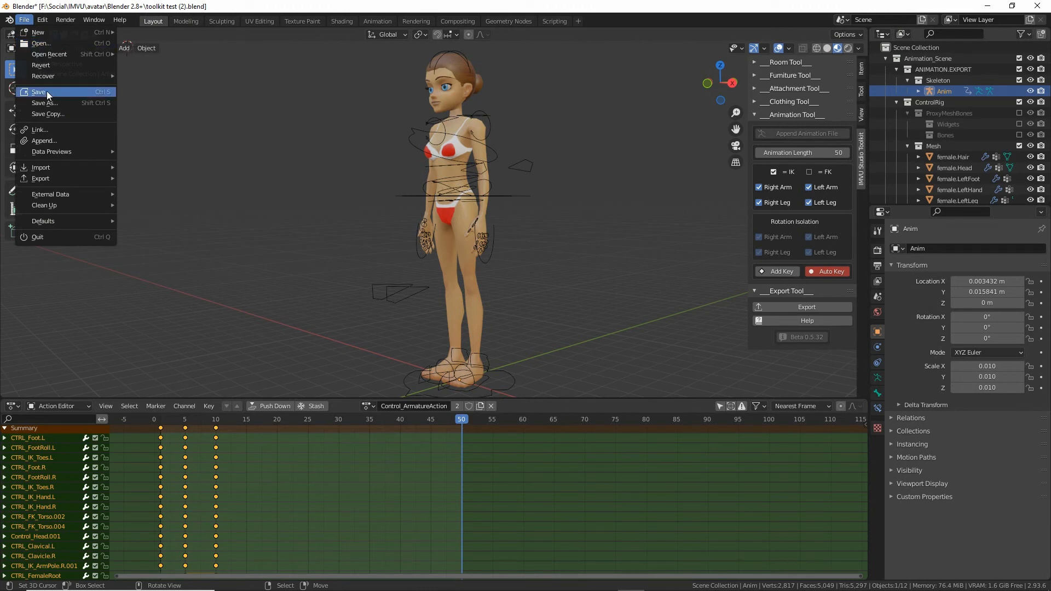
{"action": "left_click", "coordinate": [38, 92]}
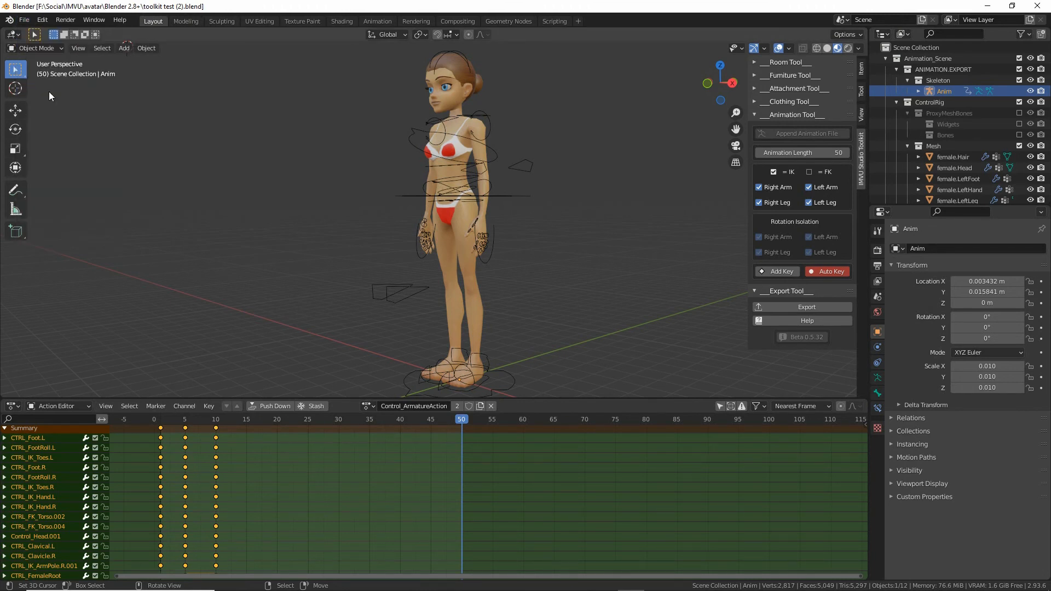
{"action": "left_click", "coordinate": [24, 19]}
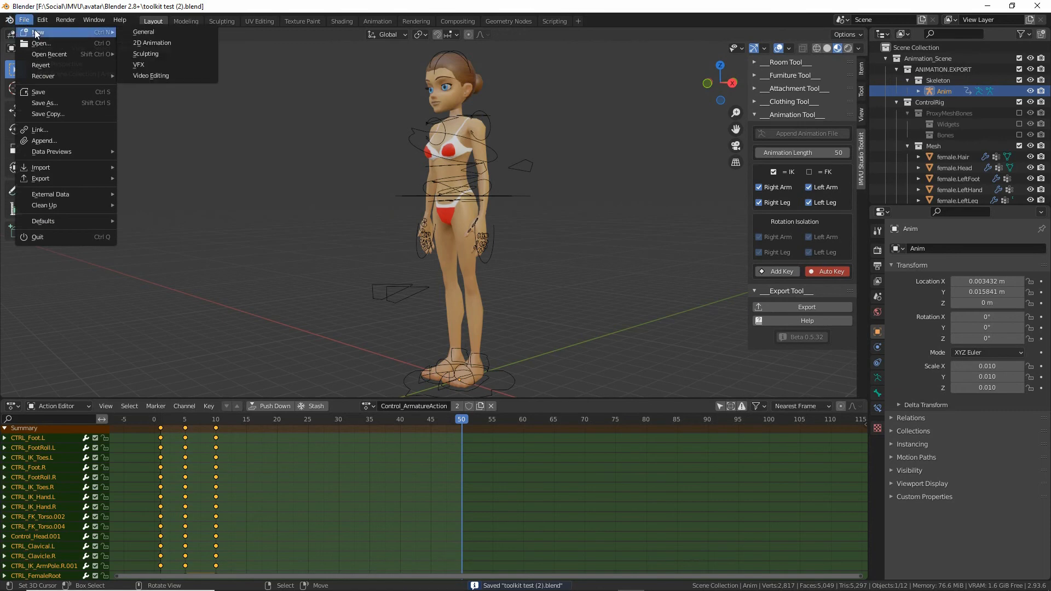
{"action": "mouse_move", "coordinate": [142, 31]}
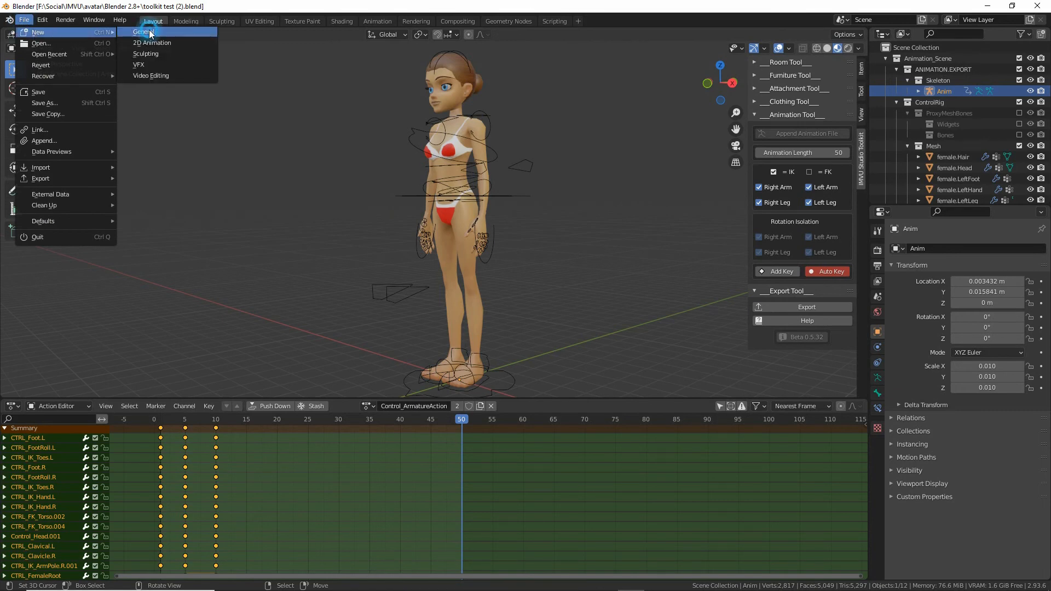
Start a new General project and append the IMVU animation file from the Toolkit's Animation Tool
{"action": "left_click", "coordinate": [141, 32]}
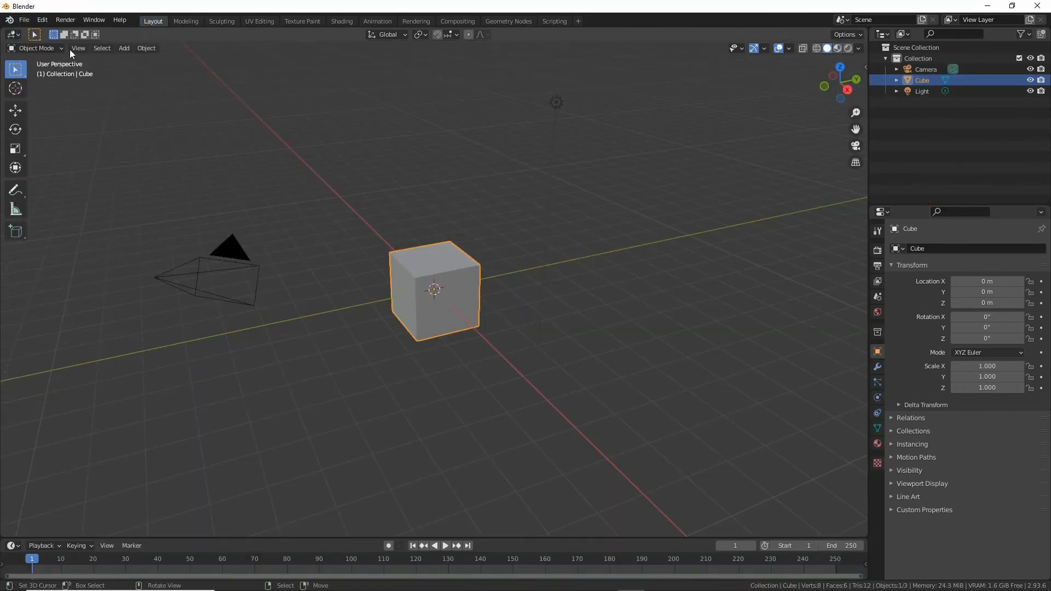
{"action": "key", "text": "n"}
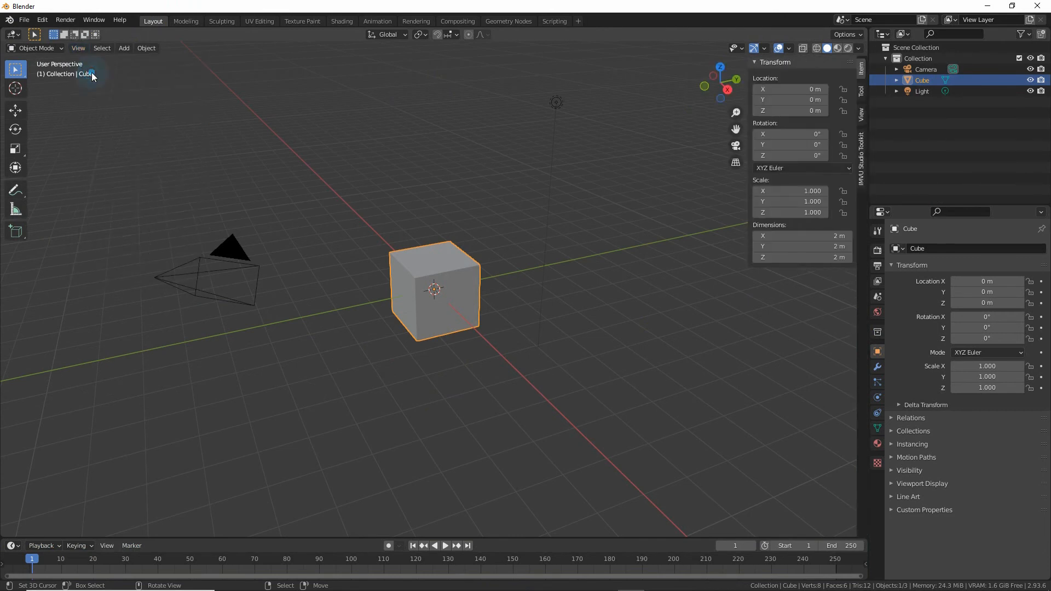
{"action": "left_click", "coordinate": [861, 153]}
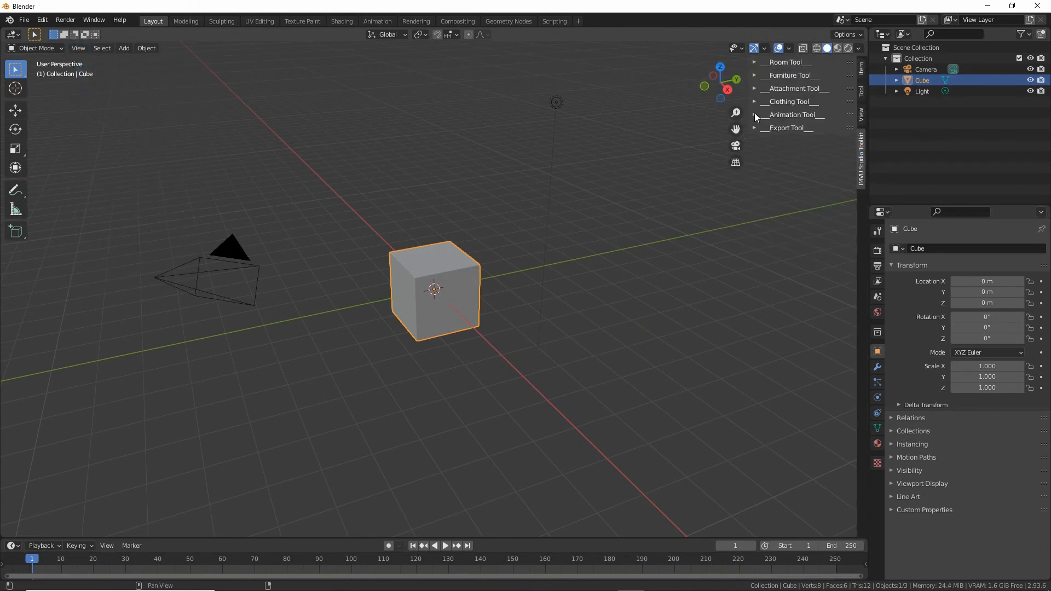
{"action": "left_click", "coordinate": [754, 114]}
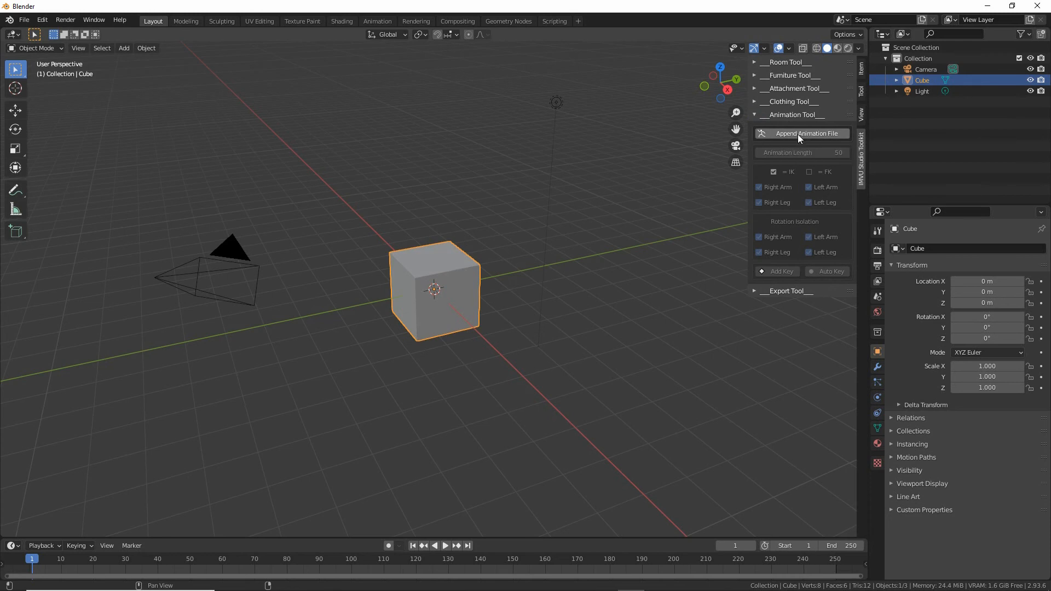
{"action": "left_click", "coordinate": [805, 133]}
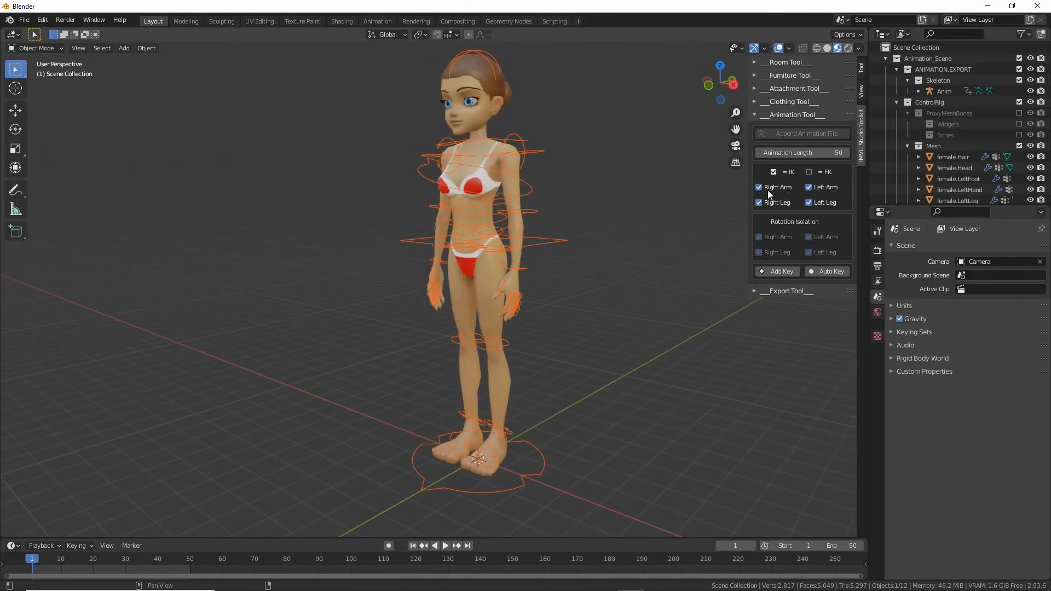
Toggle the arms' IK settings so all four limbs use IK
{"action": "left_click", "coordinate": [808, 188]}
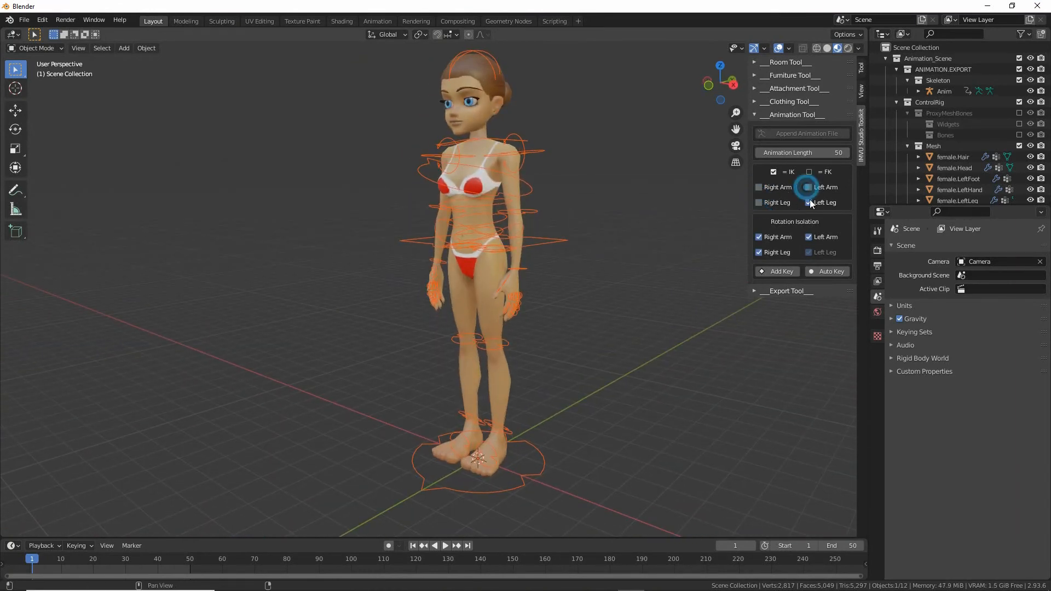
{"action": "left_click", "coordinate": [808, 187]}
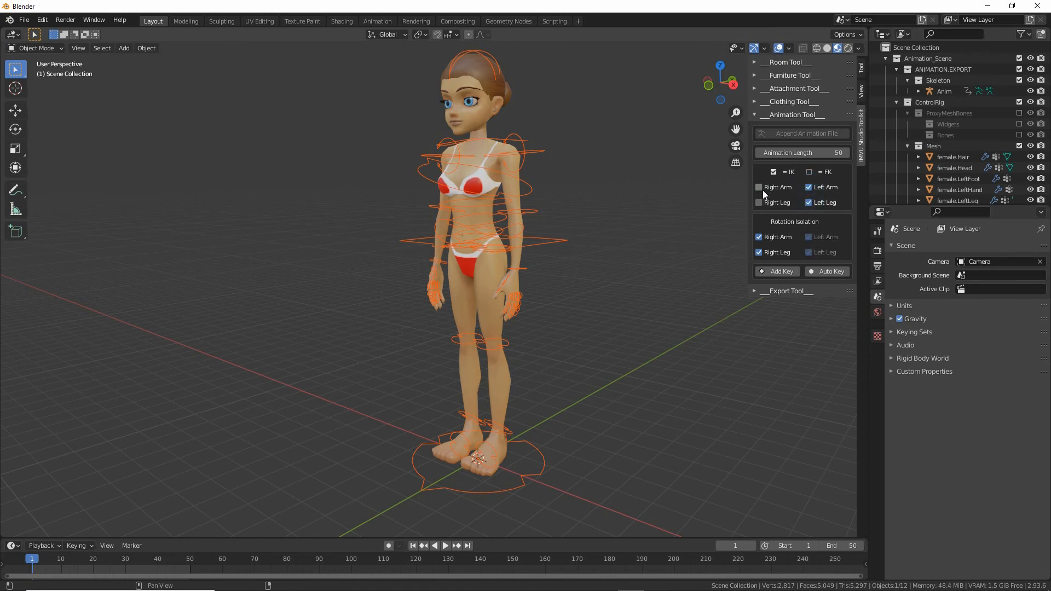
{"action": "left_click", "coordinate": [758, 187]}
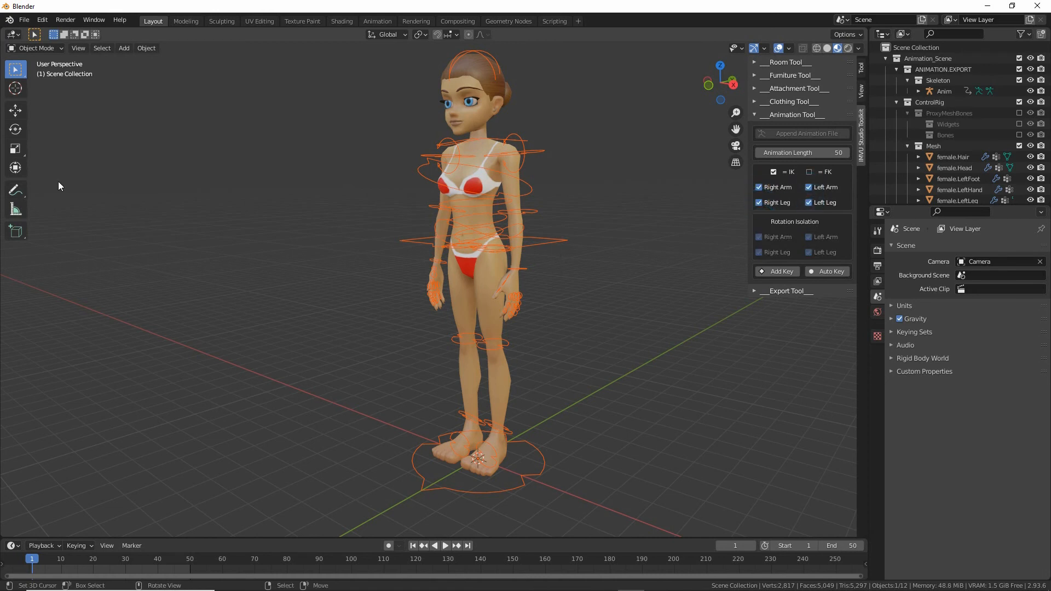
{"action": "mouse_move", "coordinate": [526, 130]}
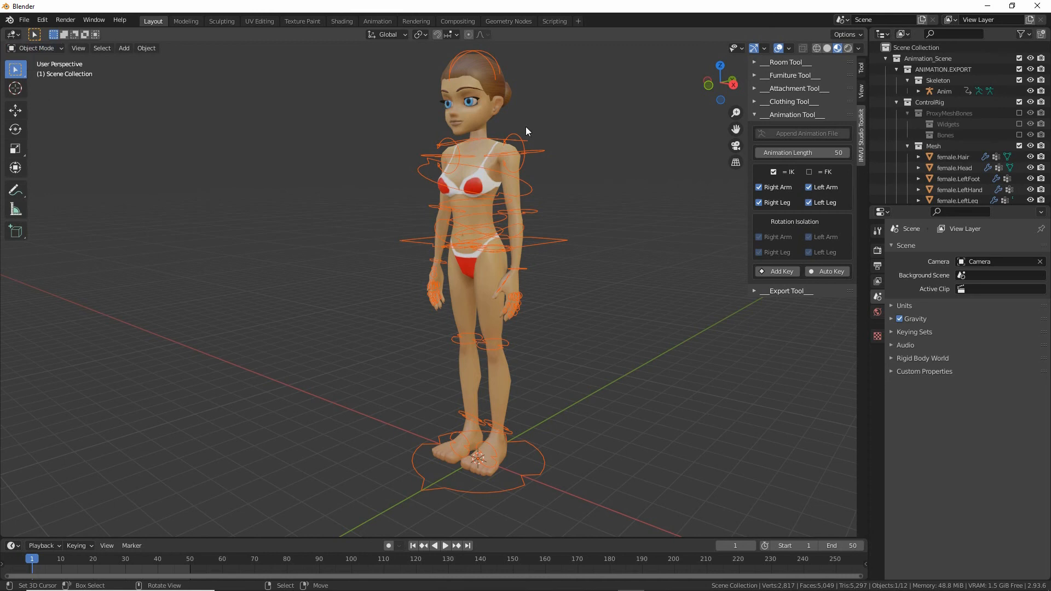
Select Control_Armature and switch it into Pose Mode
{"action": "left_click", "coordinate": [499, 201]}
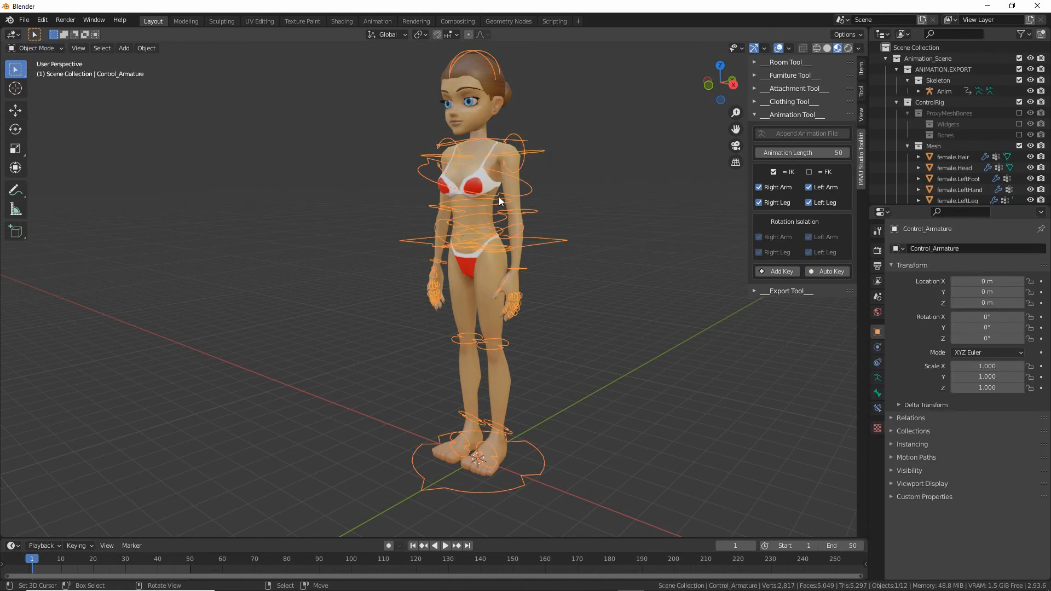
{"action": "left_click", "coordinate": [36, 48]}
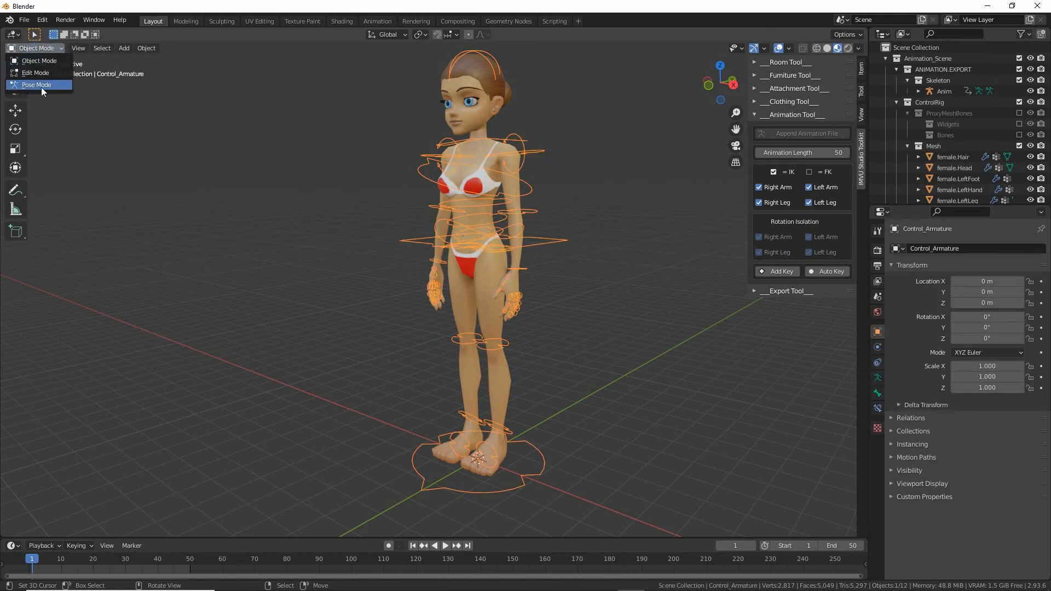
{"action": "left_click", "coordinate": [37, 84]}
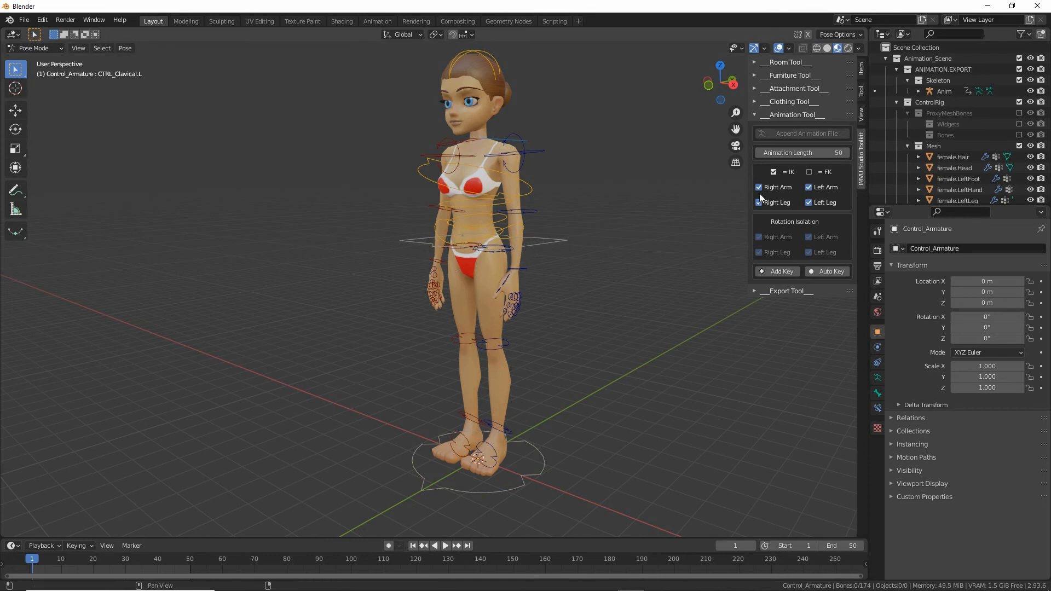
{"action": "left_click", "coordinate": [759, 202]}
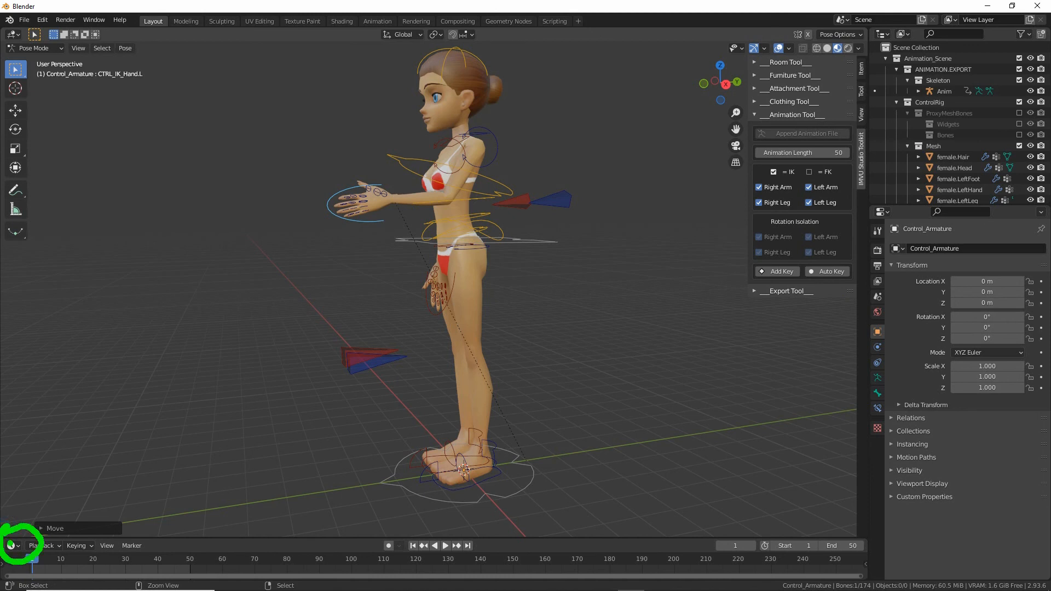
Switch the timeline to the Dope Sheet Action Editor and reposition the left hand control
{"action": "left_click", "coordinate": [9, 545]}
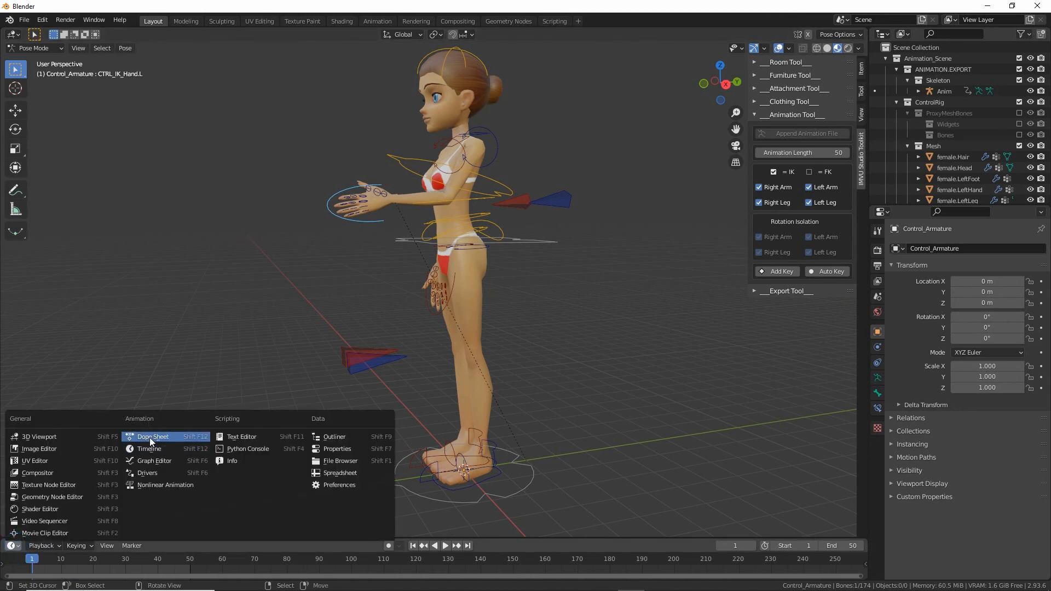
{"action": "left_click", "coordinate": [153, 437]}
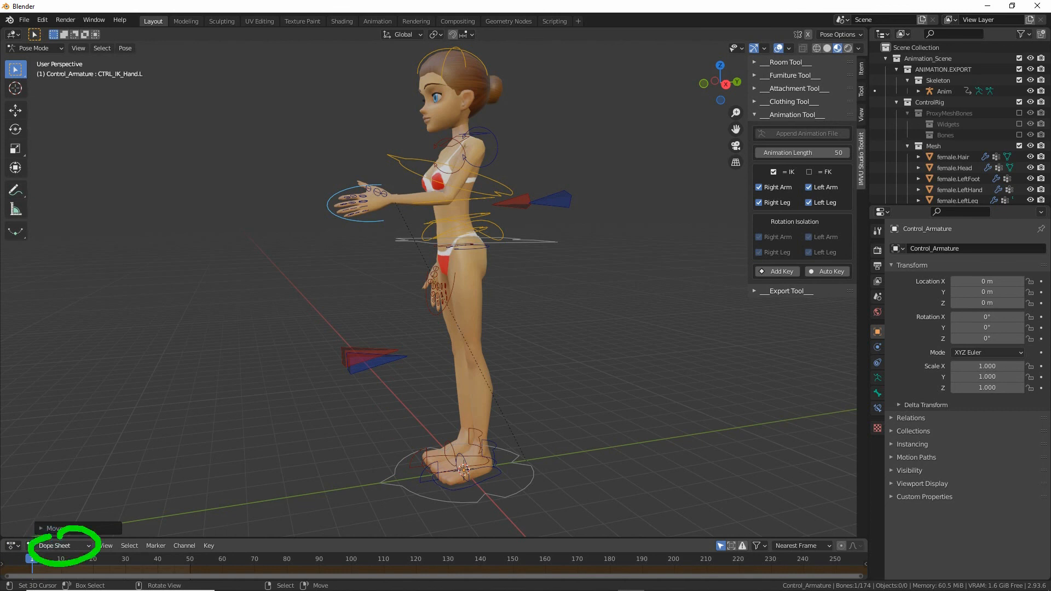
{"action": "left_click", "coordinate": [61, 545]}
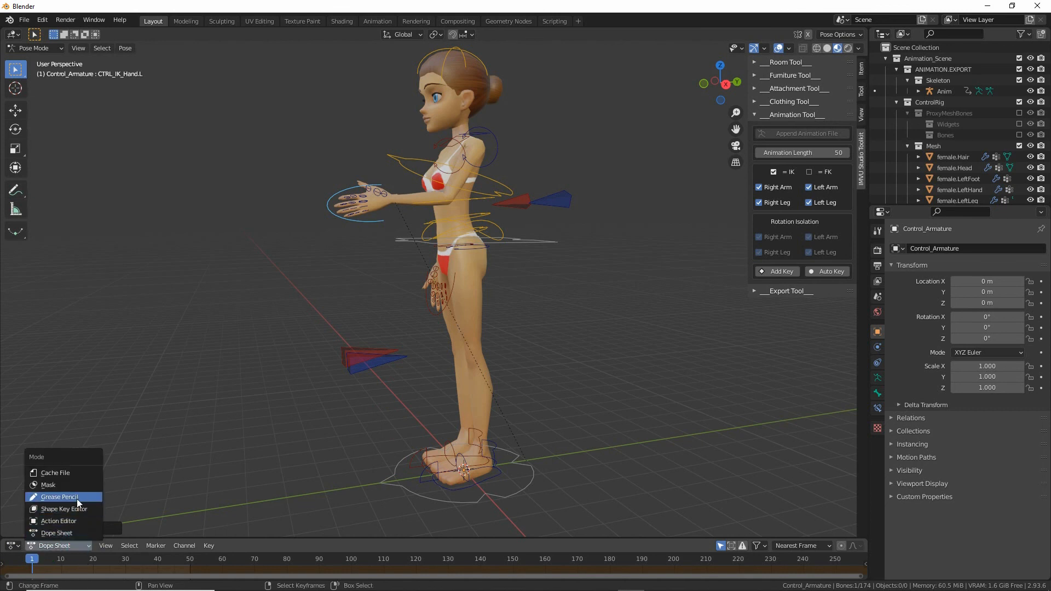
{"action": "left_click", "coordinate": [58, 520]}
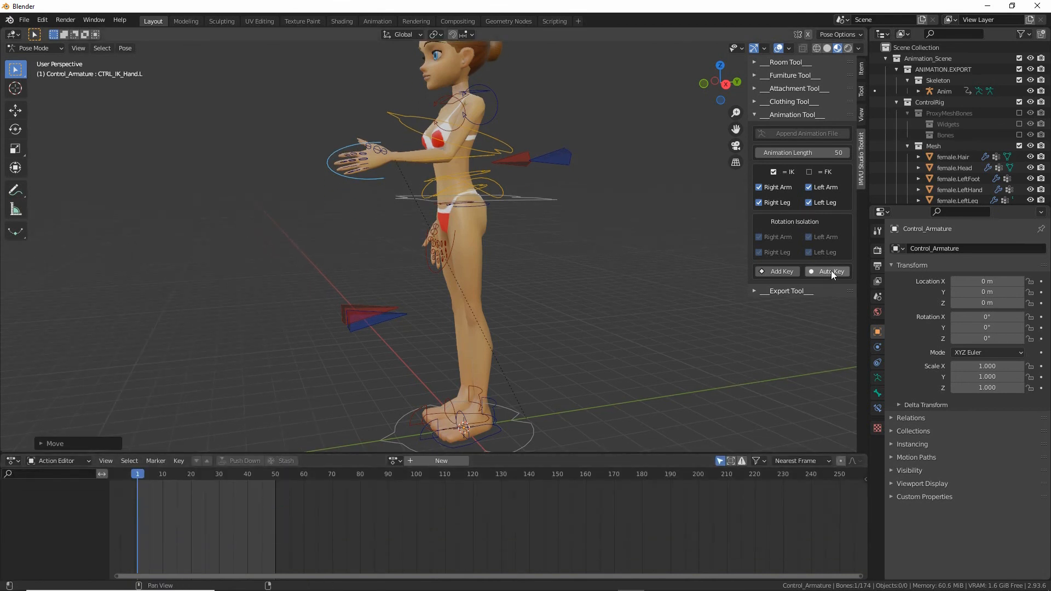
{"action": "mouse_move", "coordinate": [829, 271]}
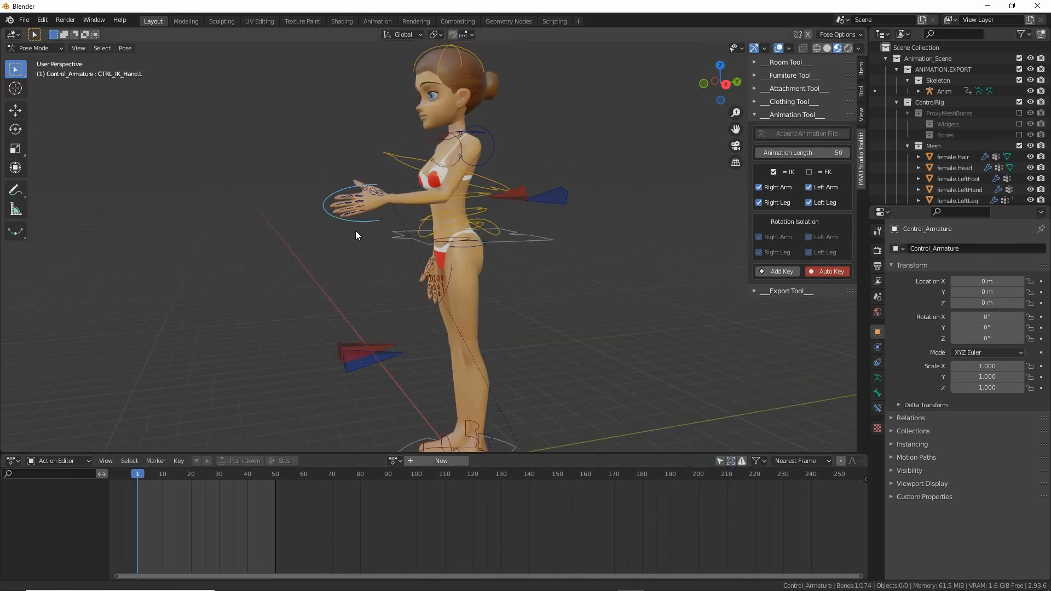
{"action": "key", "text": "g"}
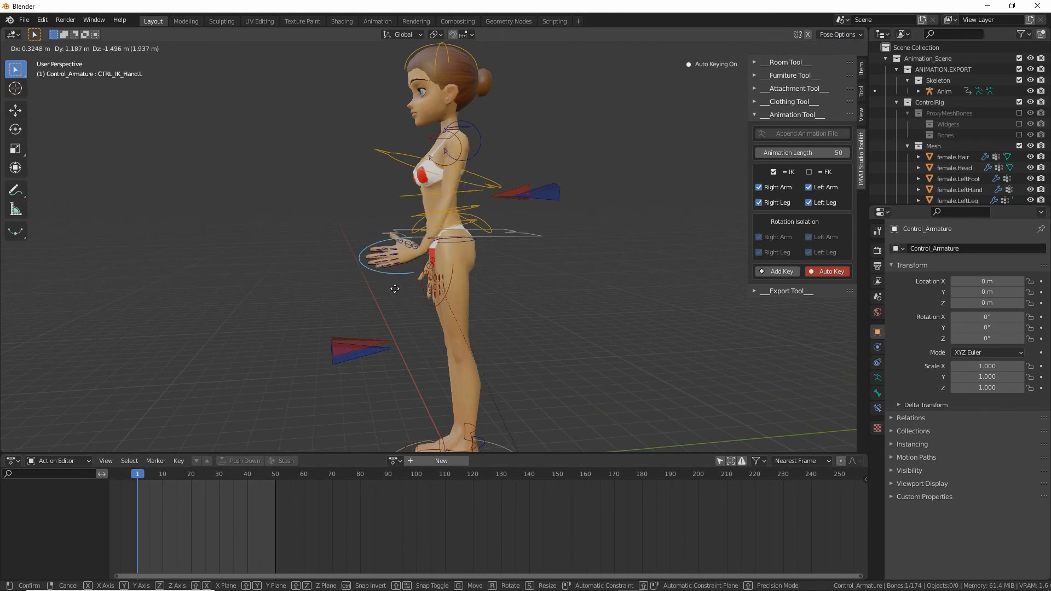
{"action": "left_click", "coordinate": [394, 289]}
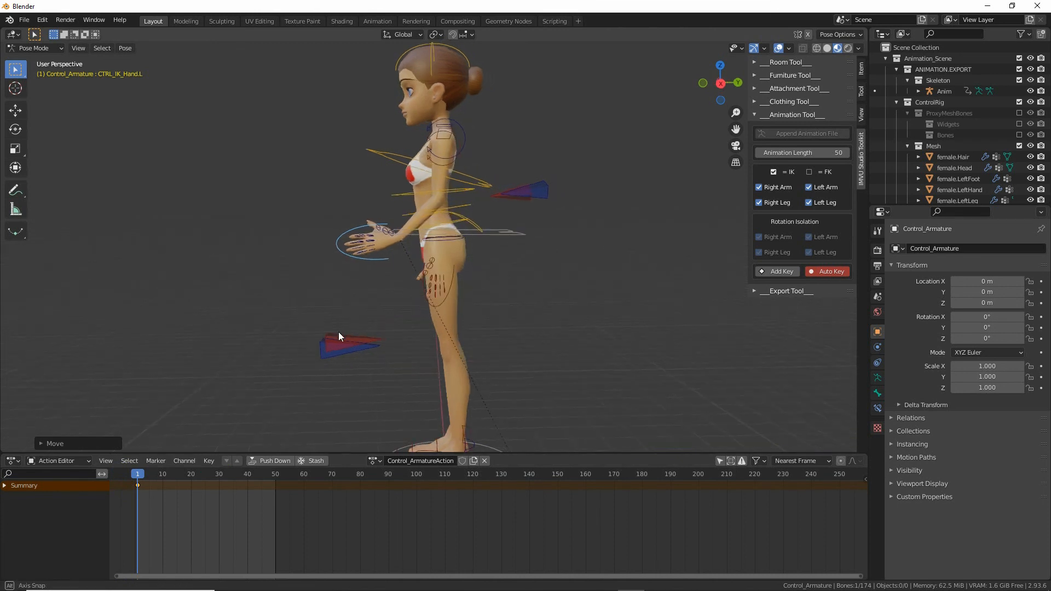
Rotate the left hand control, then select all control bones and copy their pose
{"action": "key", "text": "r"}
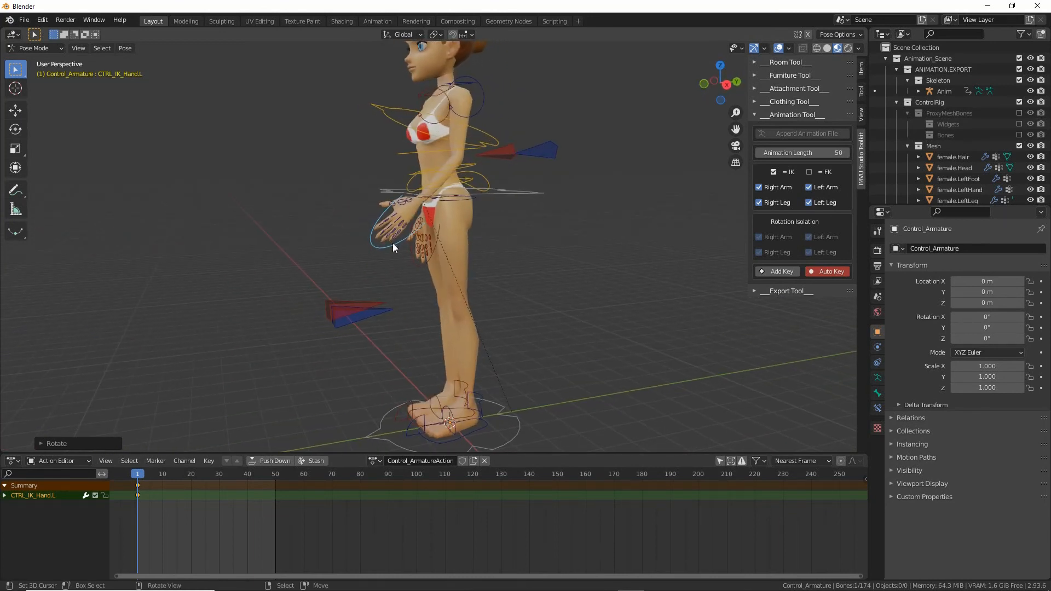
{"action": "left_click", "coordinate": [102, 47]}
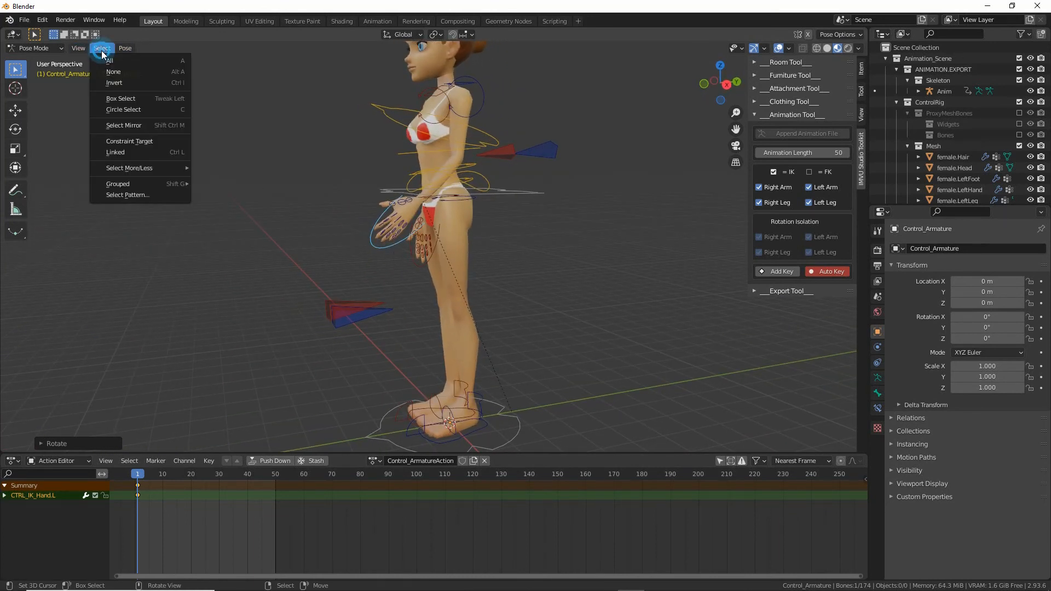
{"action": "left_click", "coordinate": [125, 48]}
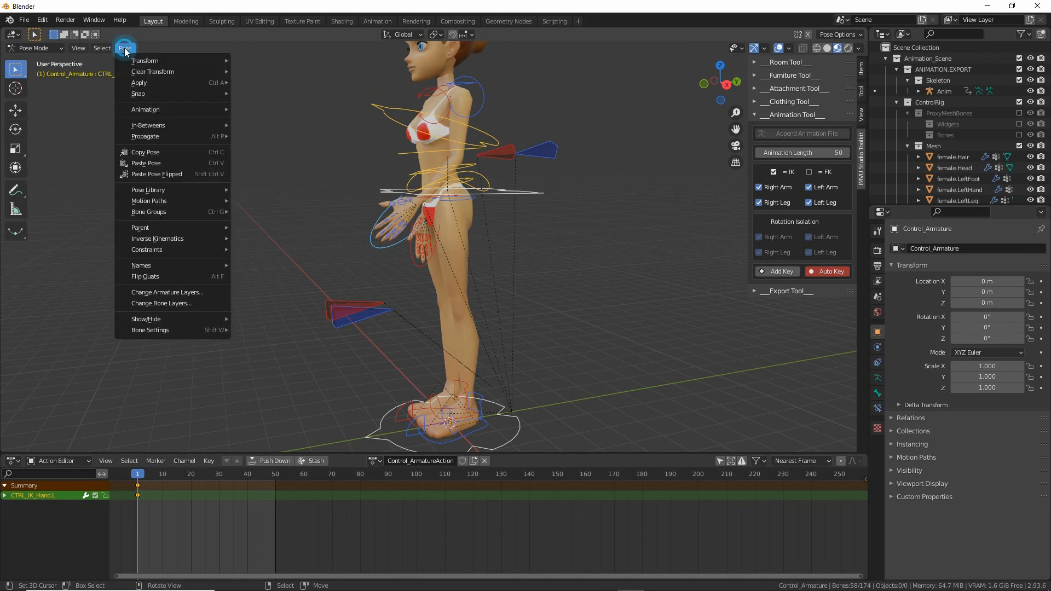
{"action": "mouse_move", "coordinate": [146, 152]}
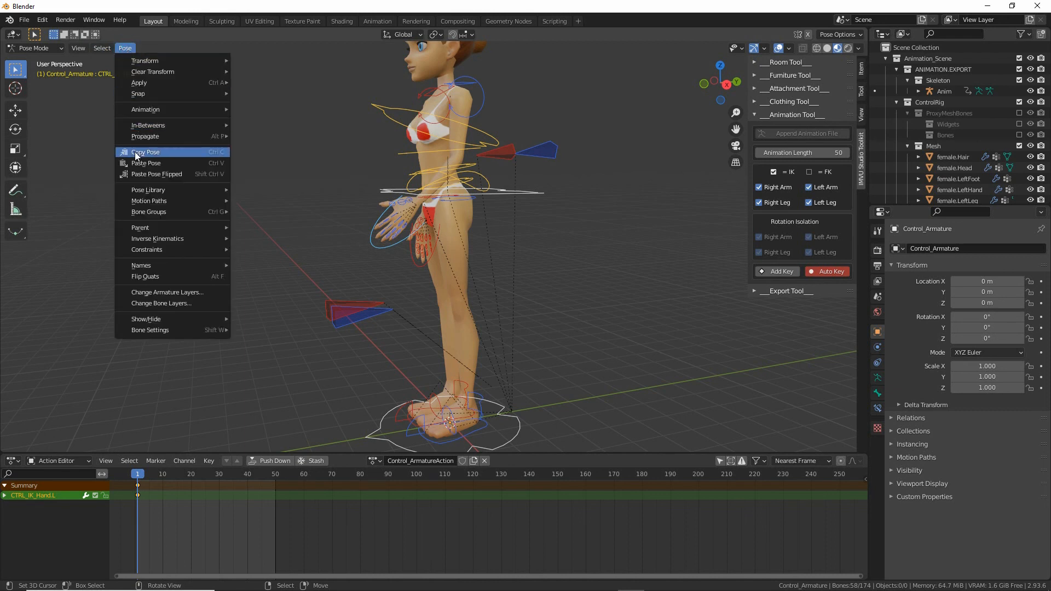
{"action": "mouse_move", "coordinate": [157, 173]}
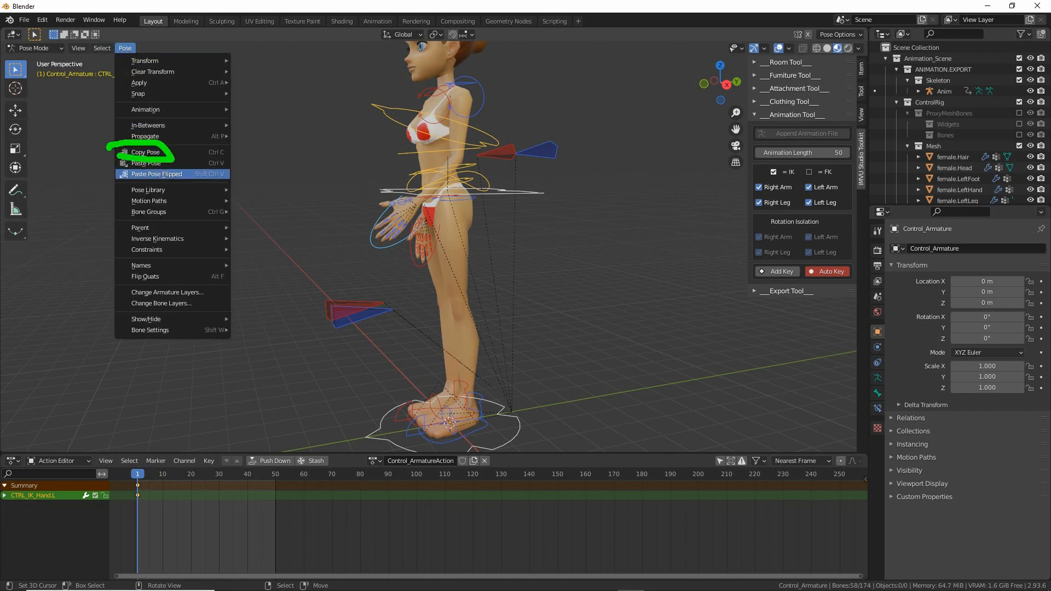
{"action": "left_click", "coordinate": [144, 152]}
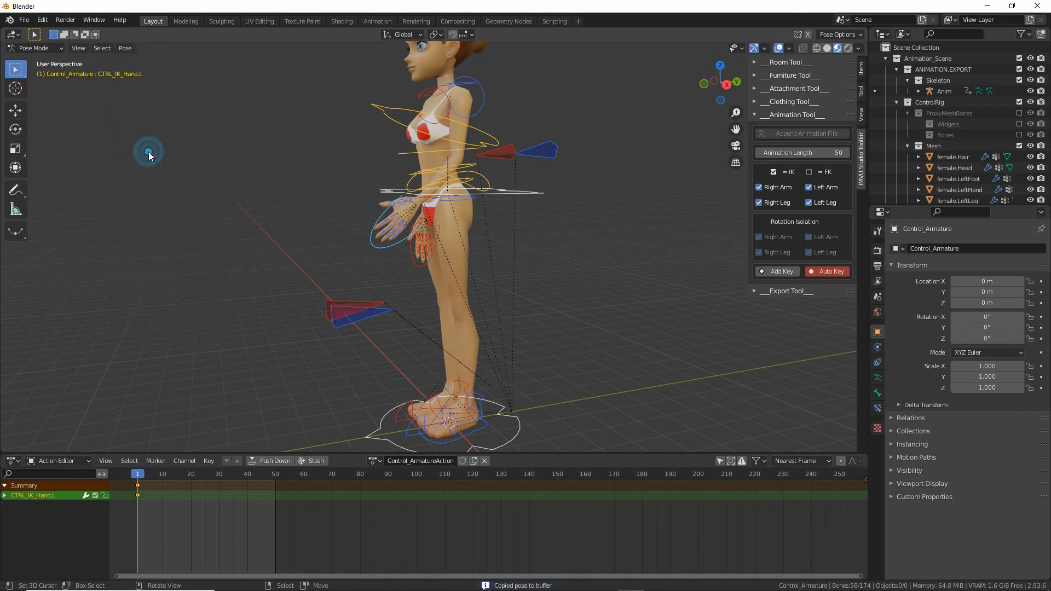
Paste the copied pose at frame 10
{"action": "left_click", "coordinate": [161, 473]}
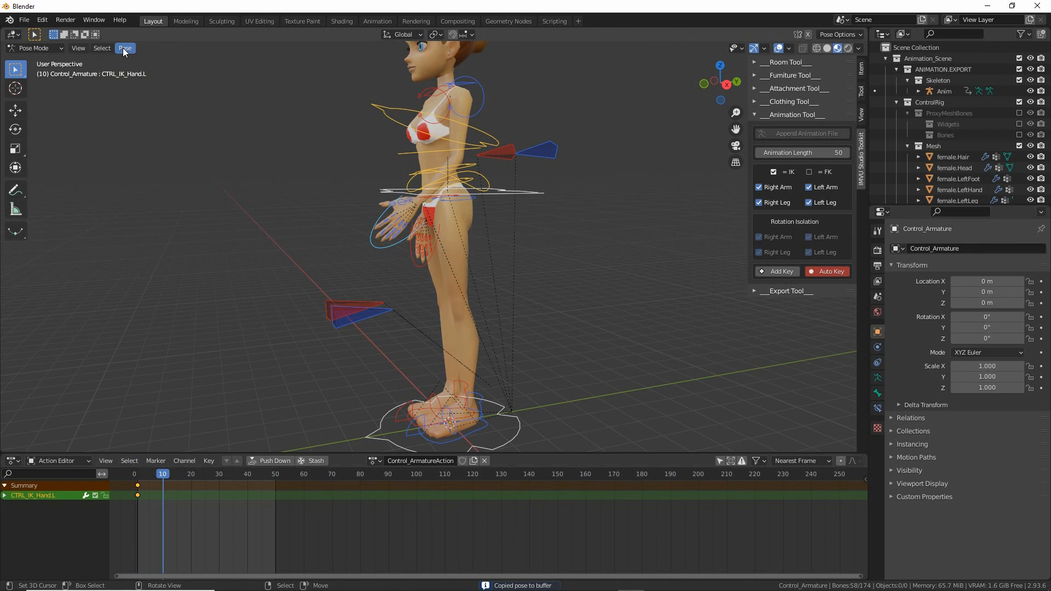
{"action": "left_click", "coordinate": [125, 47]}
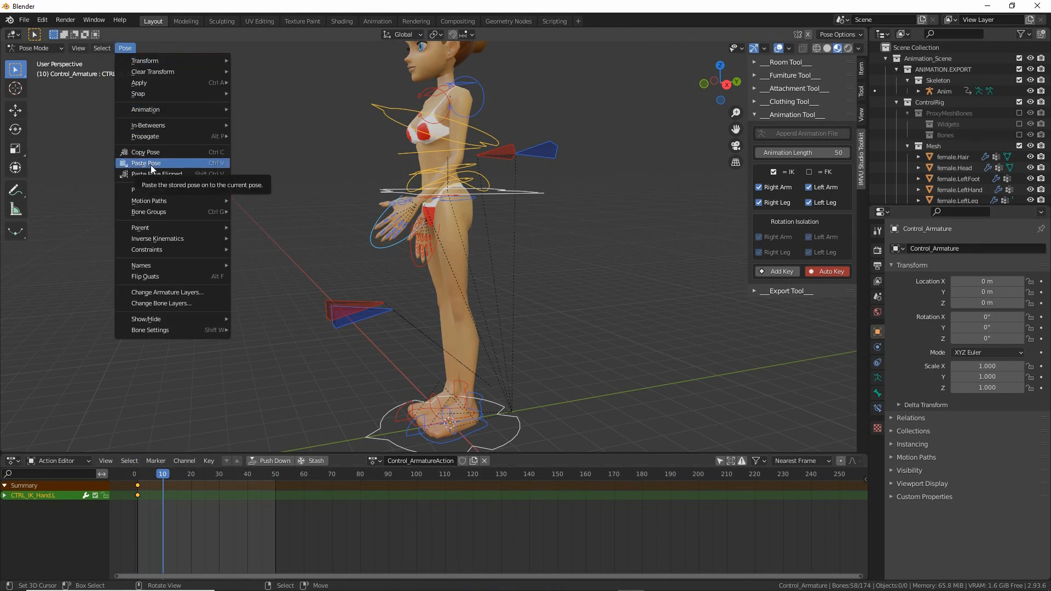
{"action": "left_click", "coordinate": [146, 163]}
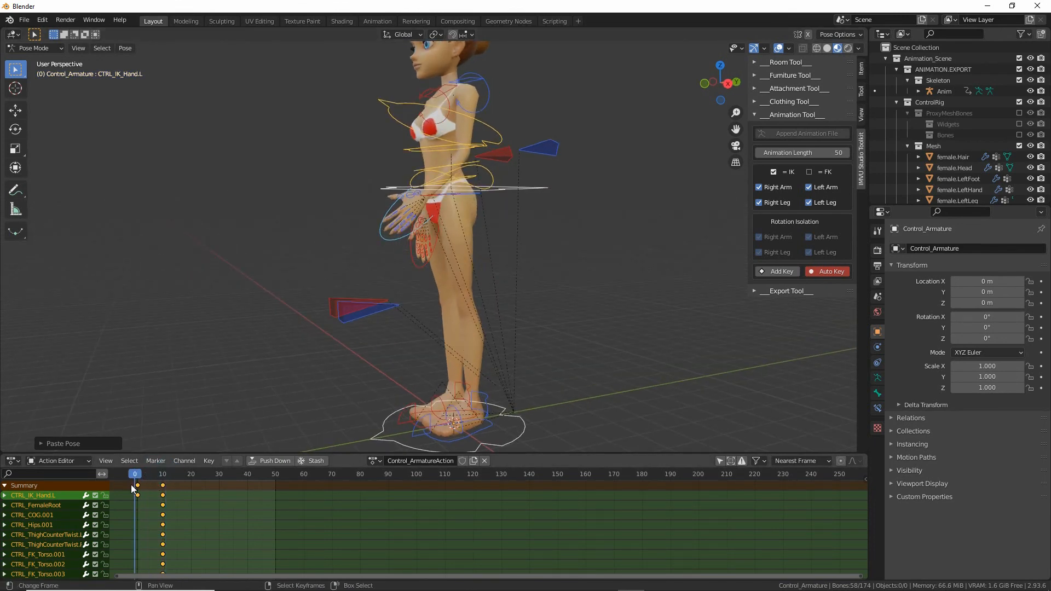
Clear the bones' locations at frame 20 so the arm returns to rest
{"action": "left_click", "coordinate": [191, 474]}
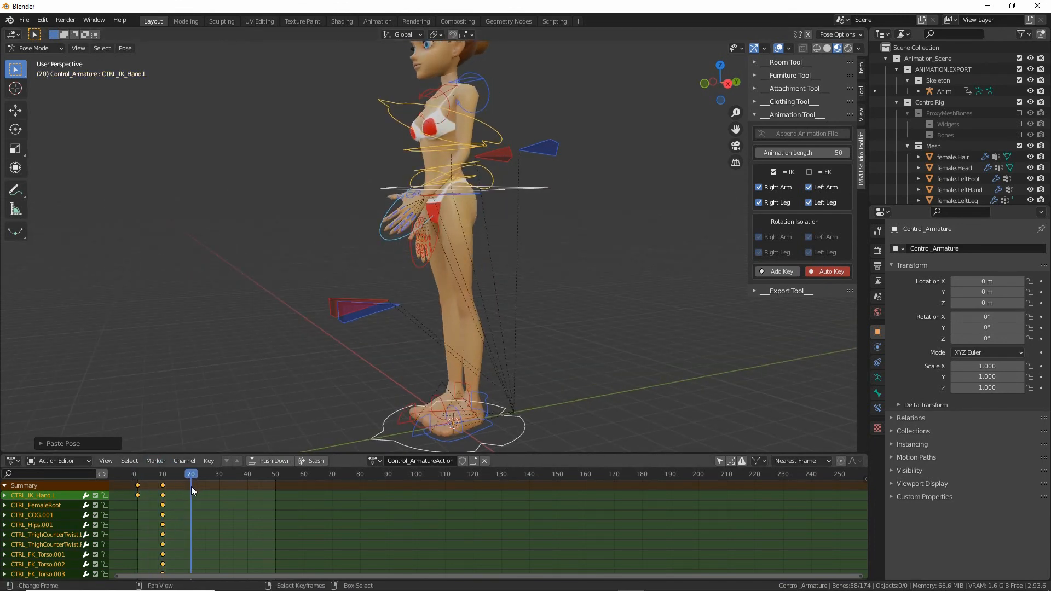
{"action": "left_click", "coordinate": [125, 48]}
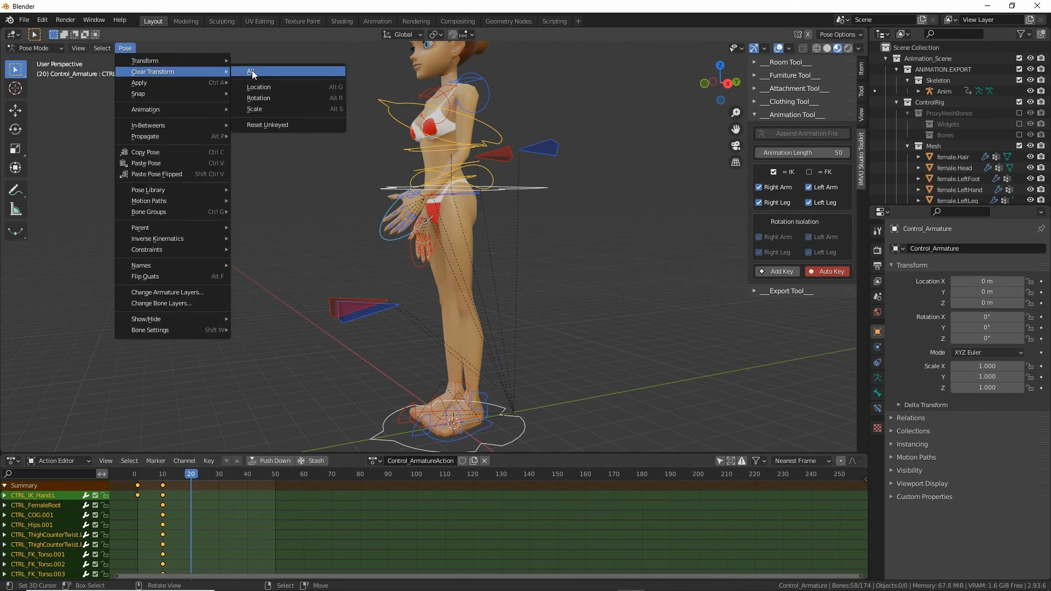
{"action": "mouse_move", "coordinate": [259, 86]}
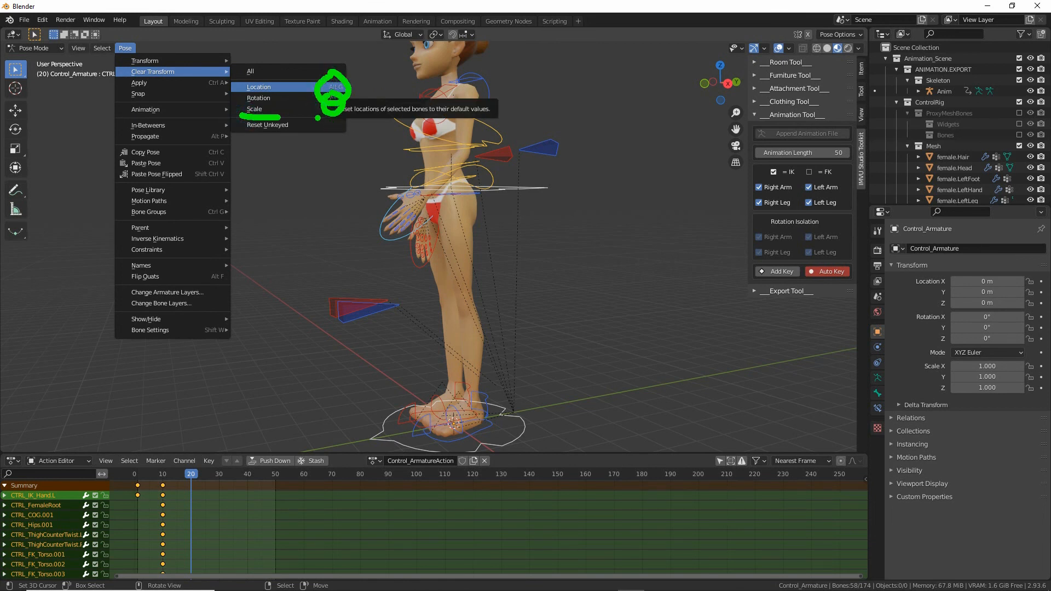
{"action": "left_click", "coordinate": [259, 86]}
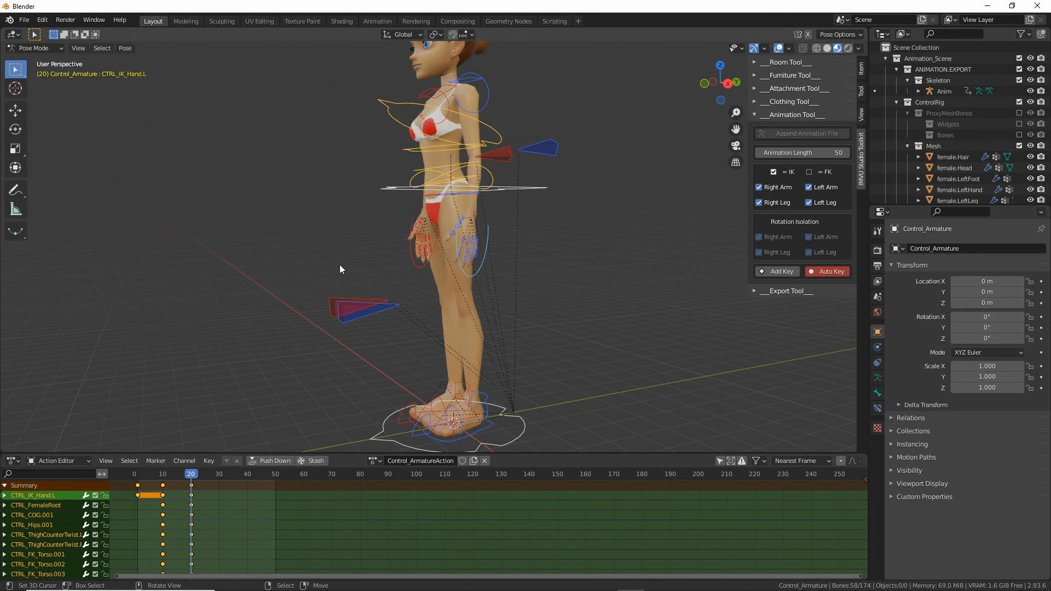
Scrub frames 1 to 20 to preview the motion, then reveal the Export Tool options
{"action": "left_click", "coordinate": [142, 473]}
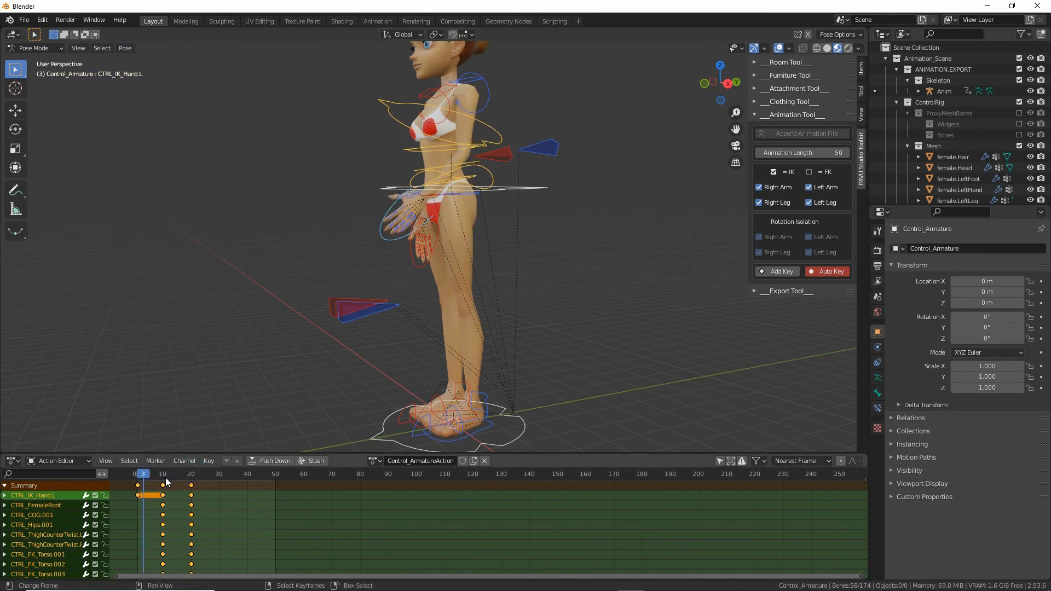
{"action": "left_click", "coordinate": [189, 474]}
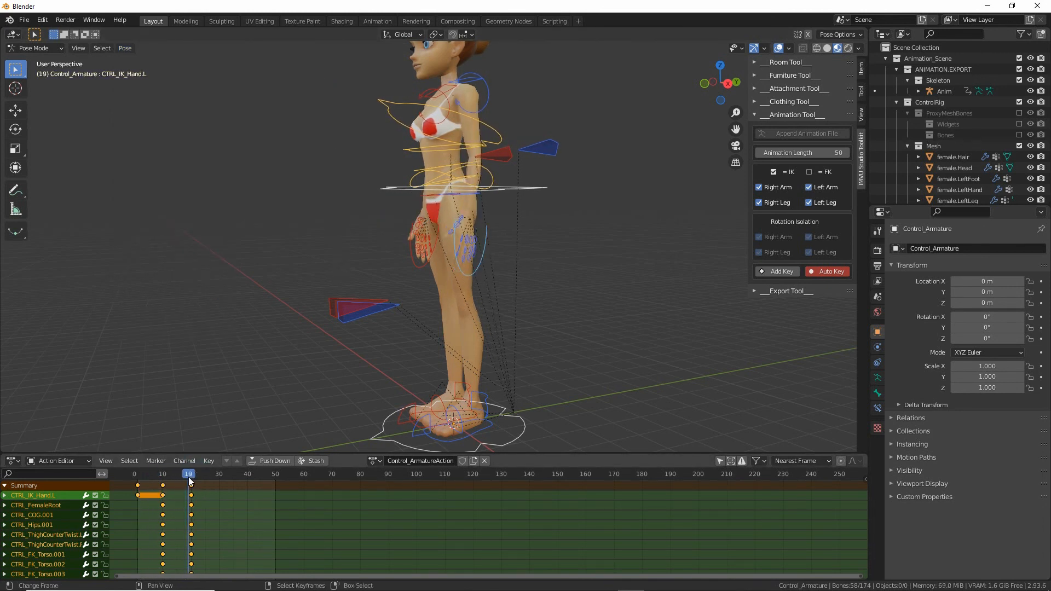
{"action": "left_click", "coordinate": [138, 474]}
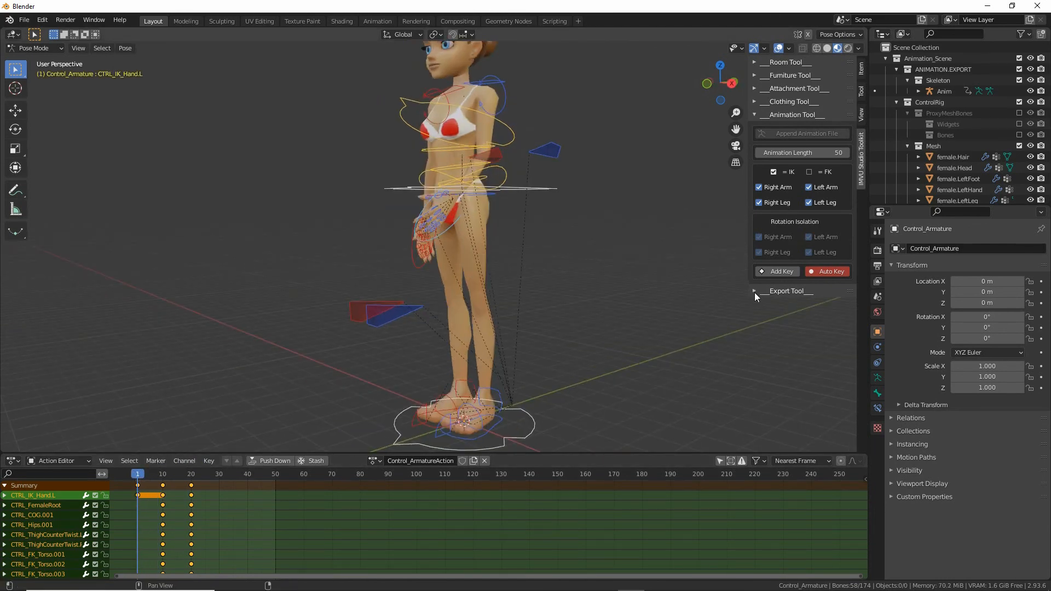
{"action": "left_click", "coordinate": [756, 291]}
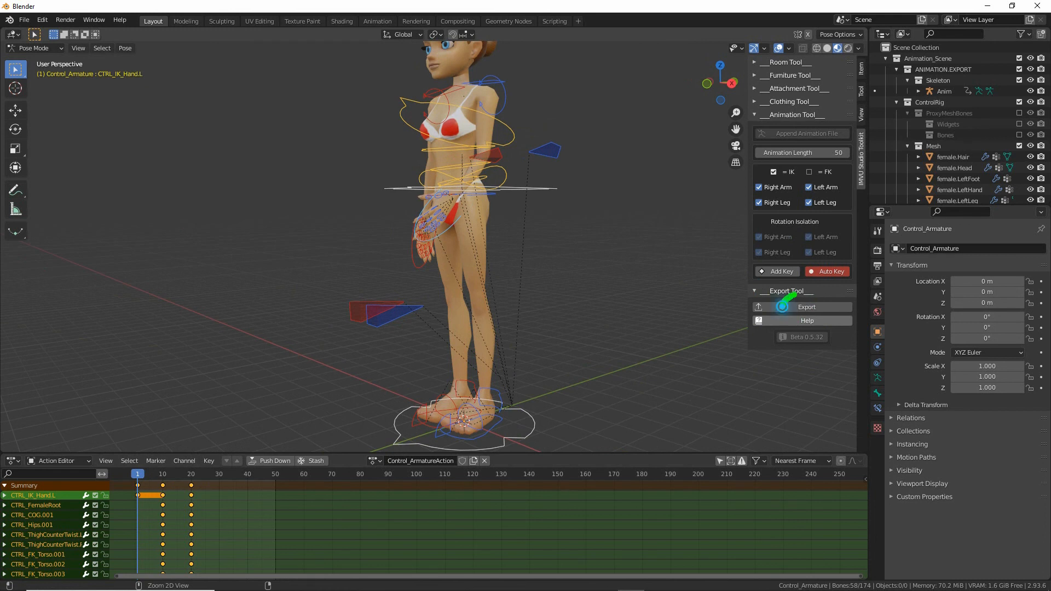